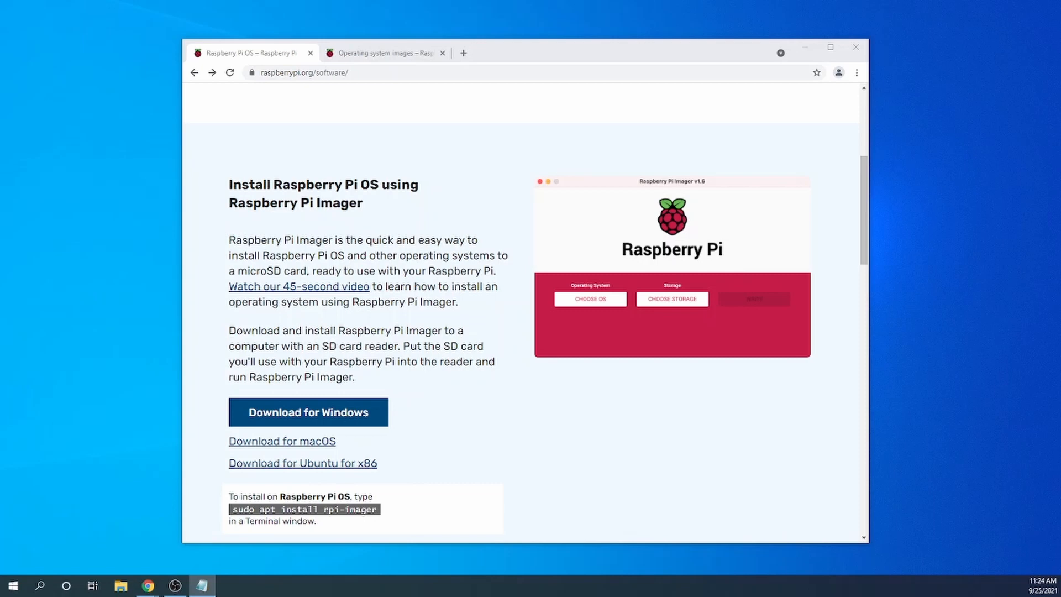
mouse_move(163, 422)
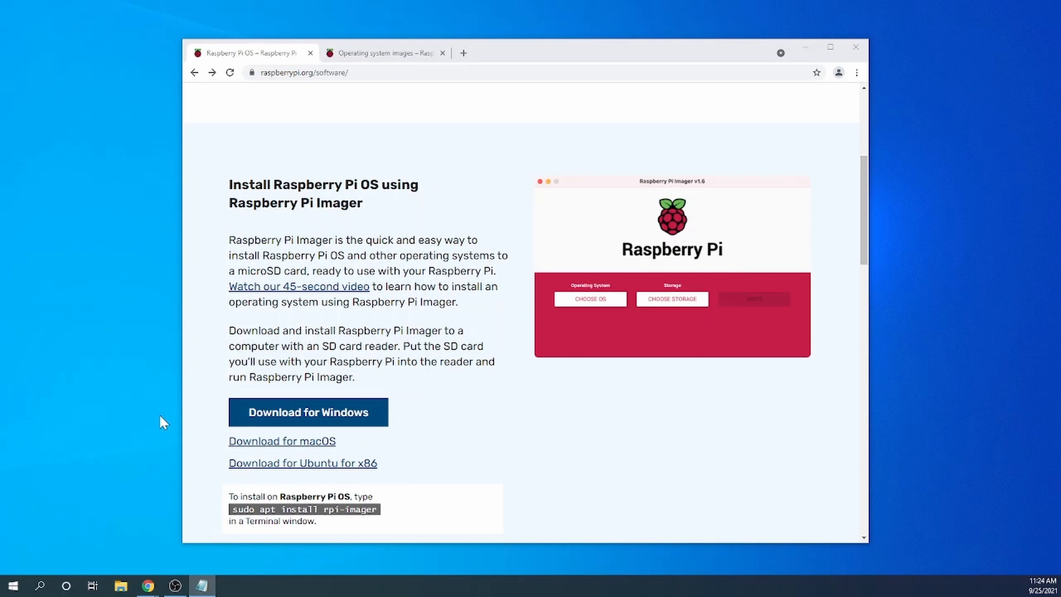
mouse_move(463, 345)
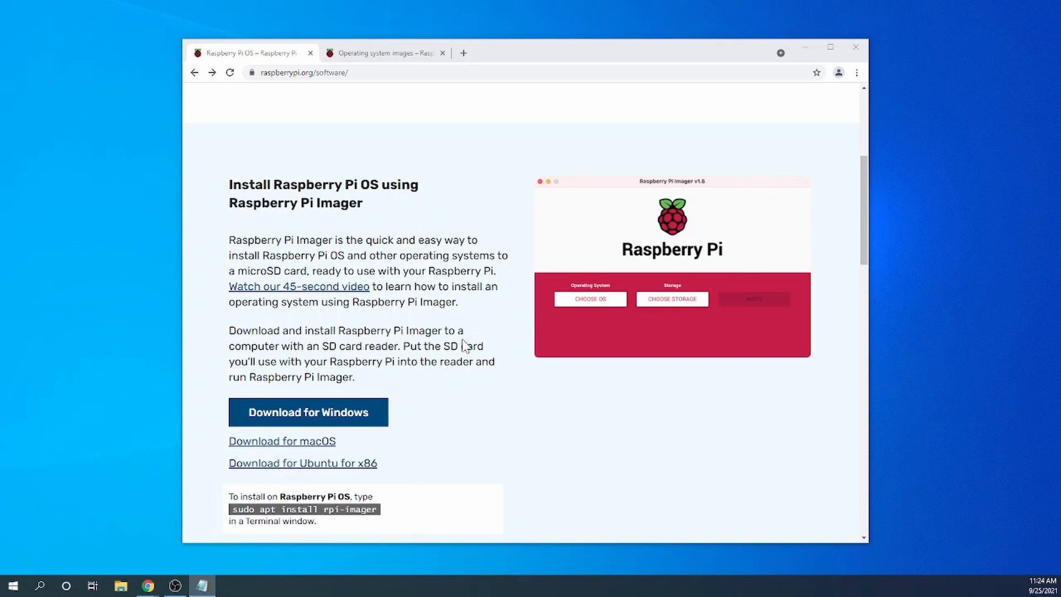
mouse_move(494, 397)
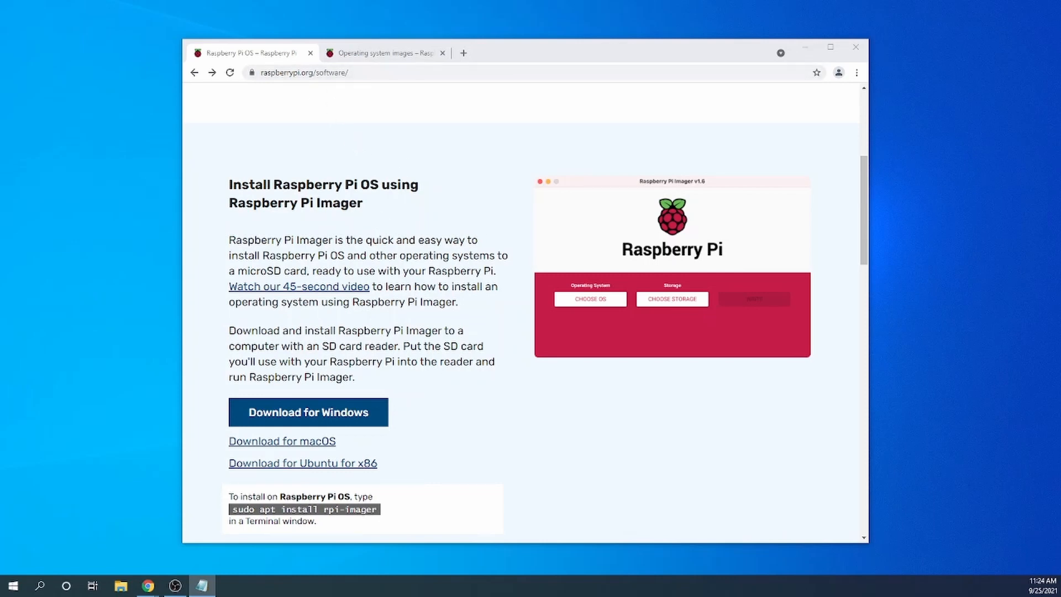
mouse_move(308, 412)
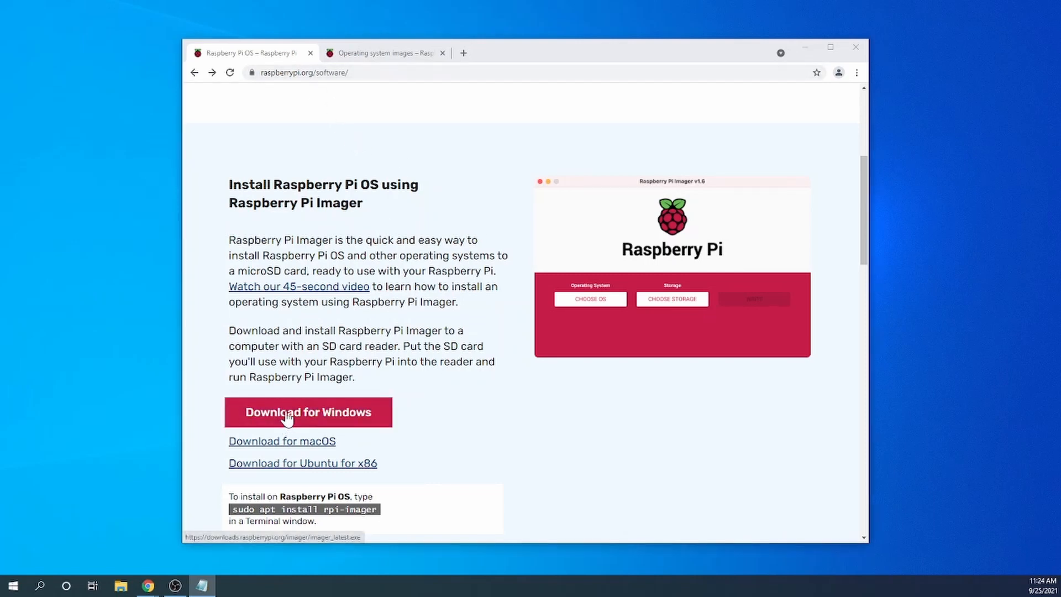
Step: Download the Raspberry Pi Imager installer for Windows from raspberrypi.org/software
left_click(309, 412)
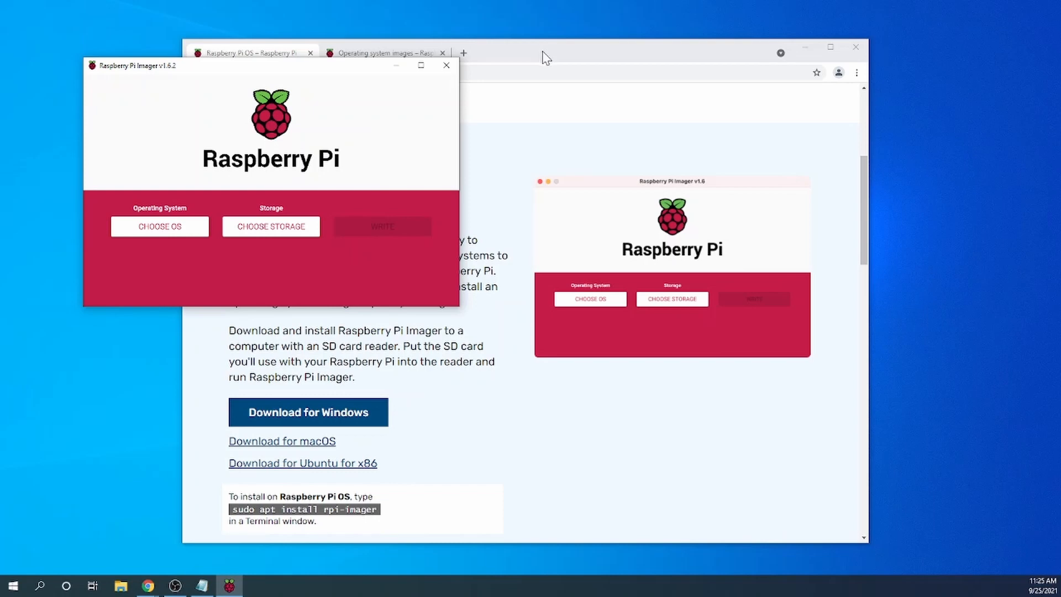
mouse_move(579, 70)
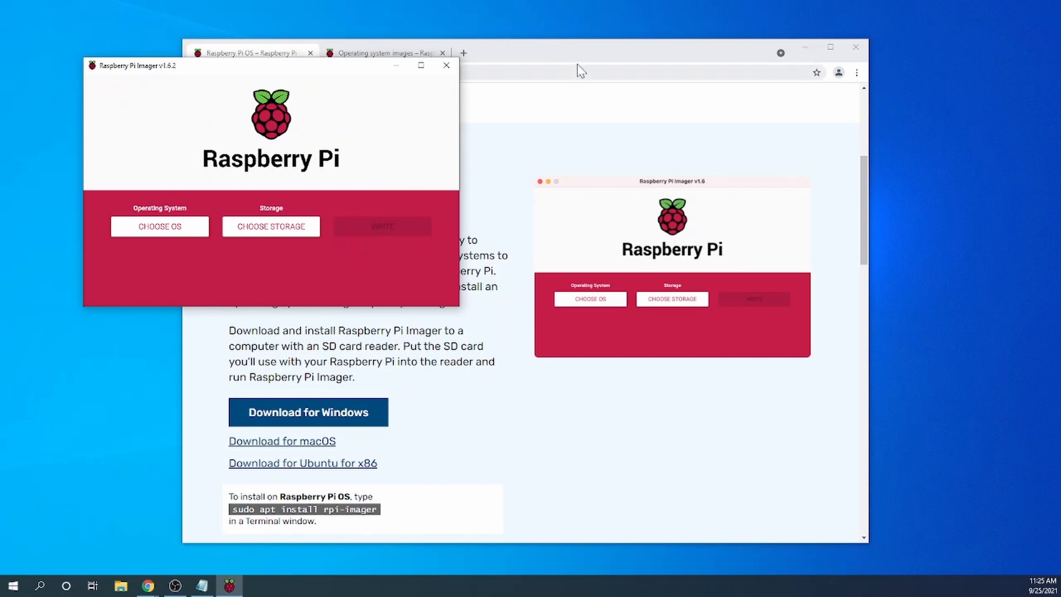
mouse_move(527, 72)
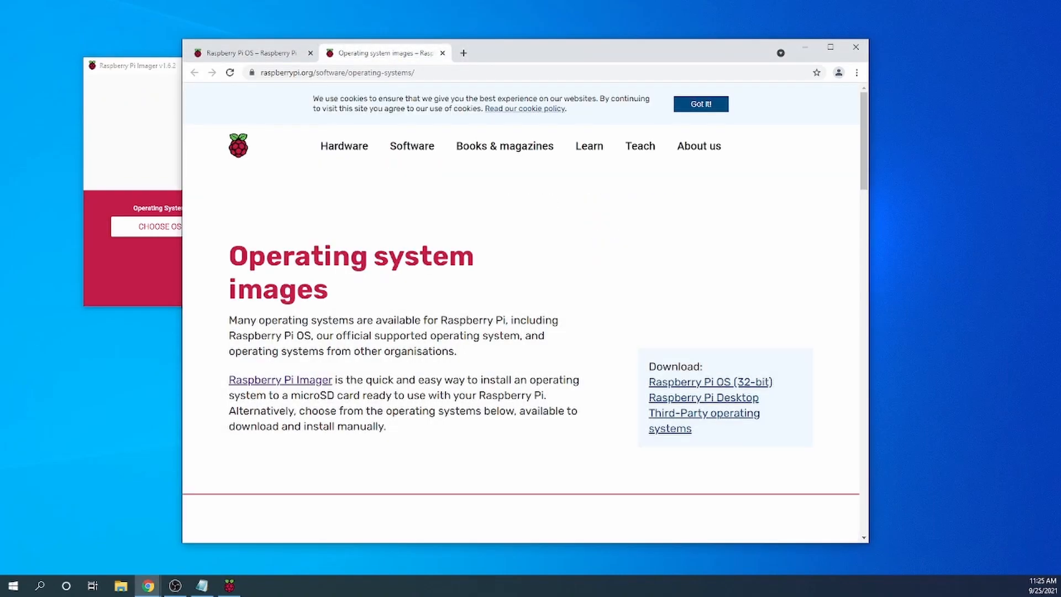
mouse_move(548, 364)
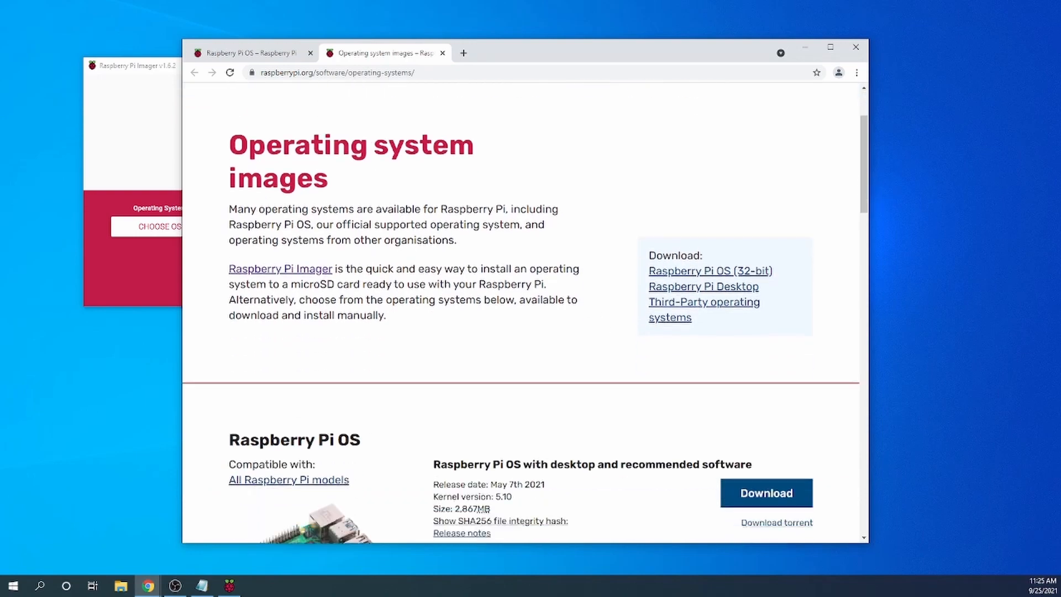
Step: Scroll to Raspberry Pi OS with desktop and start its image download
scroll("down", 3)
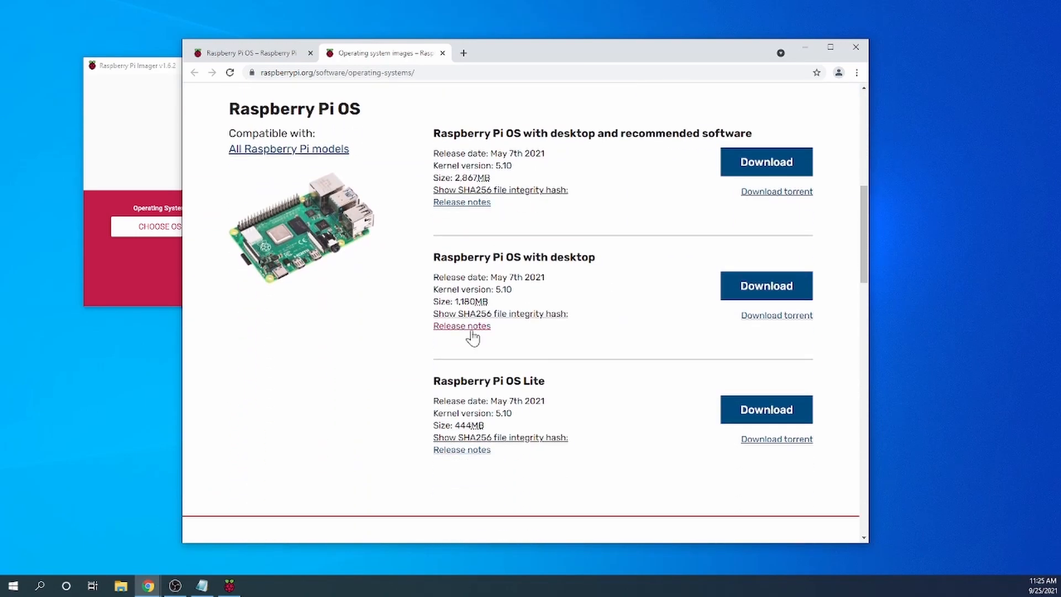
mouse_move(649, 311)
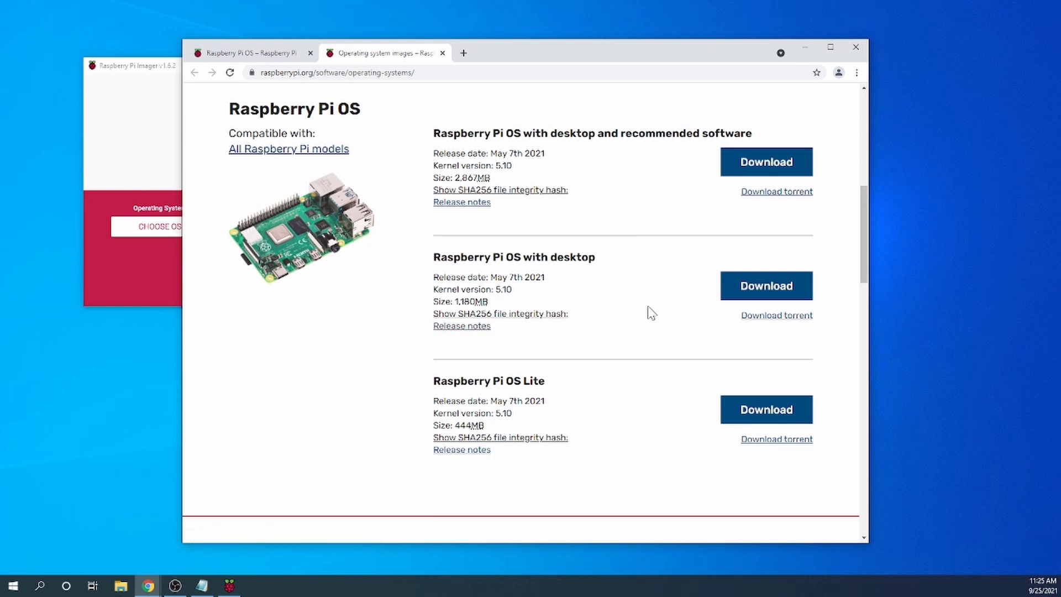
mouse_move(684, 157)
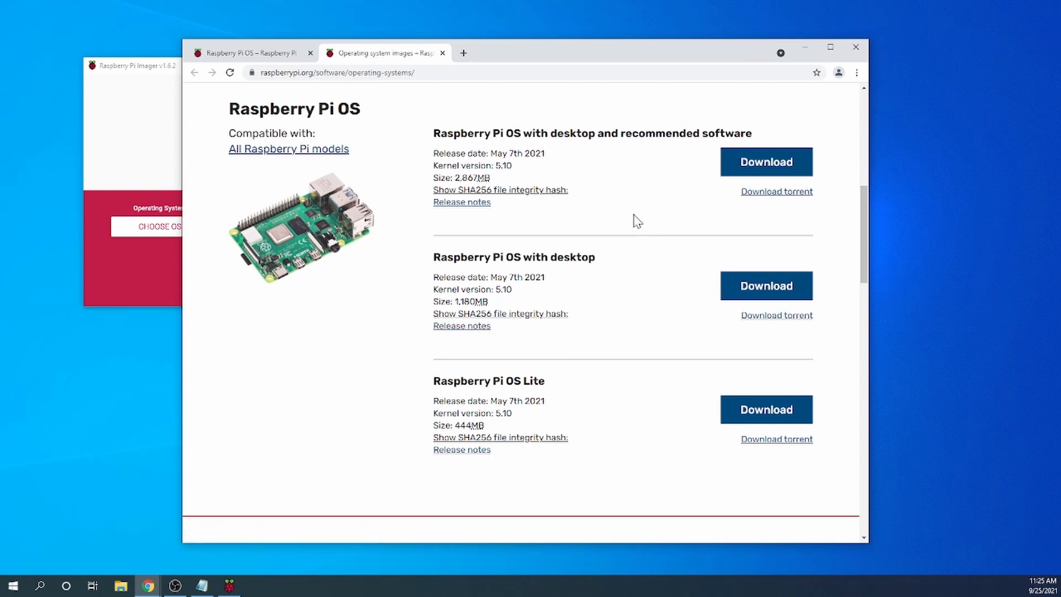
mouse_move(642, 243)
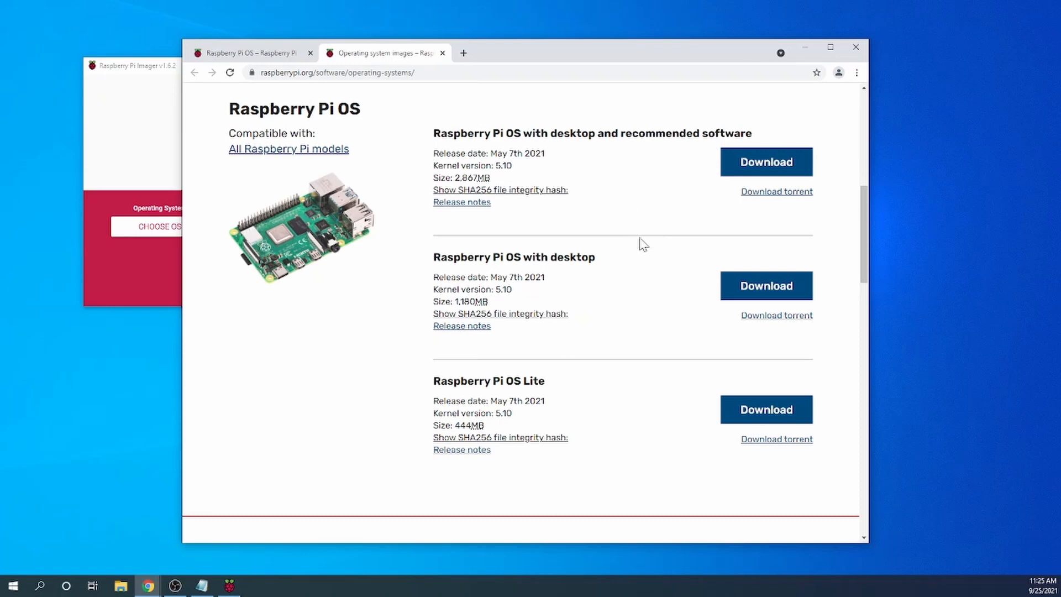
mouse_move(633, 300)
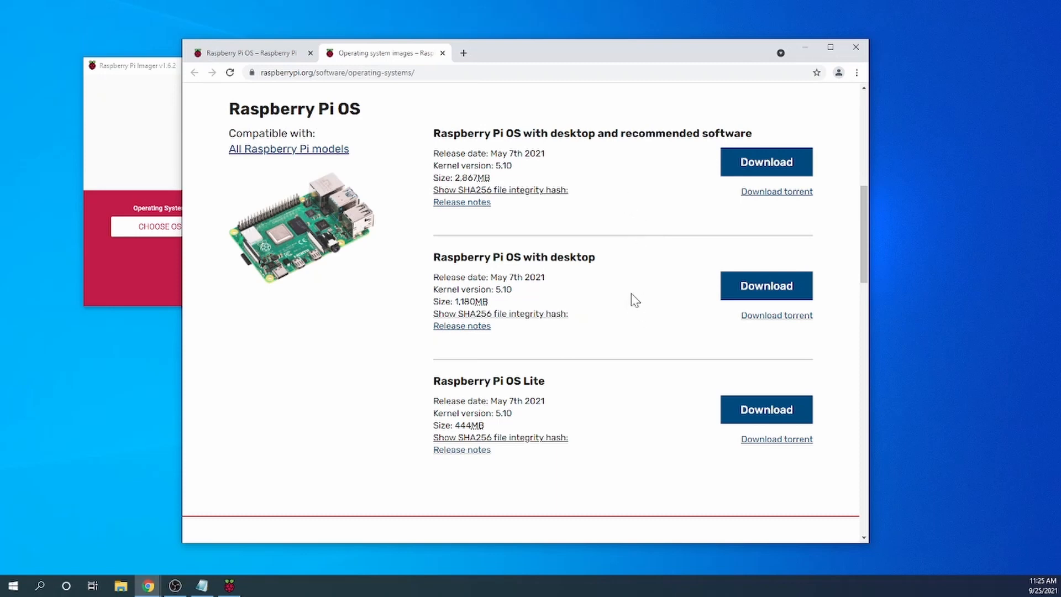
mouse_move(647, 285)
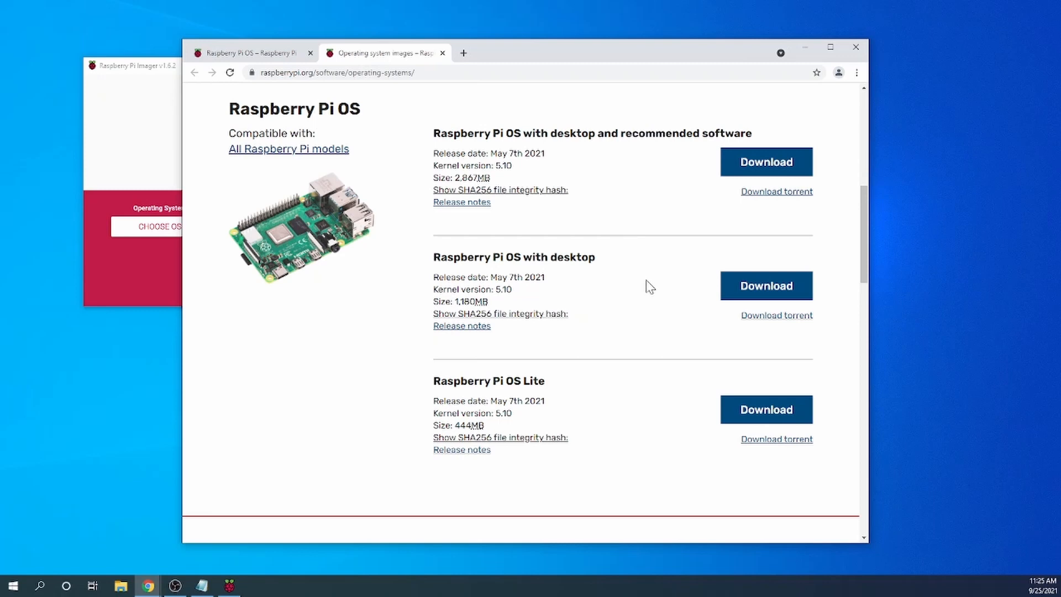
mouse_move(615, 331)
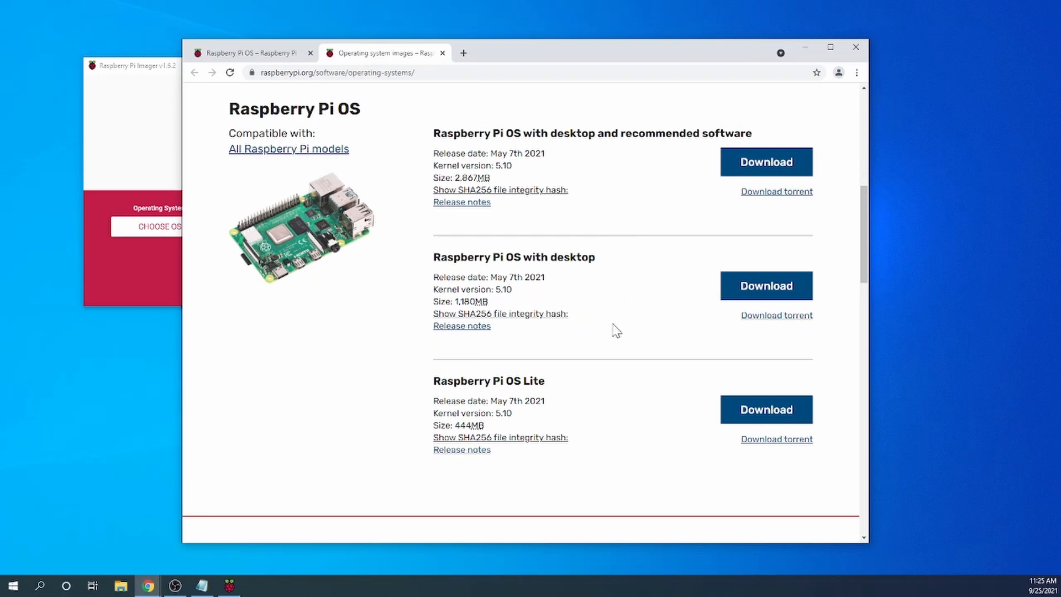
mouse_move(766, 285)
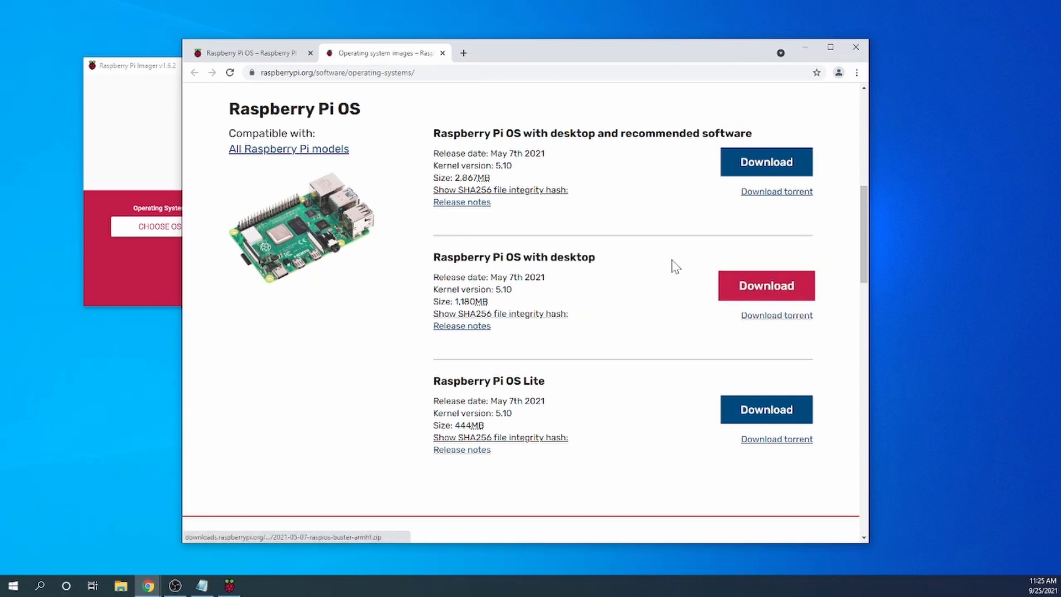
left_click(765, 285)
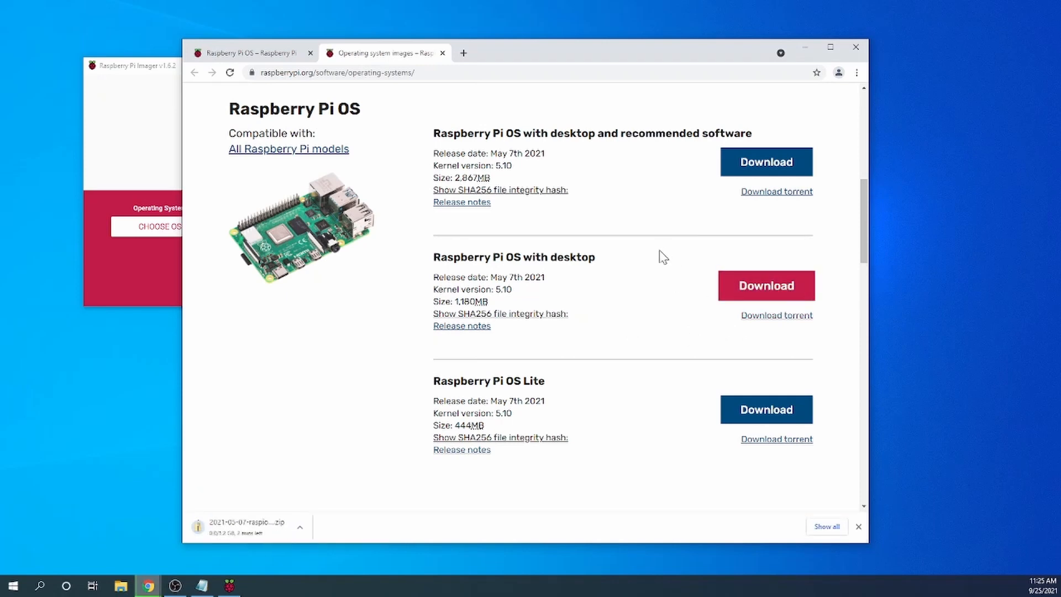
mouse_move(33, 434)
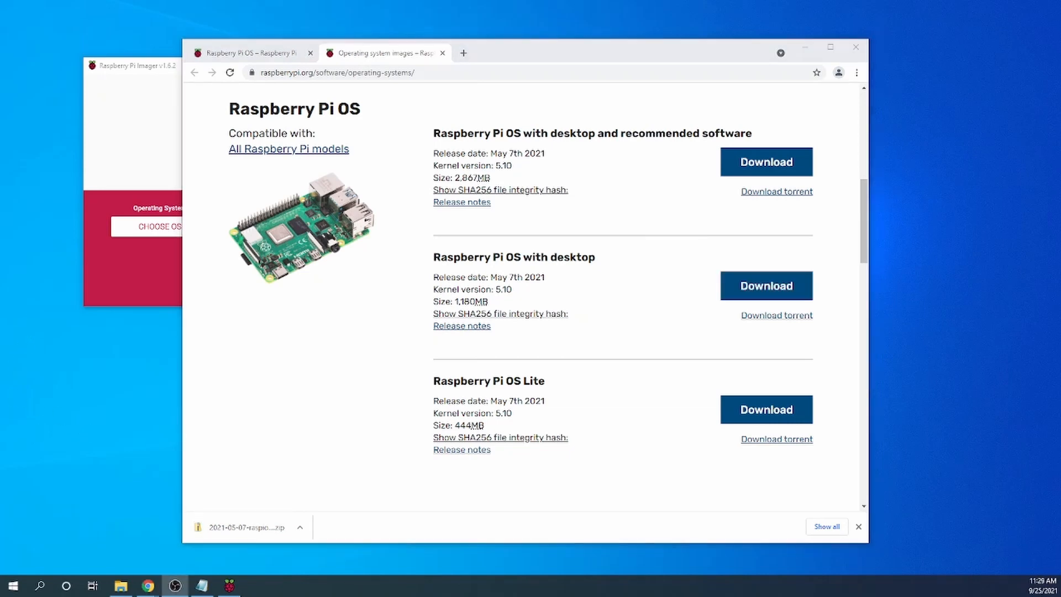
mouse_move(327, 488)
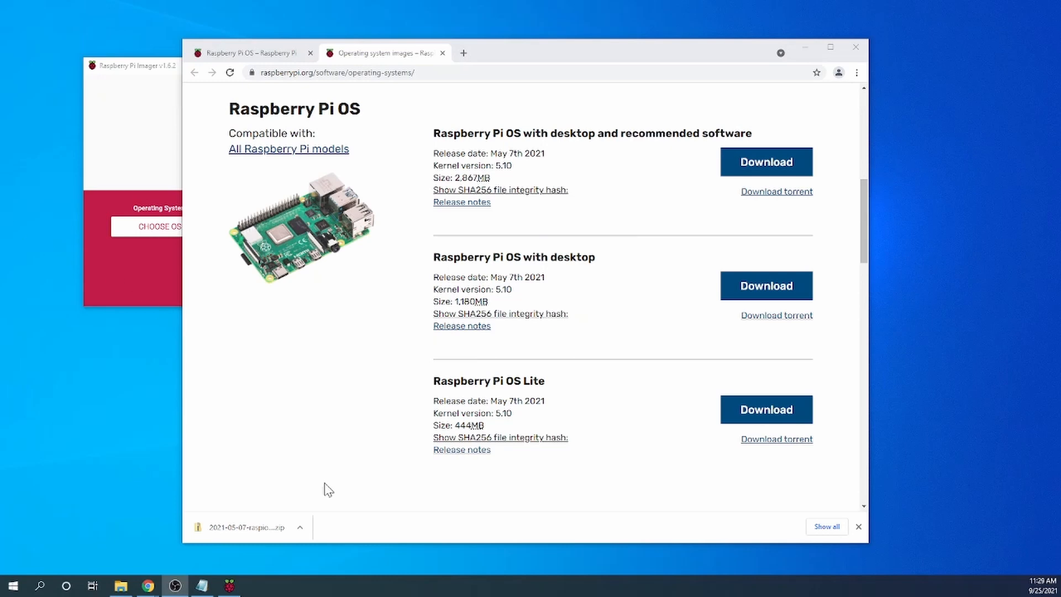
Step: Extract the Raspberry Pi OS .img from the zip to the Desktop, then check Desktop and Downloads
left_click(244, 527)
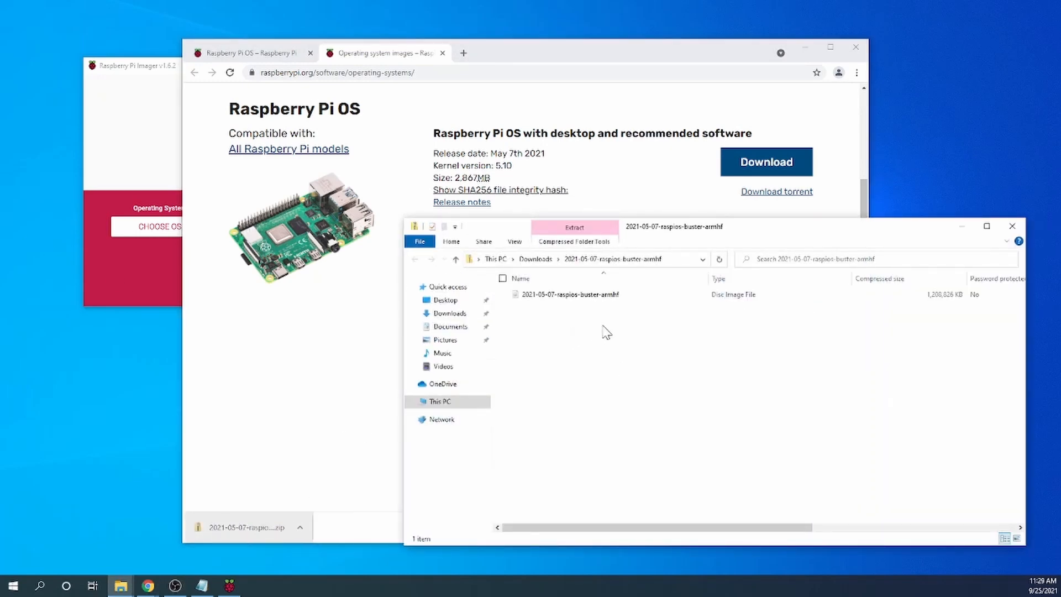
left_click_drag(566, 293, 50, 374)
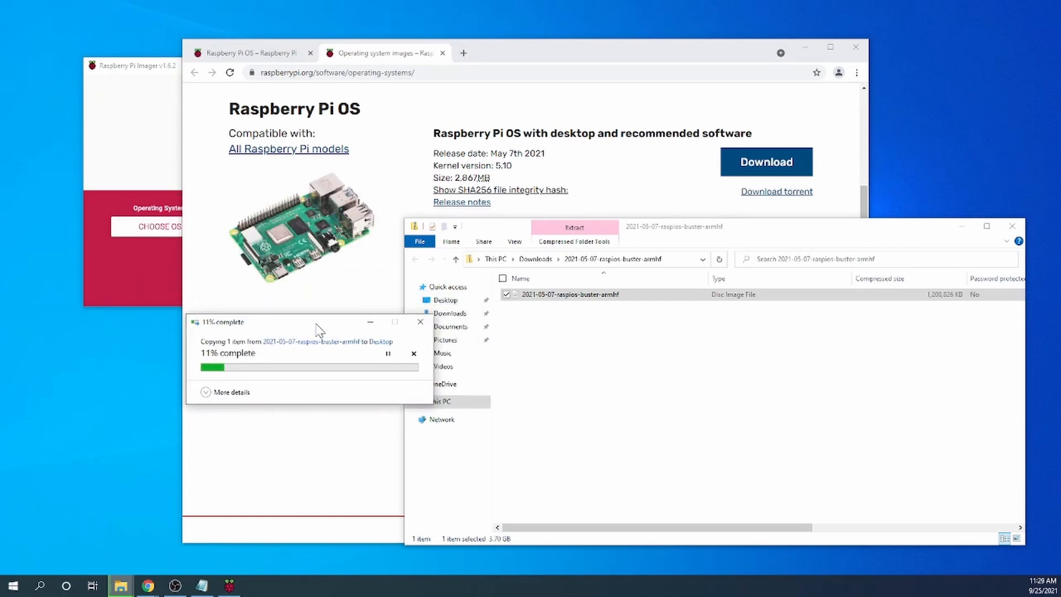
mouse_move(767, 236)
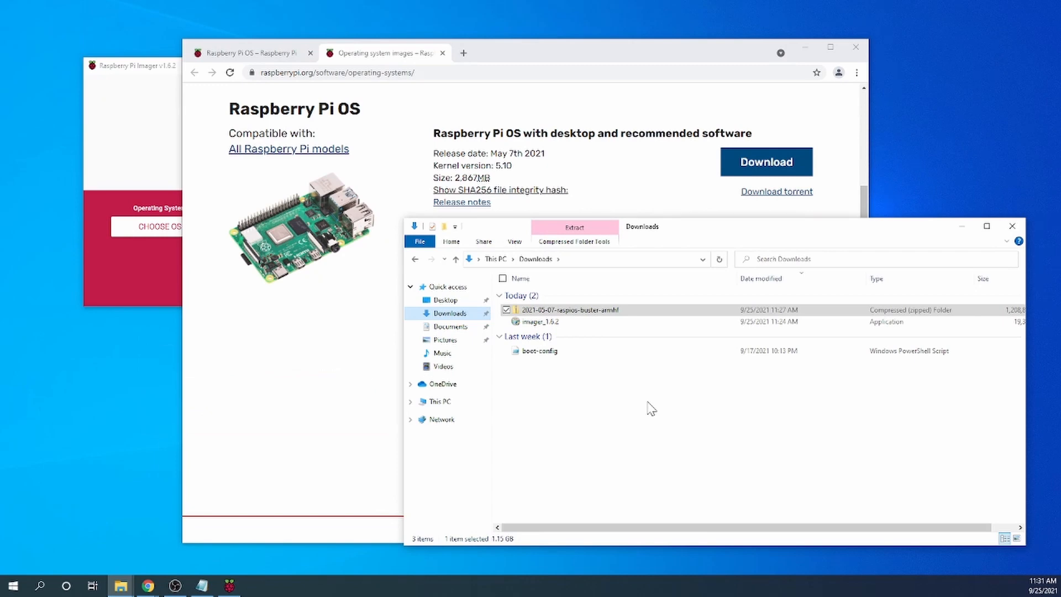
left_click(445, 300)
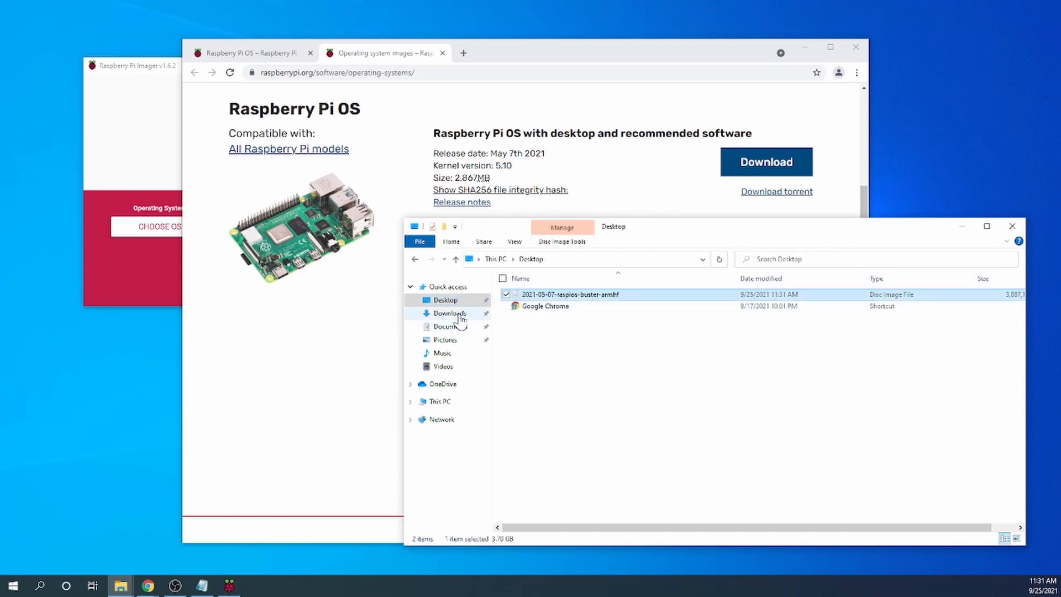
left_click(449, 312)
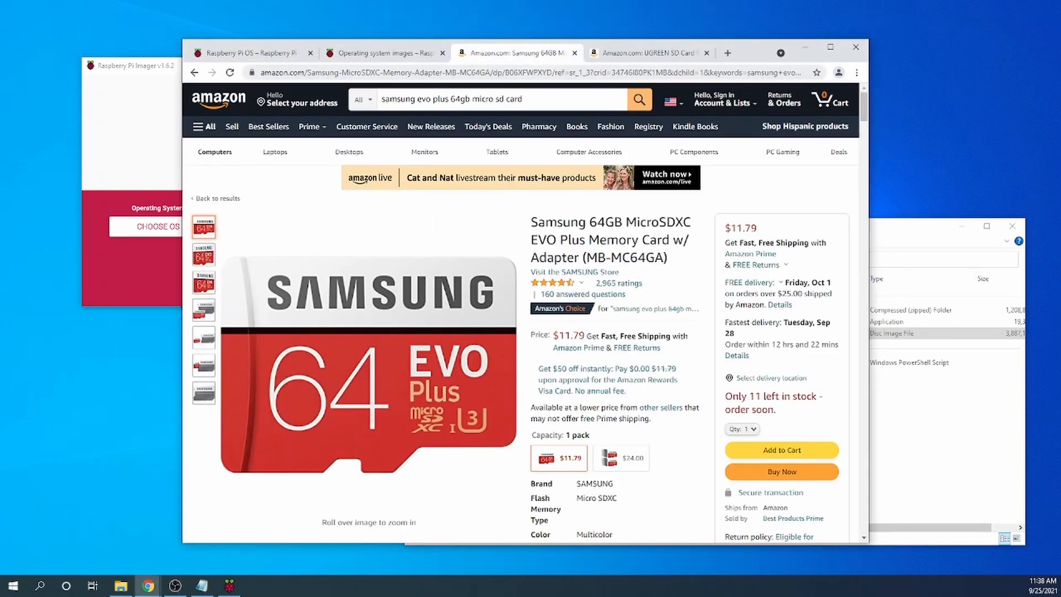
Step: Switch to the UGREEN SD card reader product tab on Amazon
left_click(646, 53)
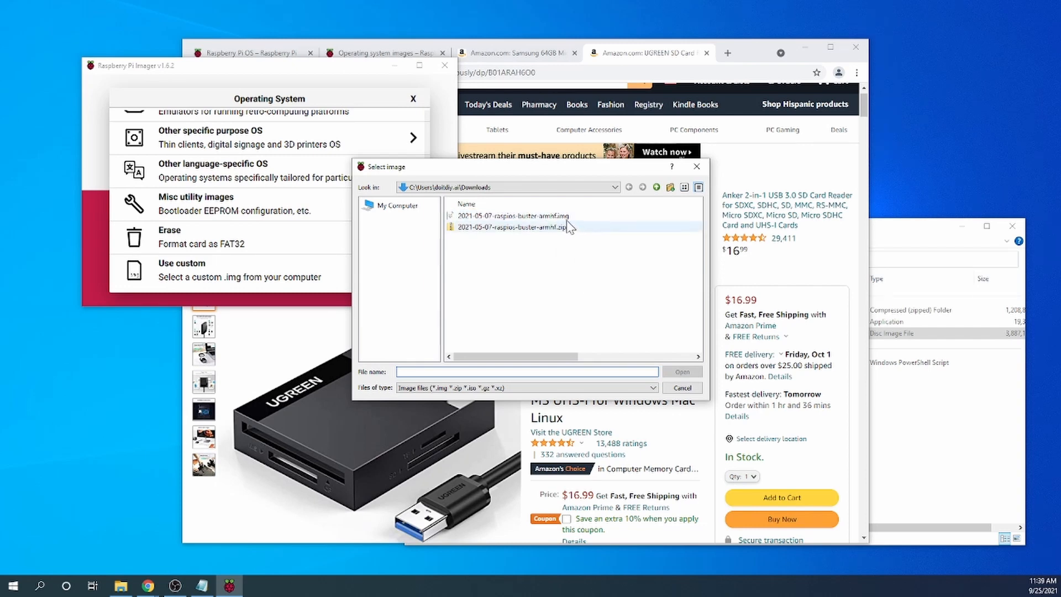
Step: Write the 2021-05-07 Raspberry Pi OS image to the 64.1 GB Generic MassStorageClass card
left_click(511, 215)
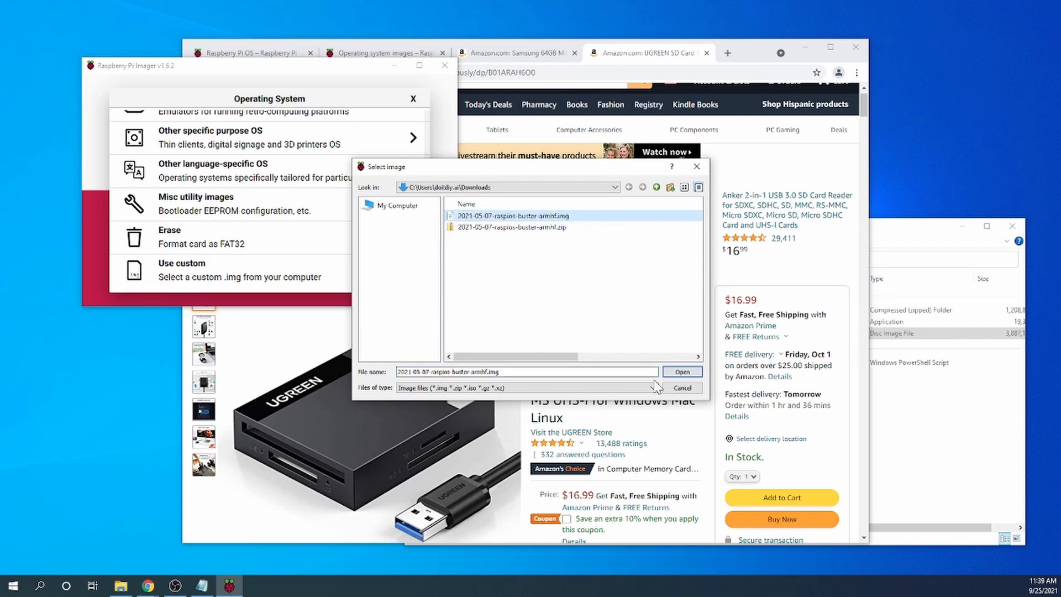
left_click(681, 371)
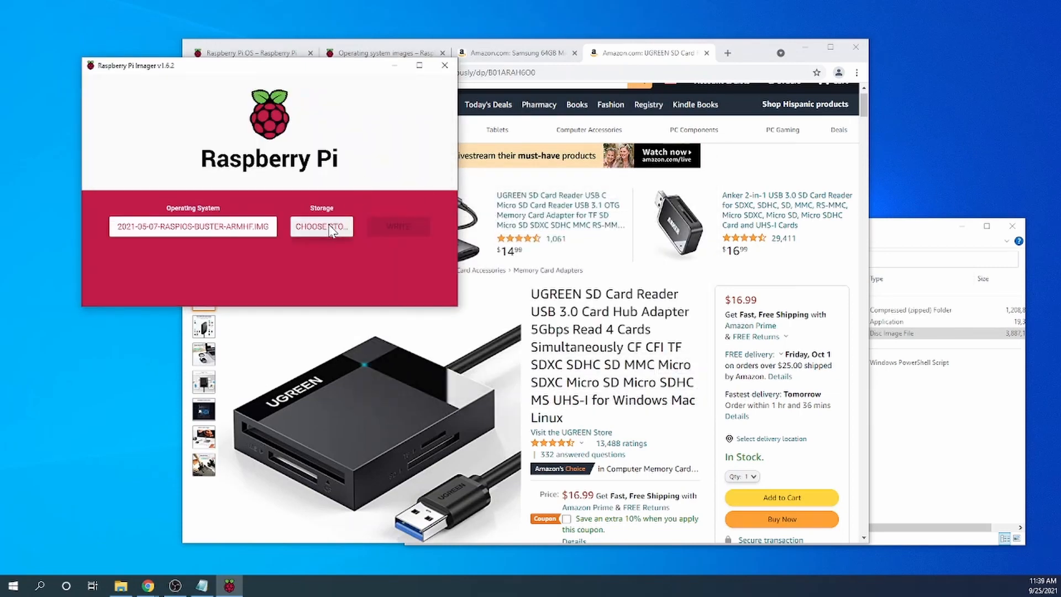
left_click(320, 226)
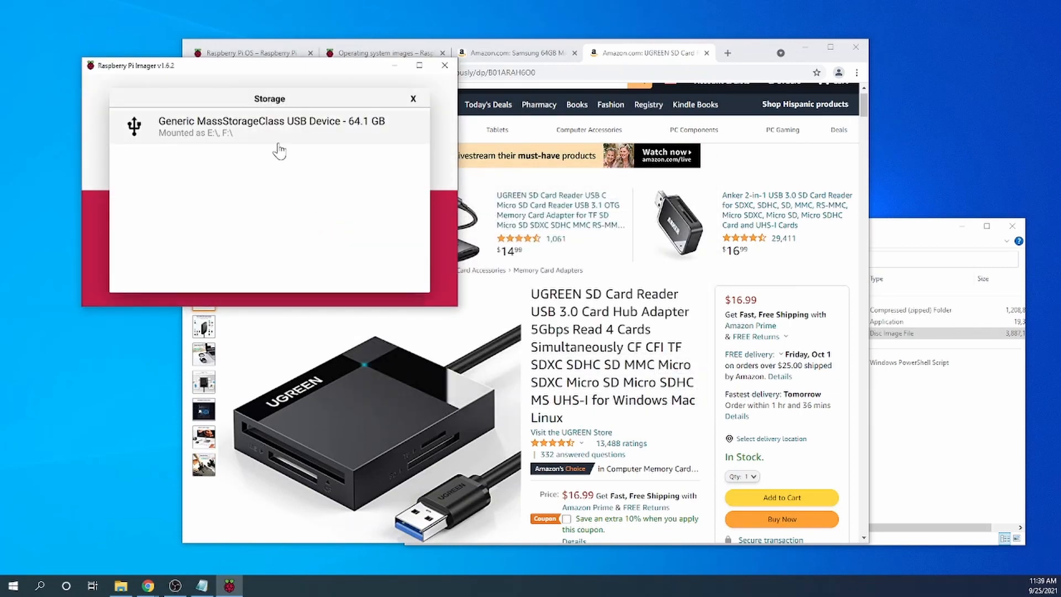
left_click(269, 127)
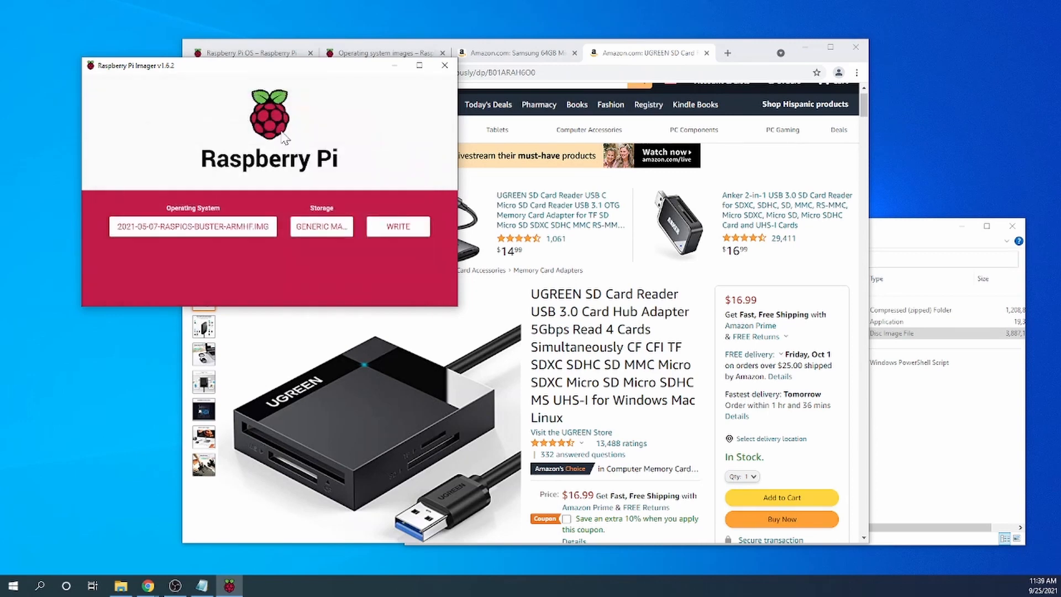
left_click(397, 227)
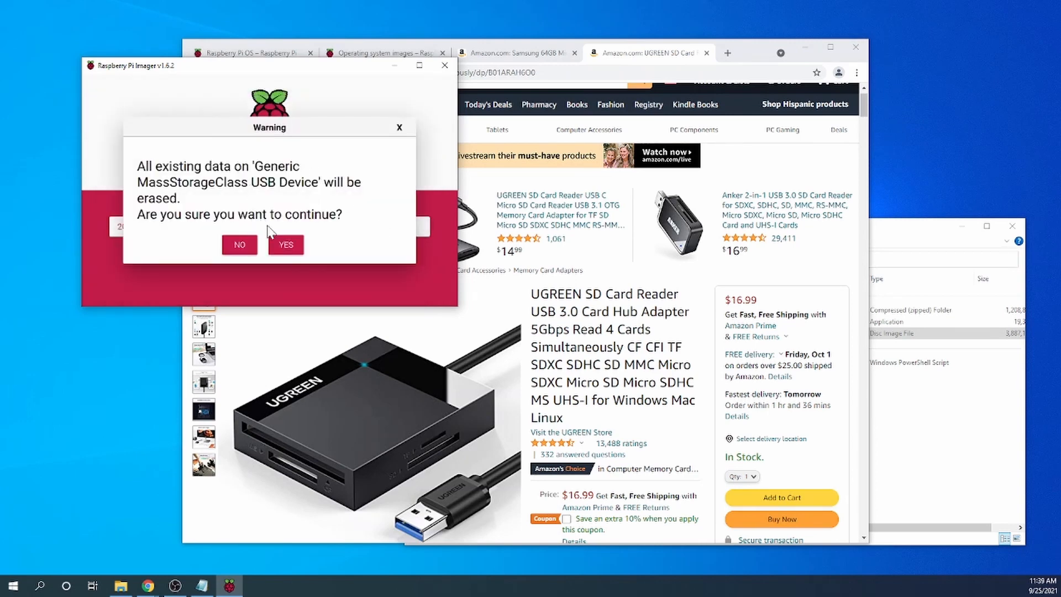
left_click(285, 244)
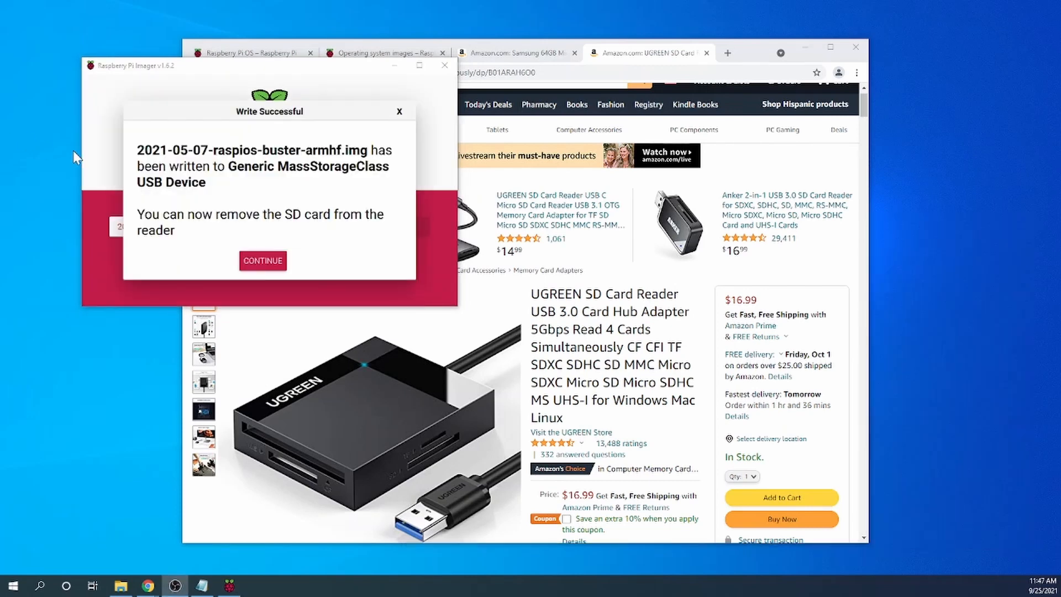
mouse_move(173, 199)
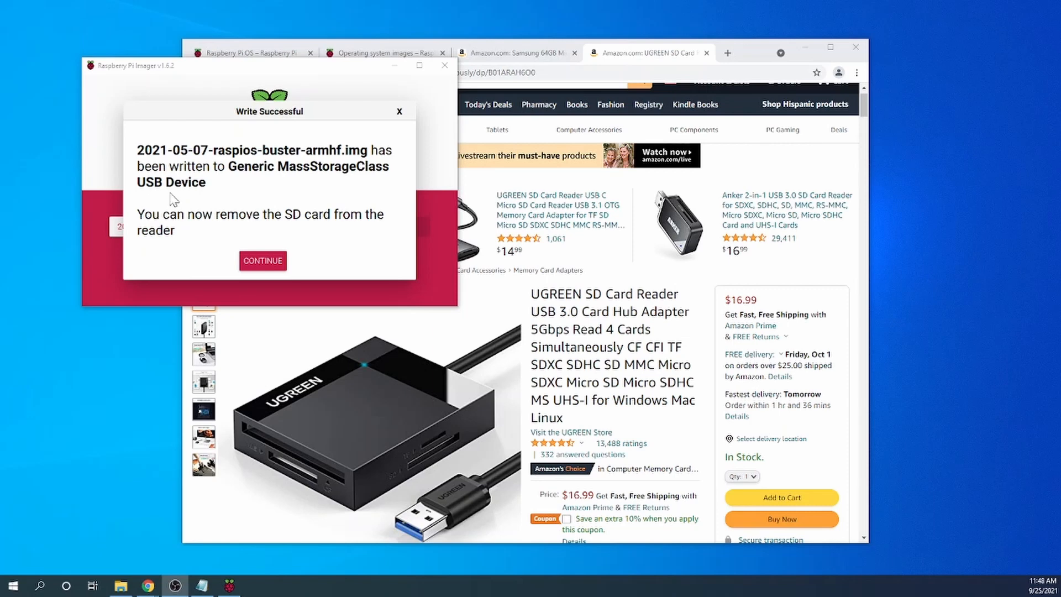
mouse_move(305, 247)
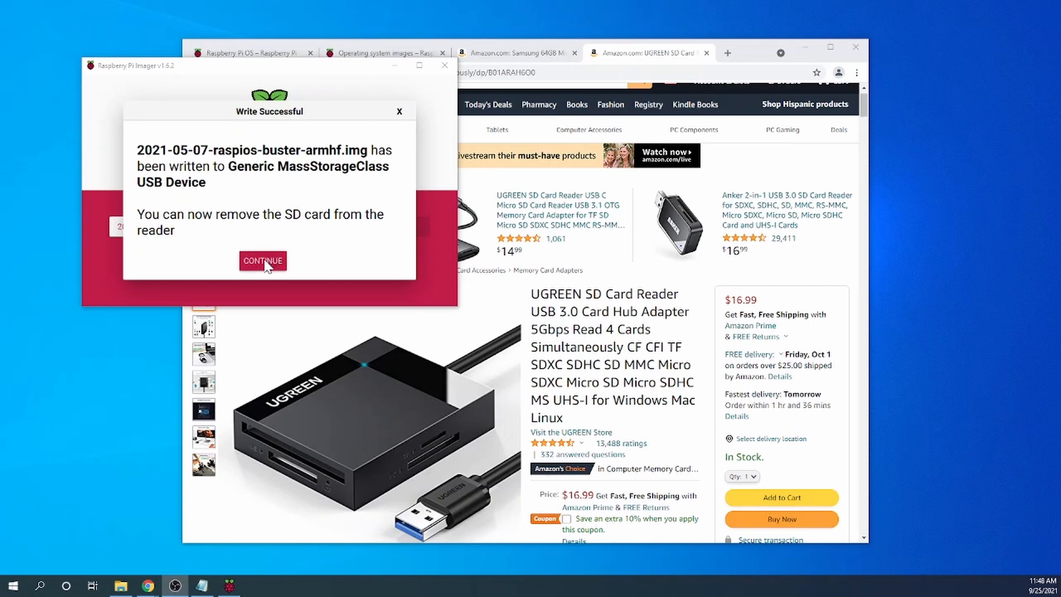
Step: Dismiss the Write Successful dialog with Continue
left_click(262, 260)
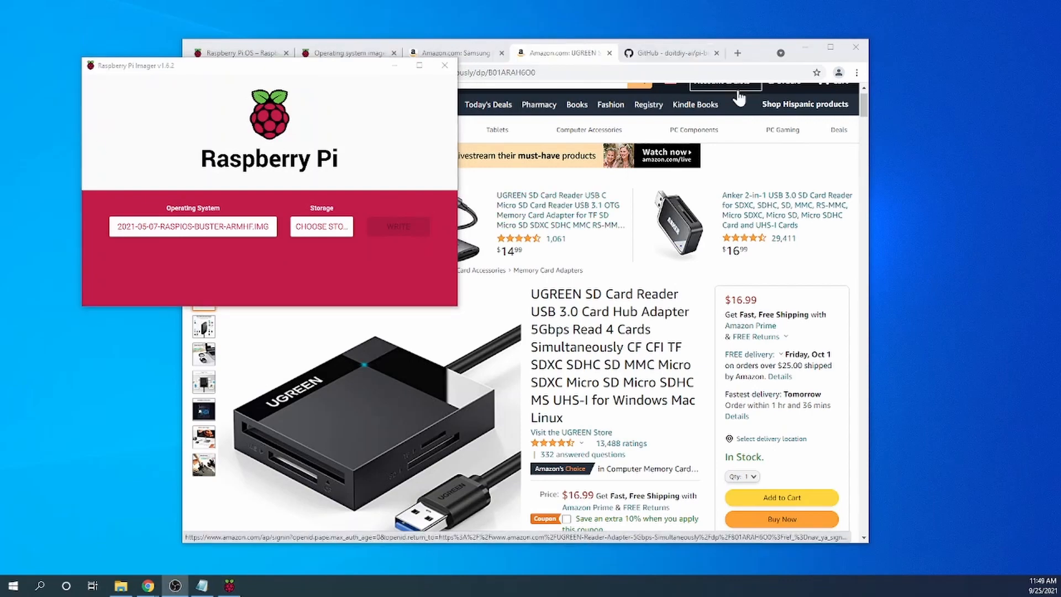
Step: Open boot-config.ps1 in the pi-boot-and-encrypt repository and view its raw text
left_click(669, 53)
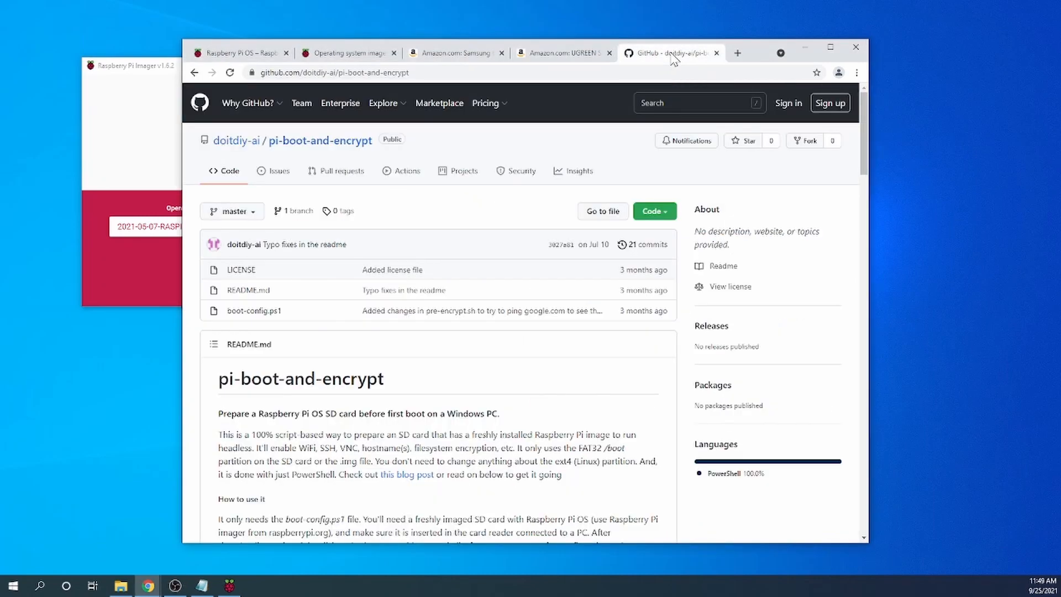
mouse_move(537, 143)
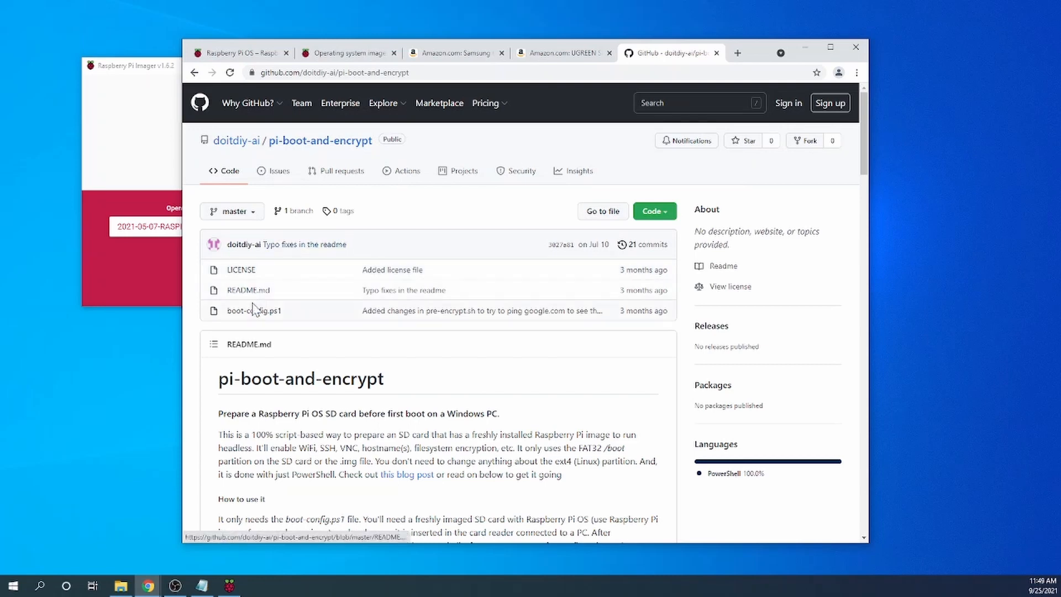
left_click(254, 311)
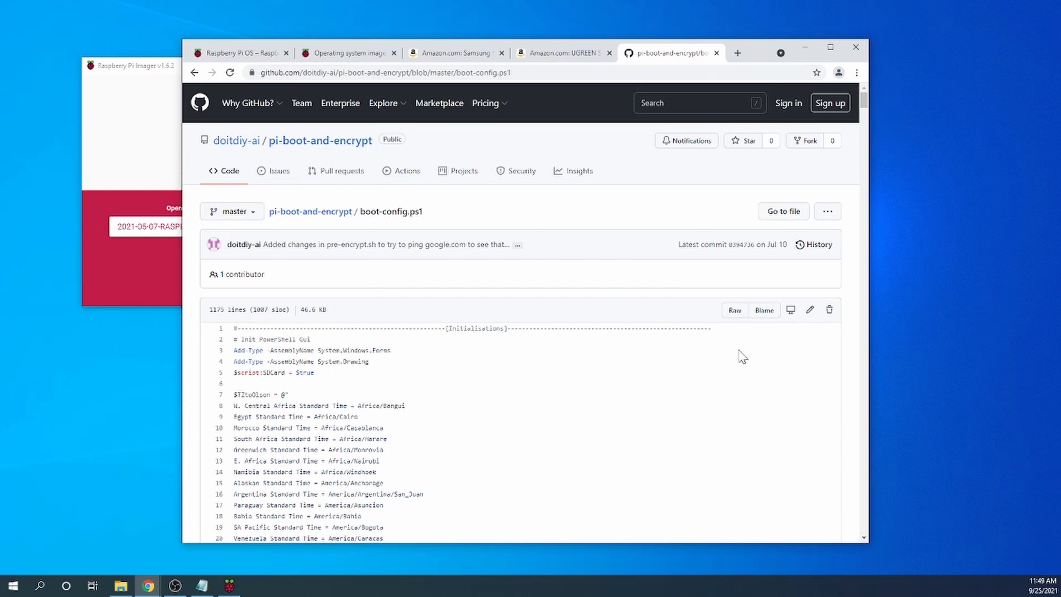
mouse_move(720, 333)
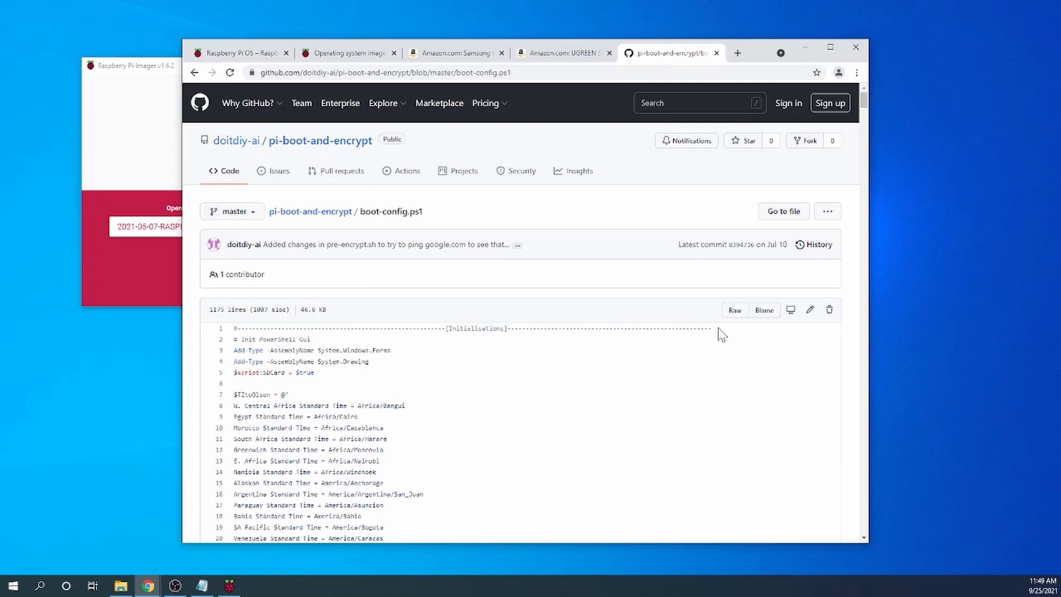
left_click(734, 310)
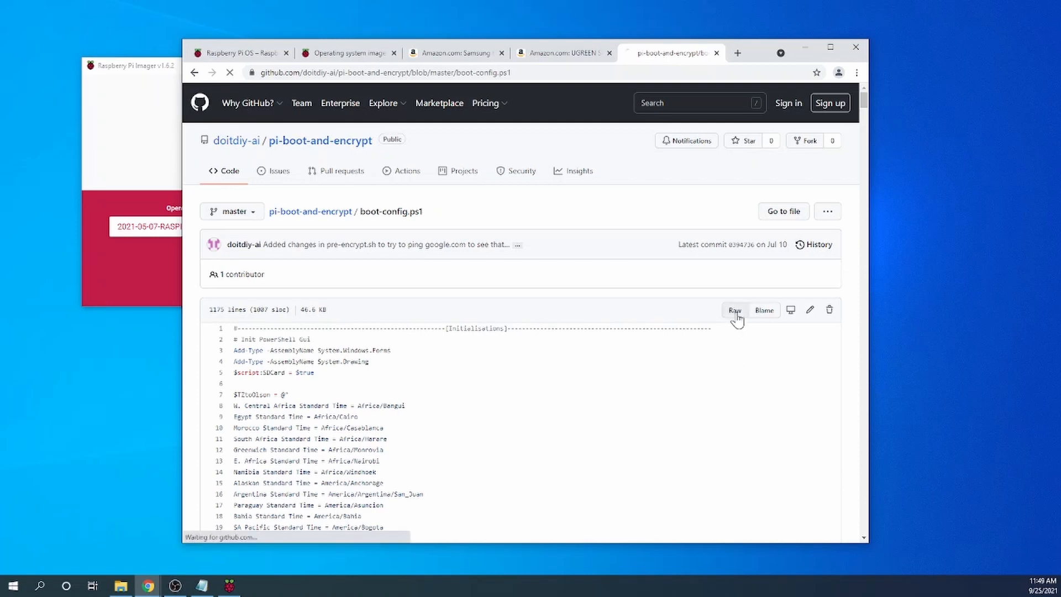
Step: Save the raw boot-config script page into Downloads with its default name
left_click(735, 310)
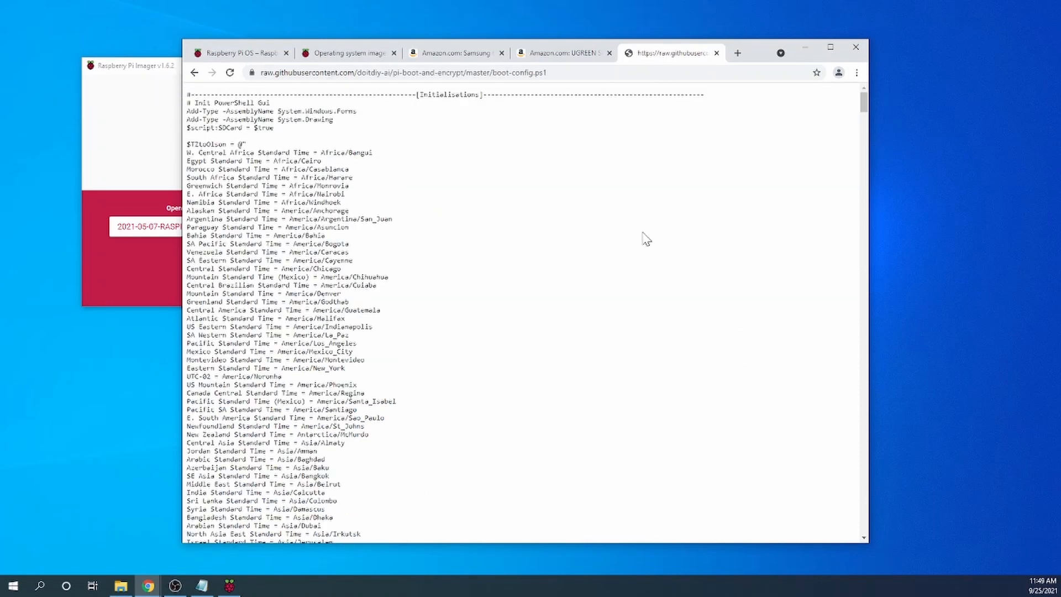
mouse_move(581, 195)
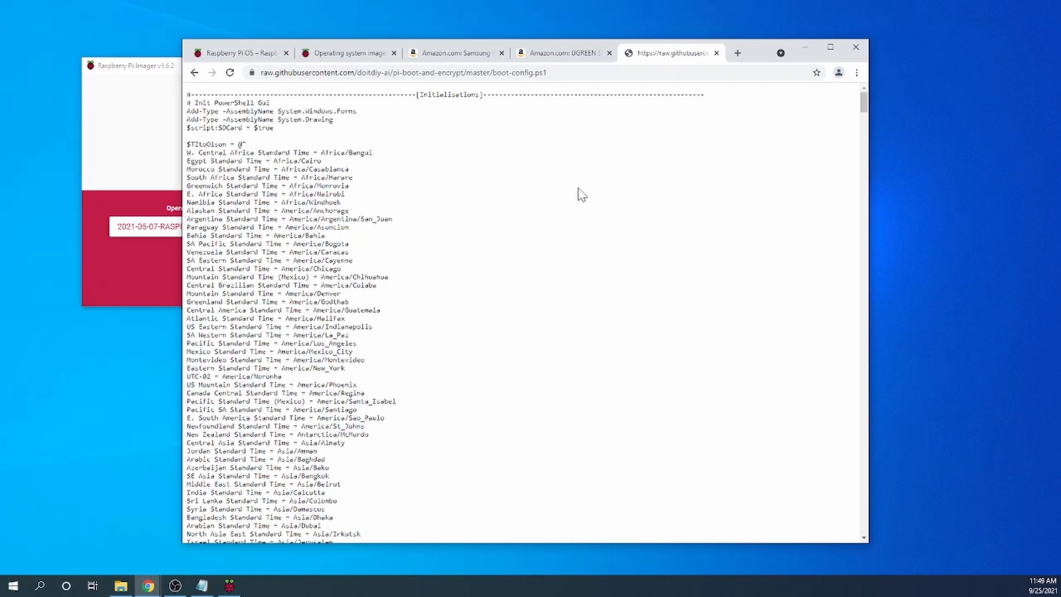
right_click(581, 195)
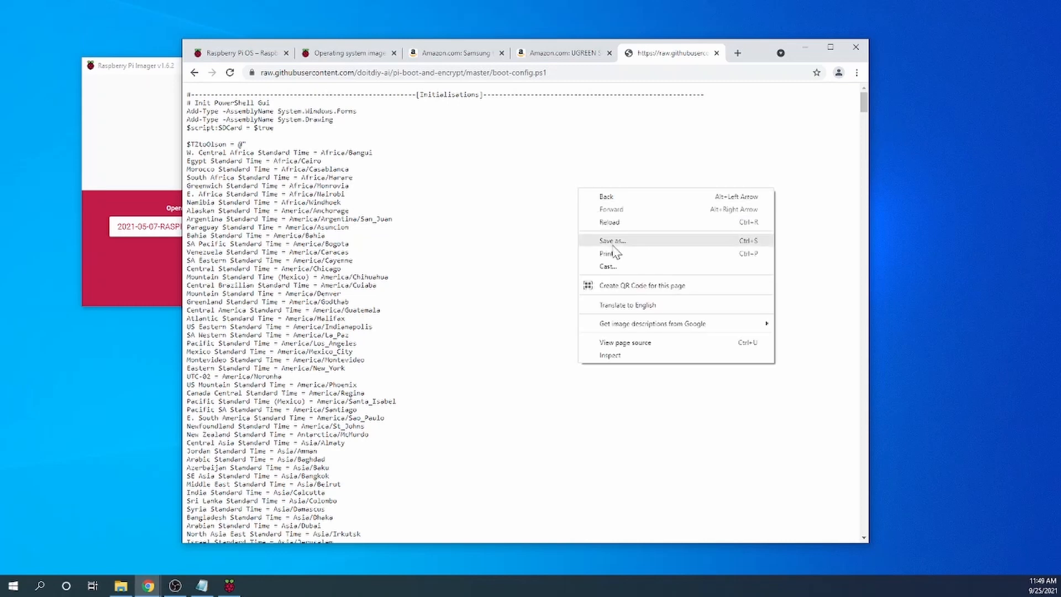
left_click(612, 240)
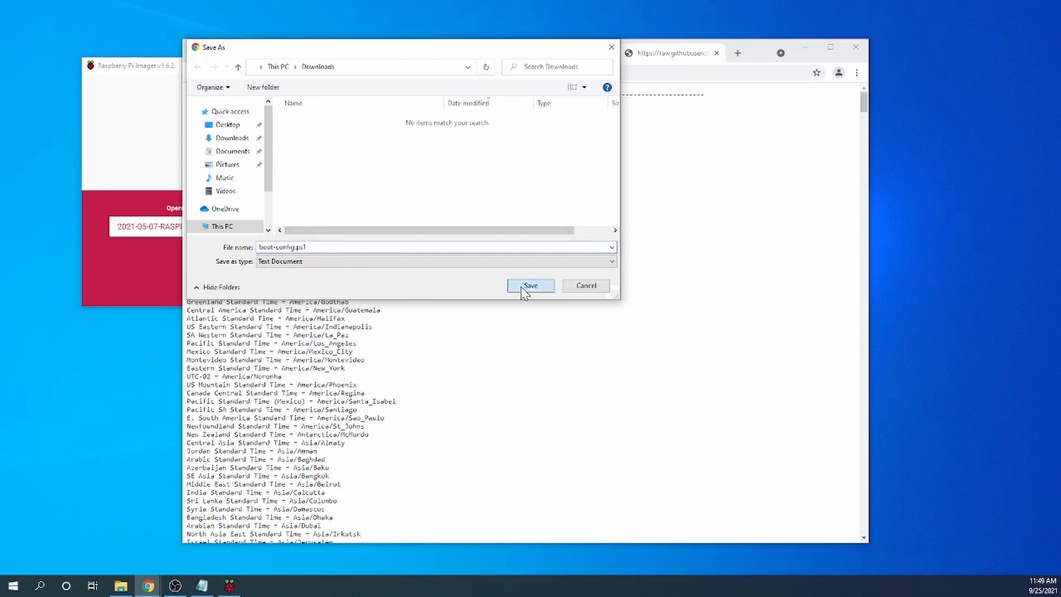
left_click(531, 285)
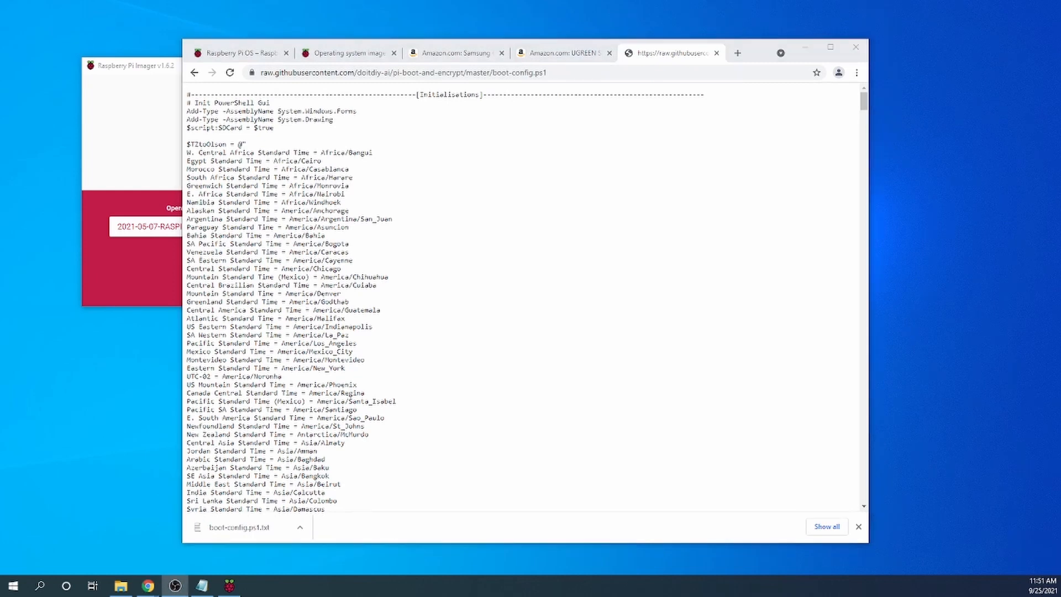
mouse_move(175, 490)
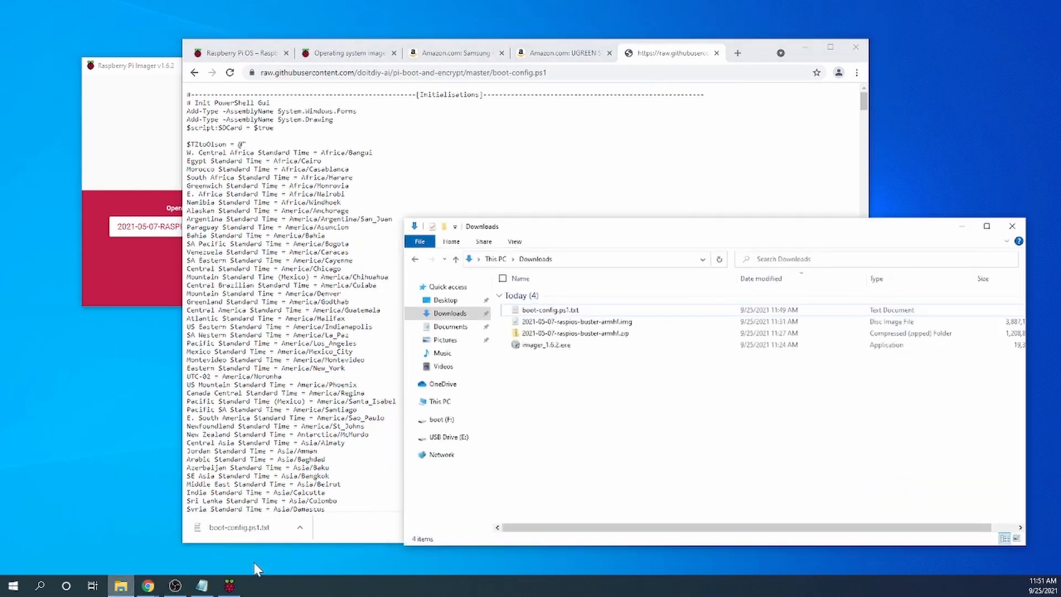
Step: Rename boot-config.ps1.txt to boot-config.ps1, accepting the extension change
left_click(549, 310)
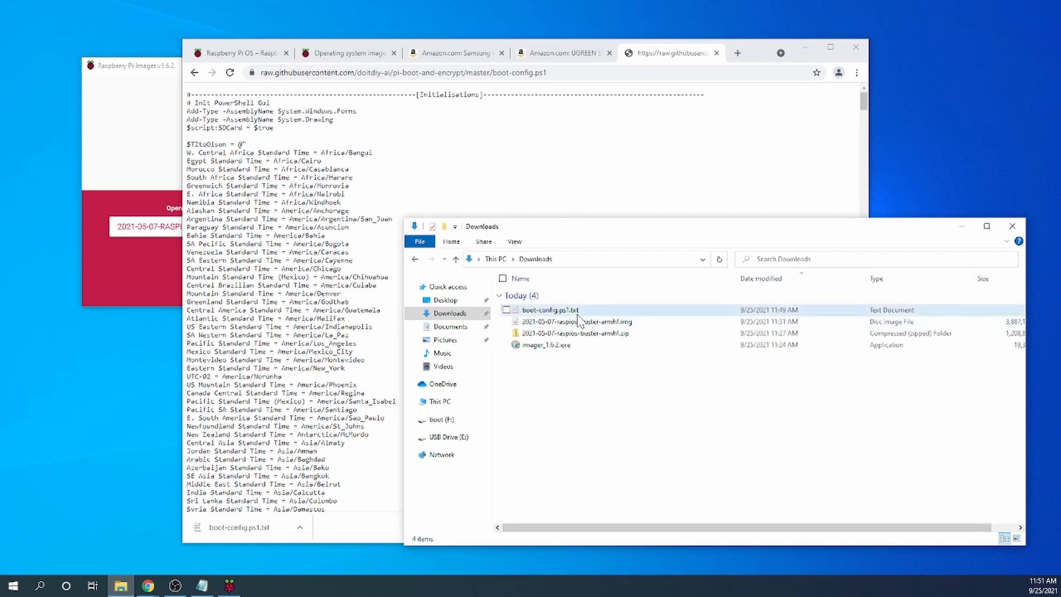
mouse_move(548, 310)
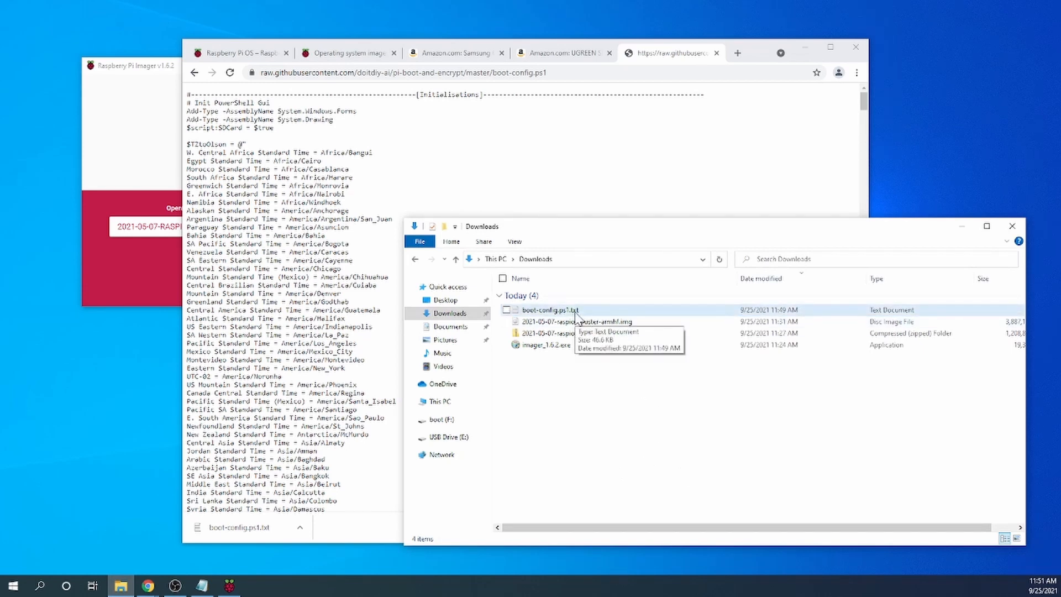
right_click(548, 309)
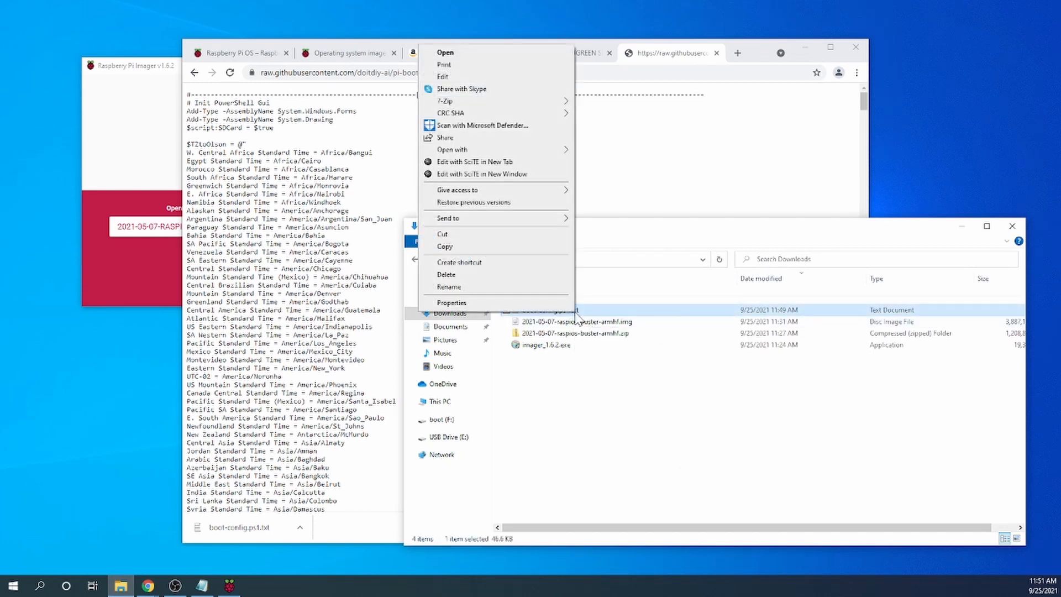
left_click(448, 286)
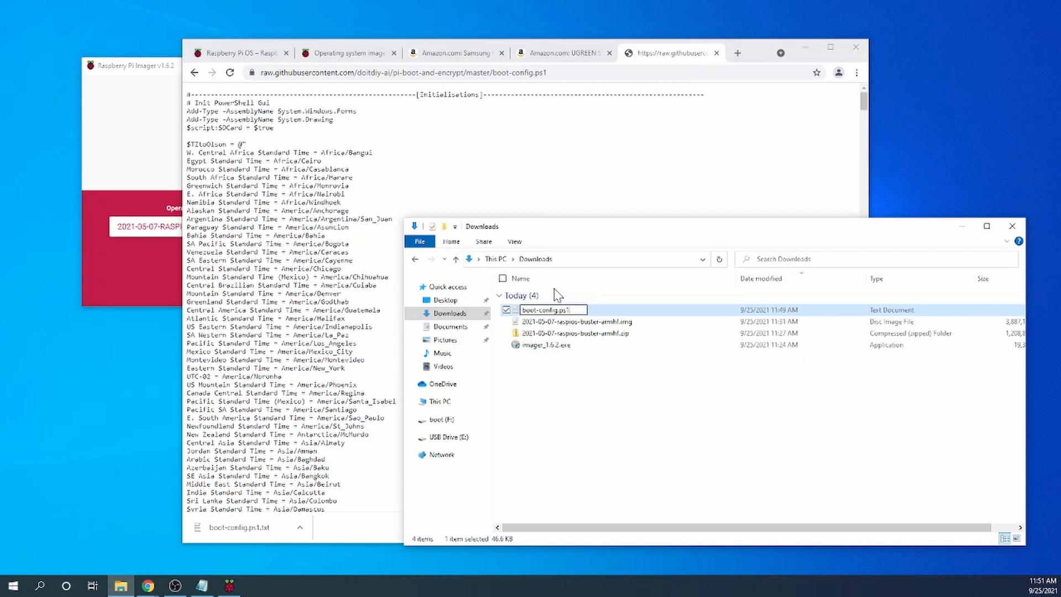
key("Return")
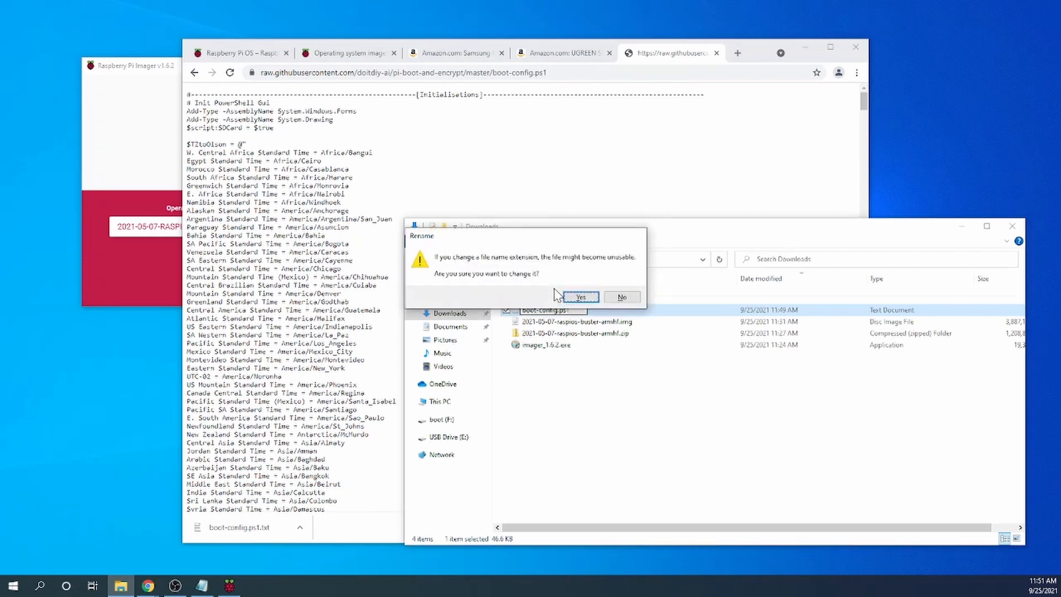
left_click(578, 297)
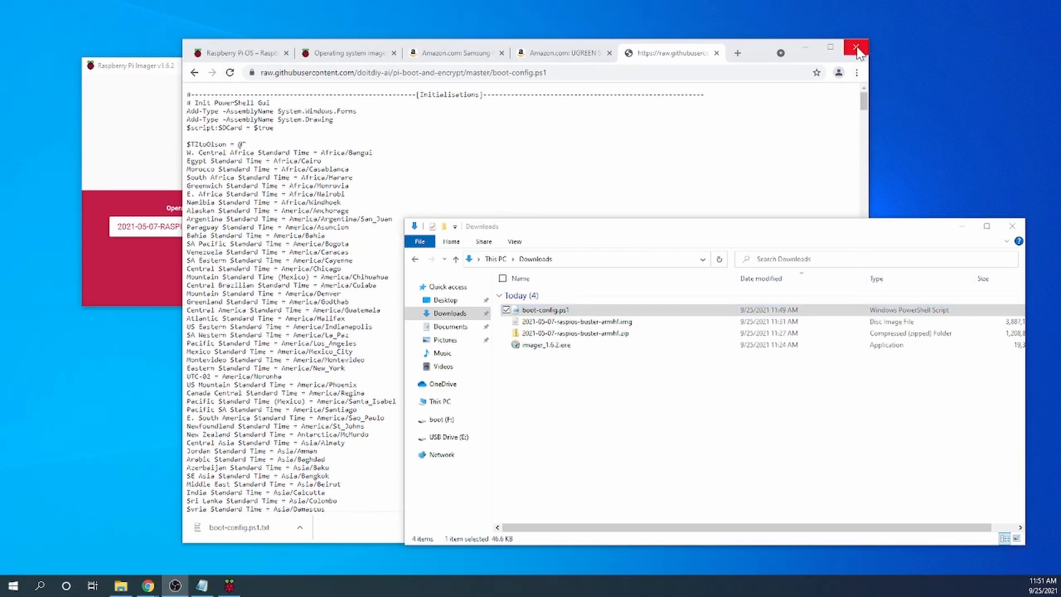
Step: Close Chrome and Raspberry Pi Imager, then run boot-config.ps1 with PowerShell
left_click(855, 52)
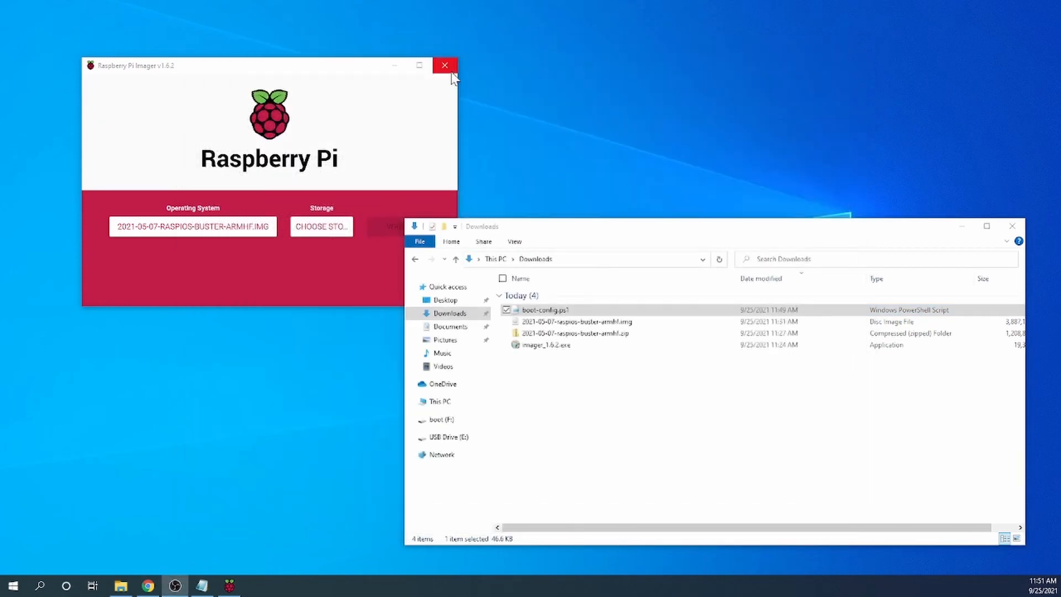
left_click(444, 66)
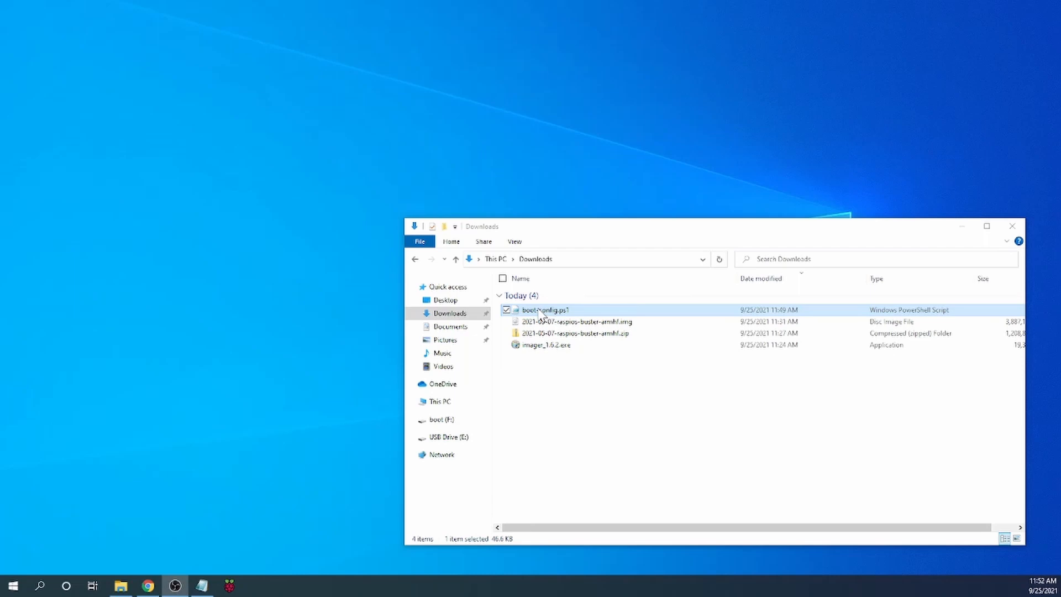
right_click(543, 309)
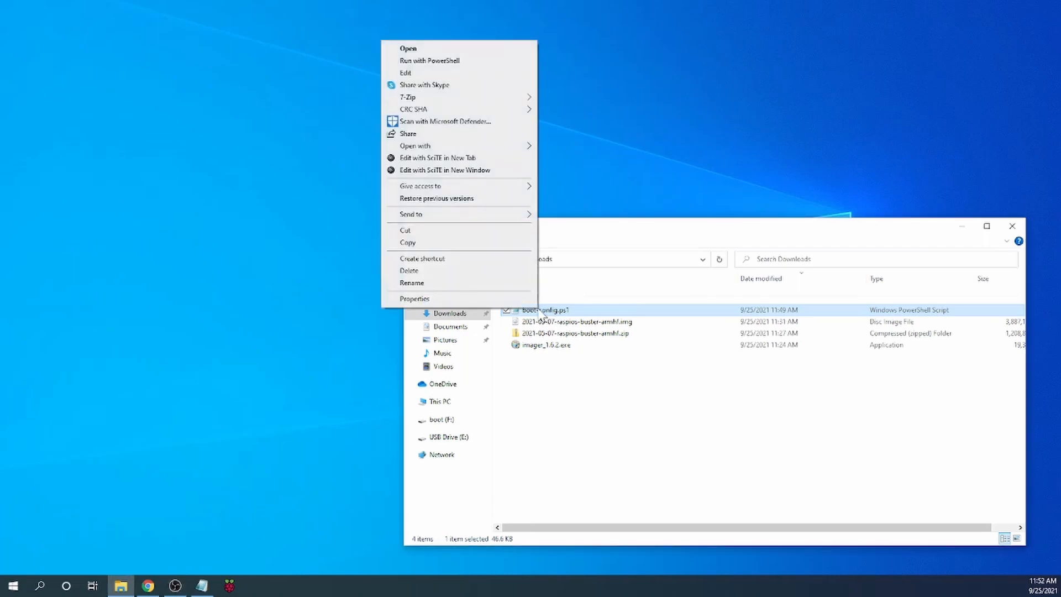
left_click(430, 60)
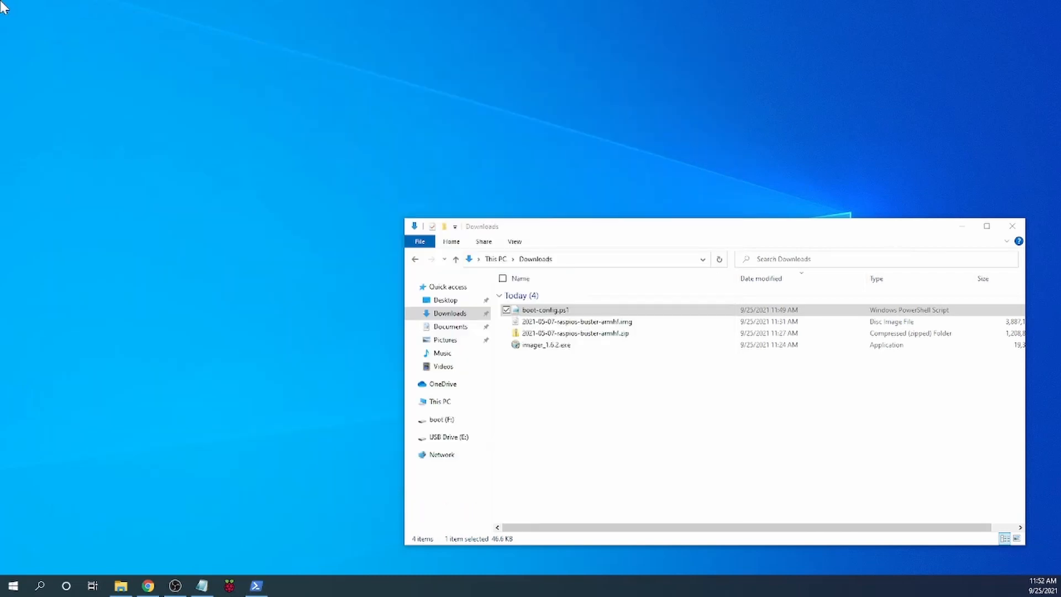
double_click(543, 310)
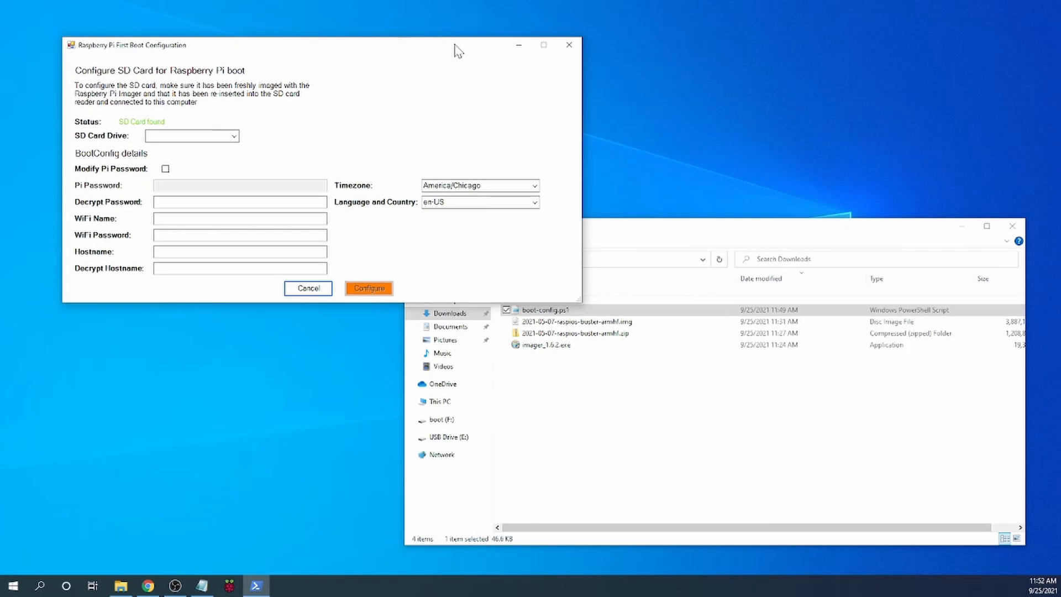
mouse_move(284, 117)
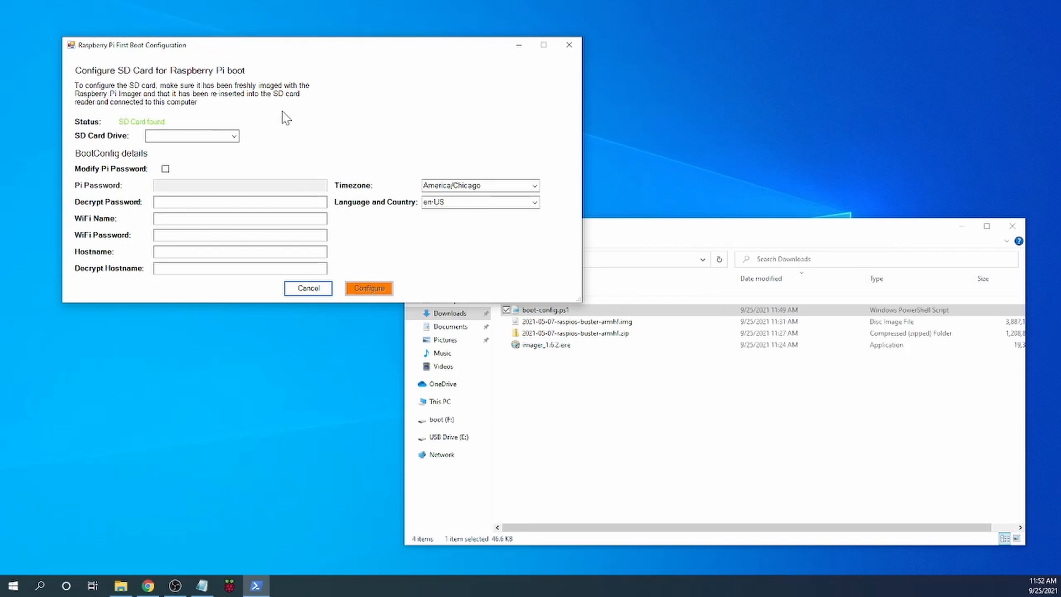
left_click(233, 136)
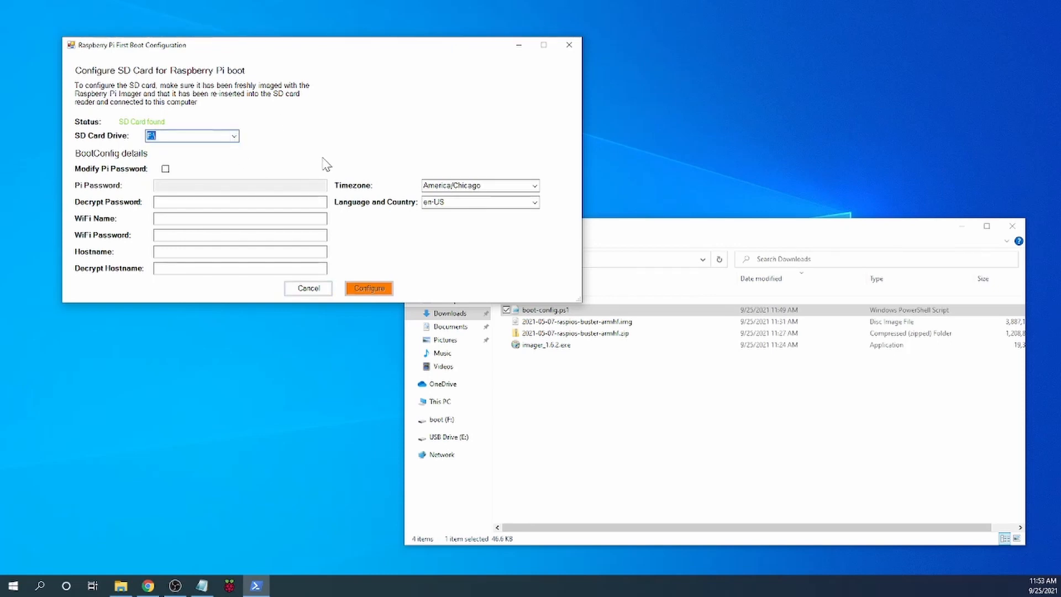
mouse_move(274, 157)
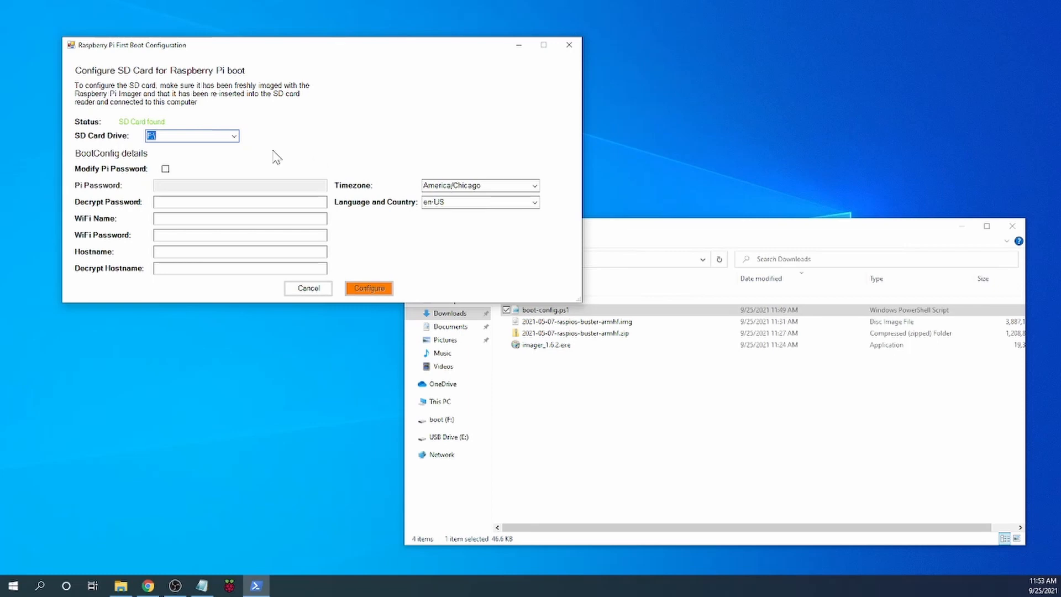
mouse_move(238, 160)
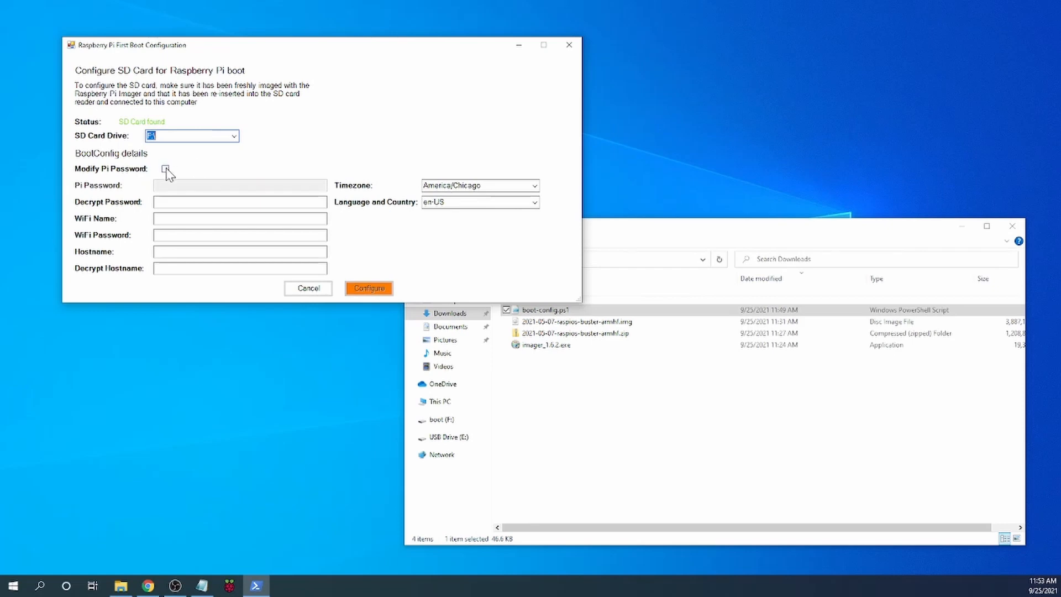
left_click(165, 168)
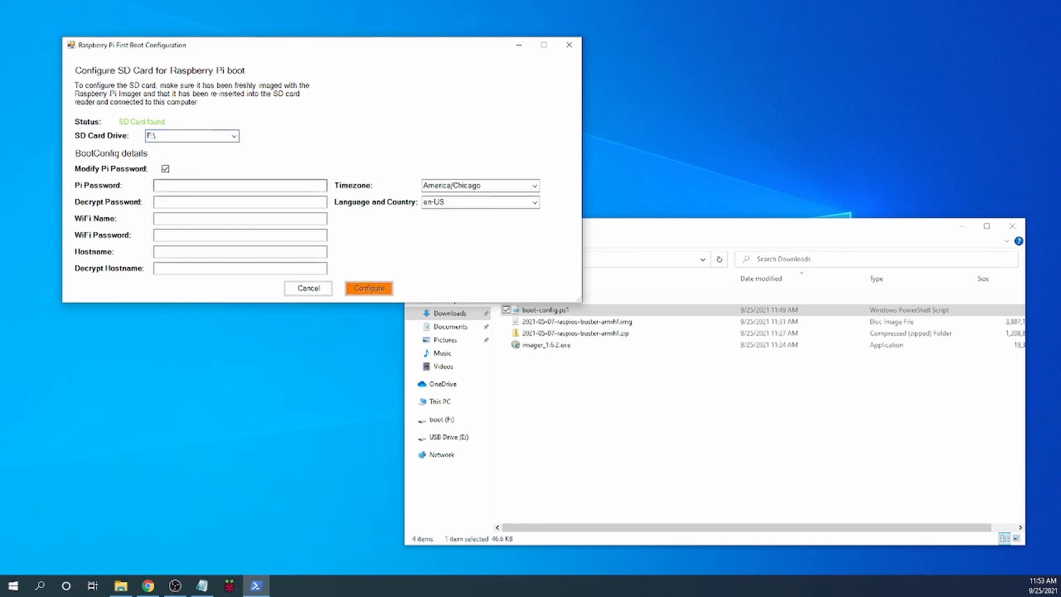
left_click(239, 184)
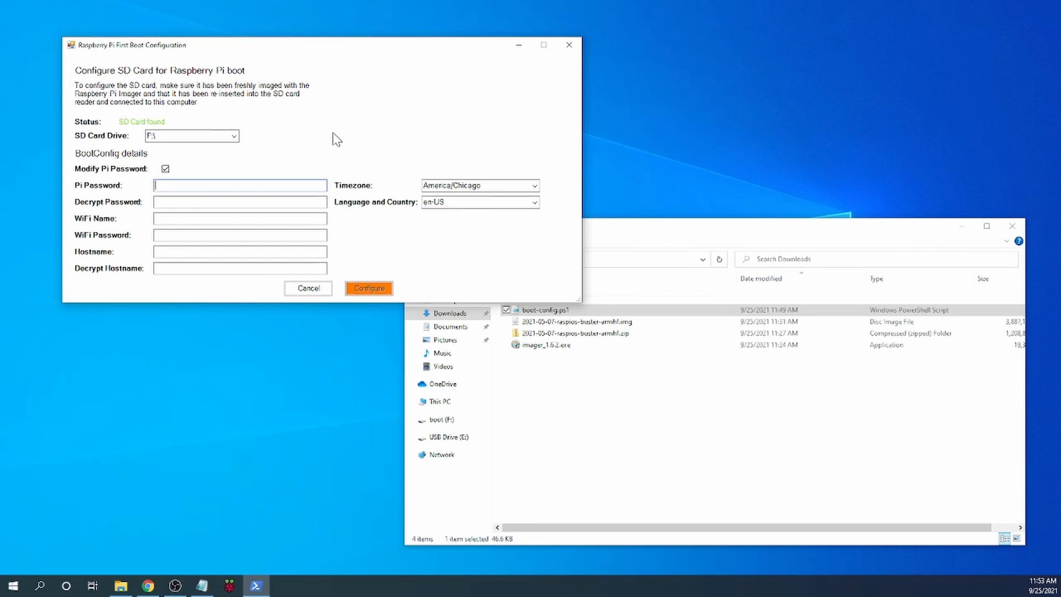
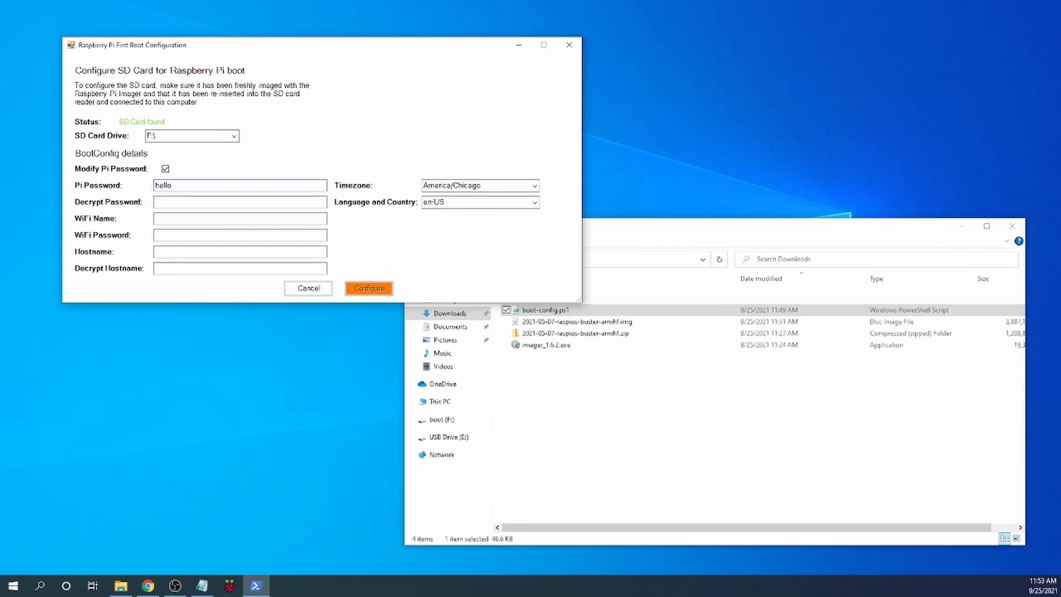
mouse_move(327, 159)
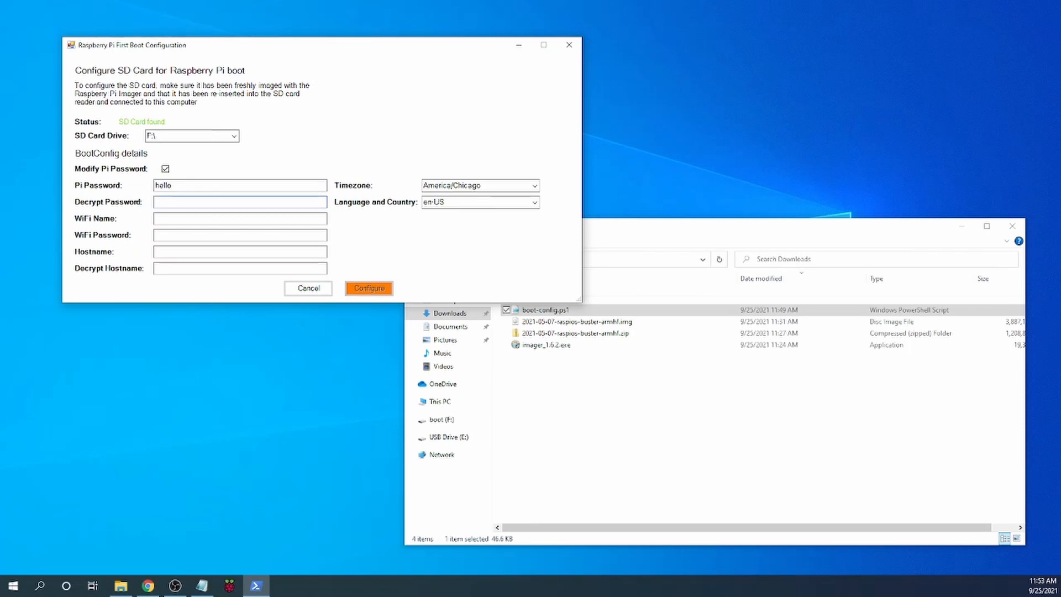
Step: Enter the decrypt password, Wi-Fi network details and hostname raspi8gb
left_click(239, 201)
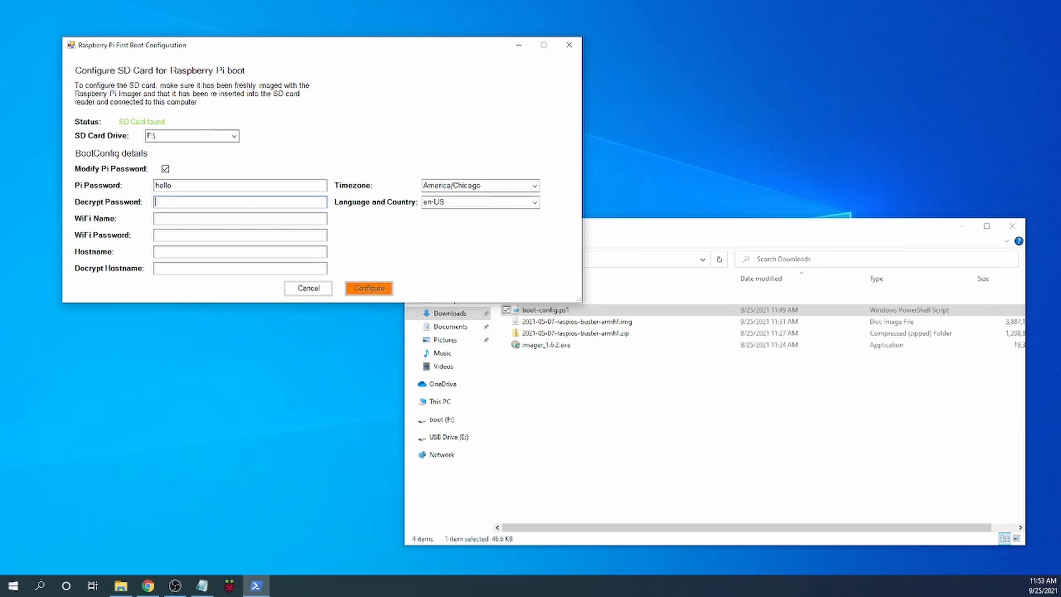
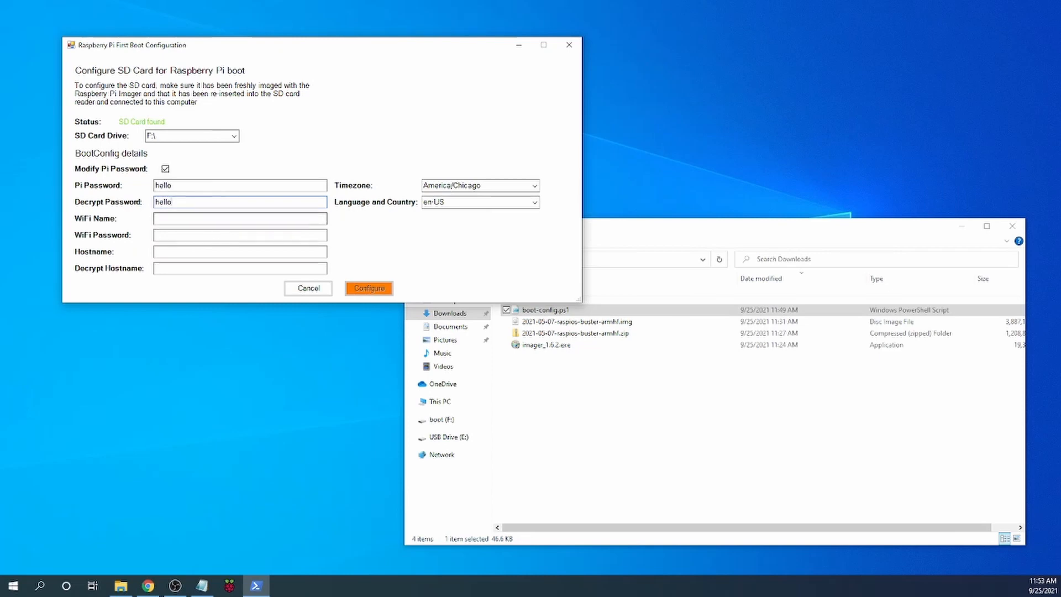
left_click(239, 218)
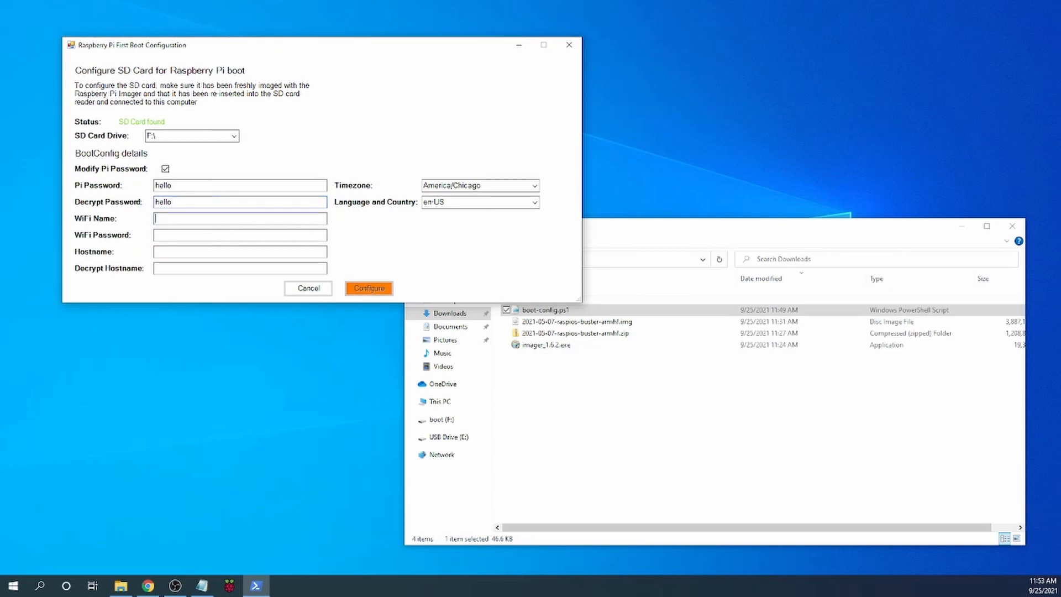
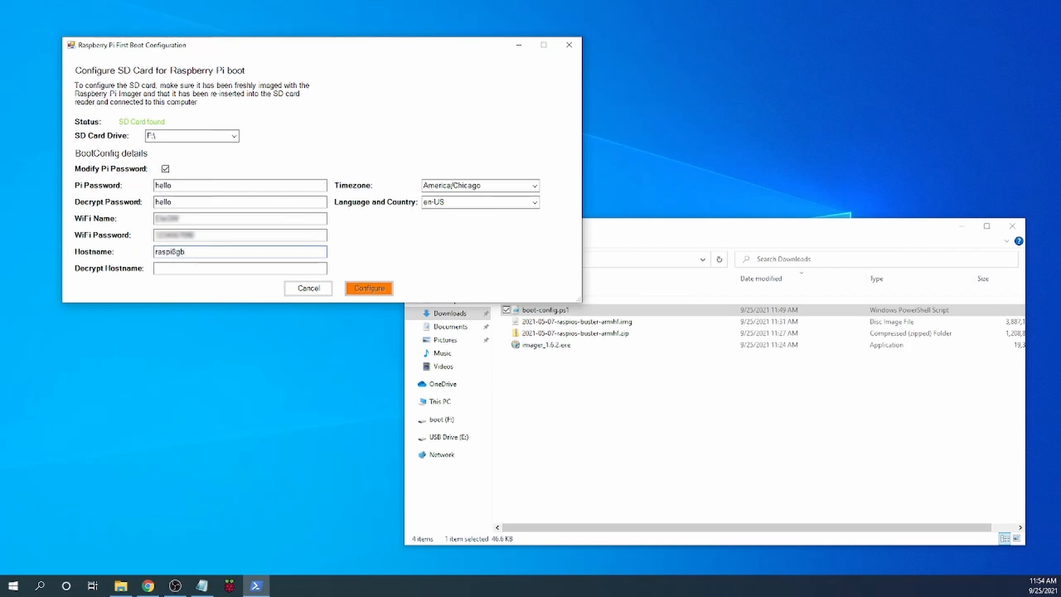
Step: Set decrypt hostname raspi8gbcrypt and write the boot configuration to the SD card
left_click(239, 268)
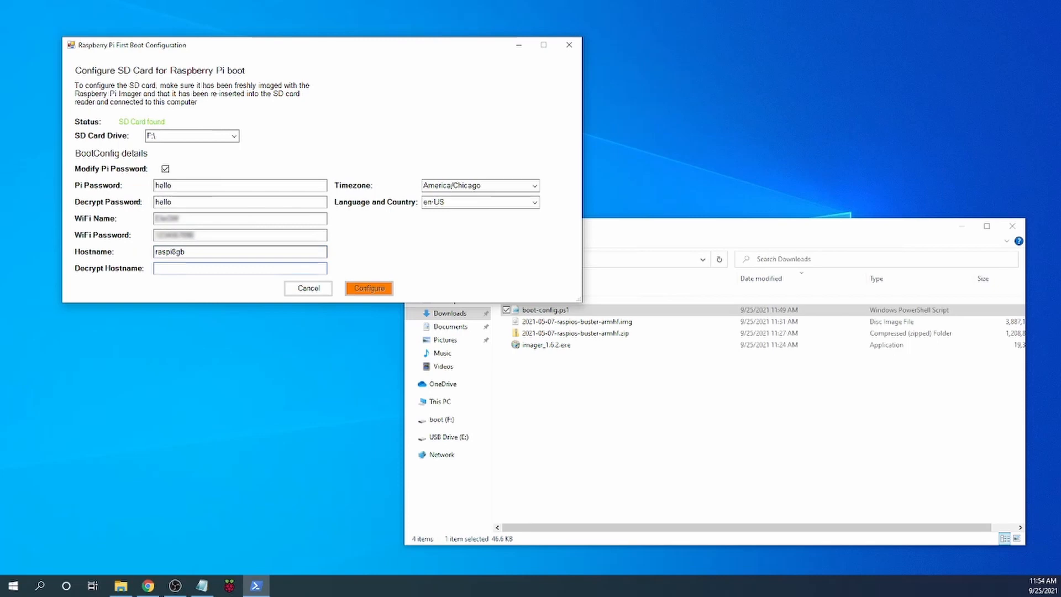
left_click(239, 268)
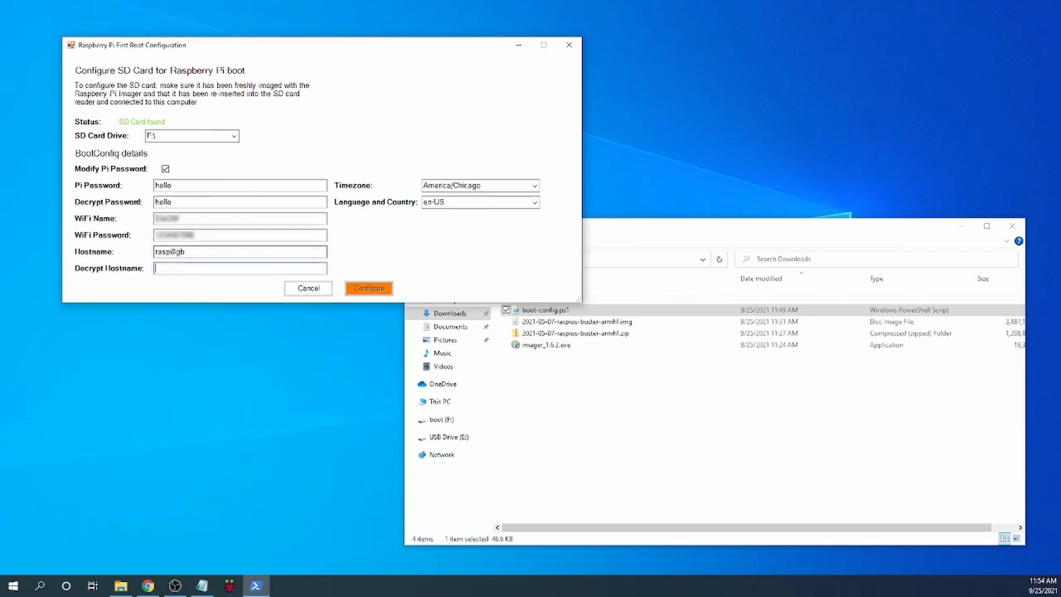
type("raspi8g")
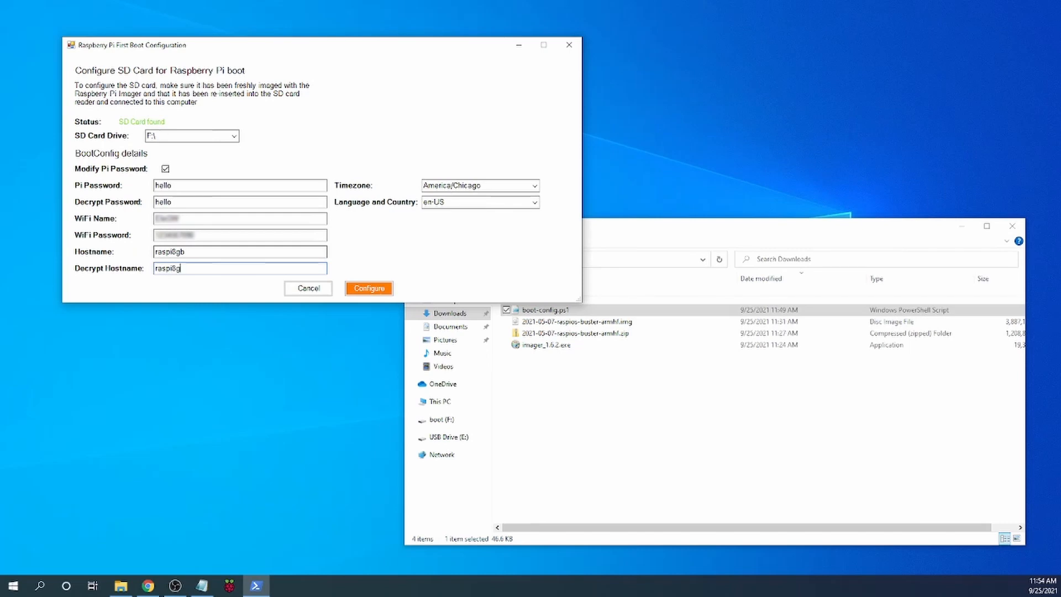
type("bcrypt")
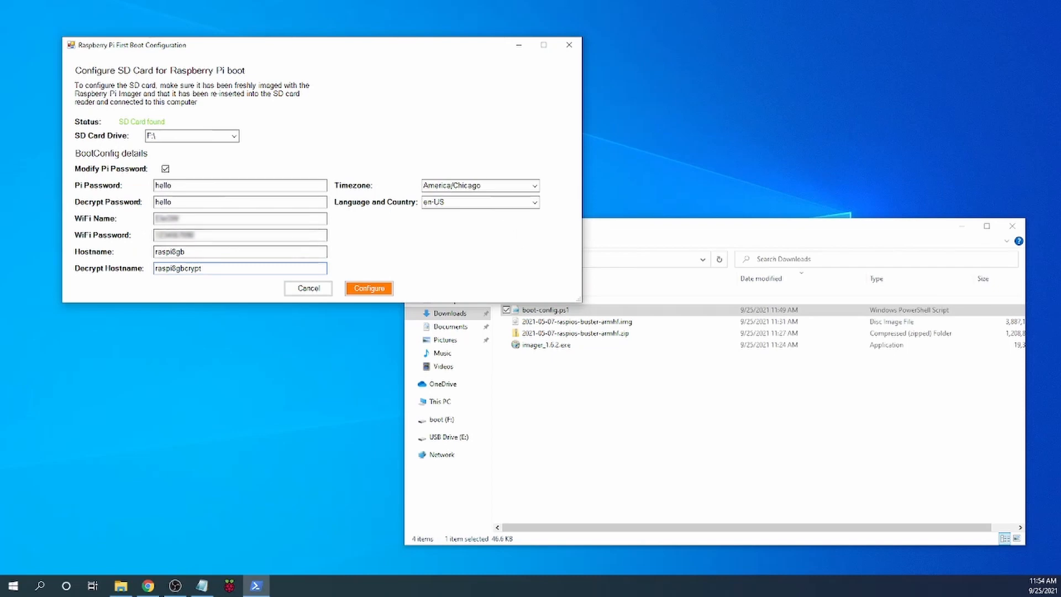
mouse_move(455, 230)
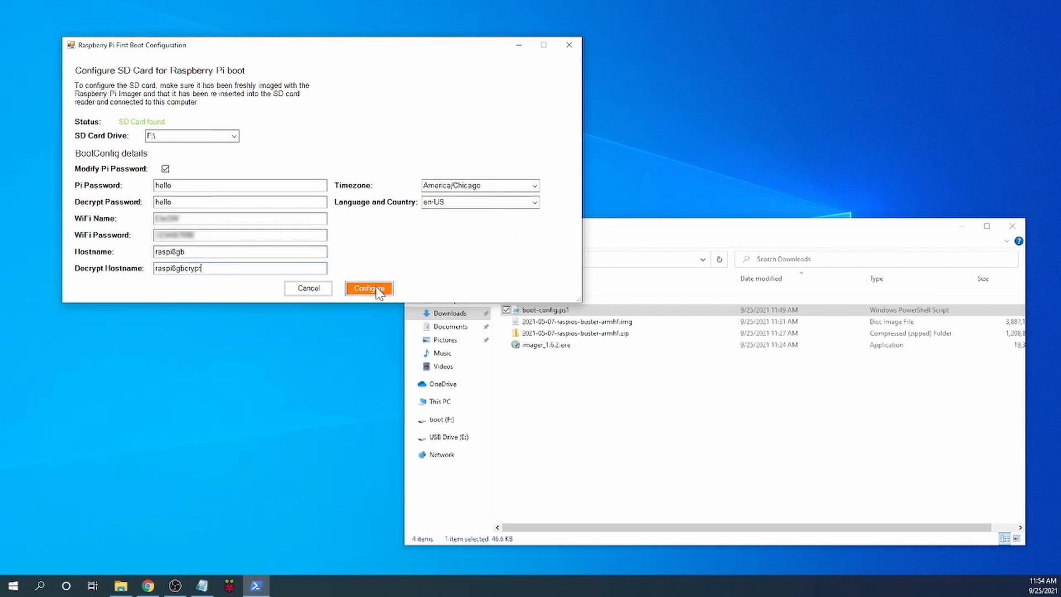
left_click(368, 289)
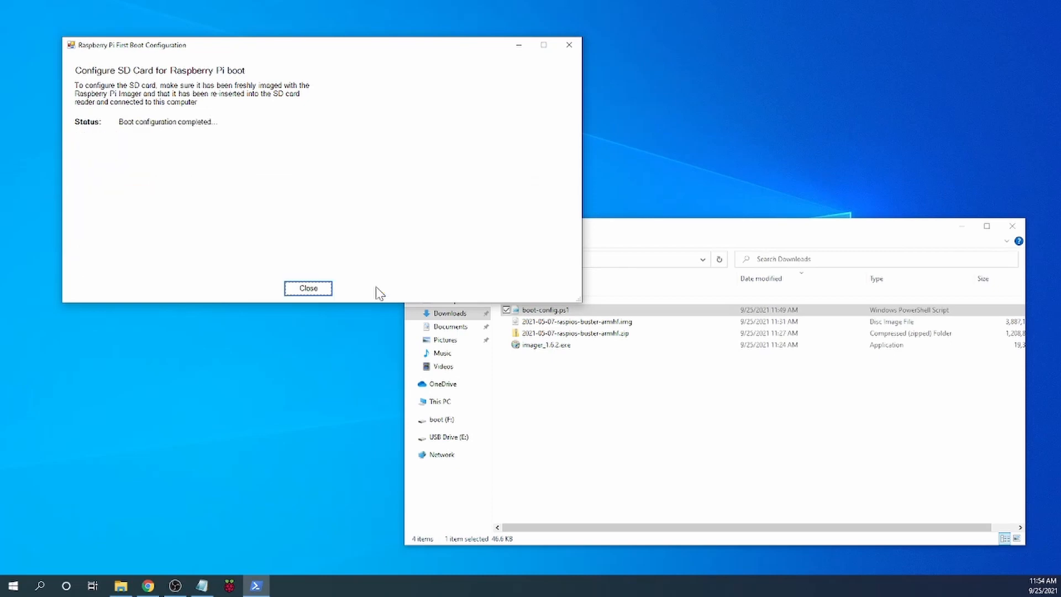
mouse_move(364, 292)
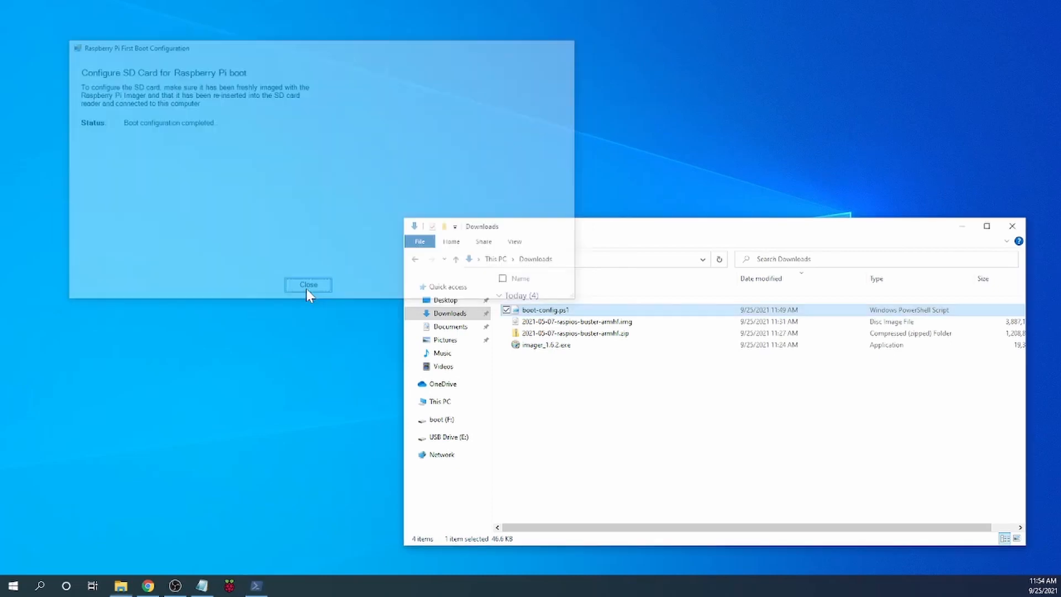
Step: Close the 'Boot configuration completed' window
left_click(307, 284)
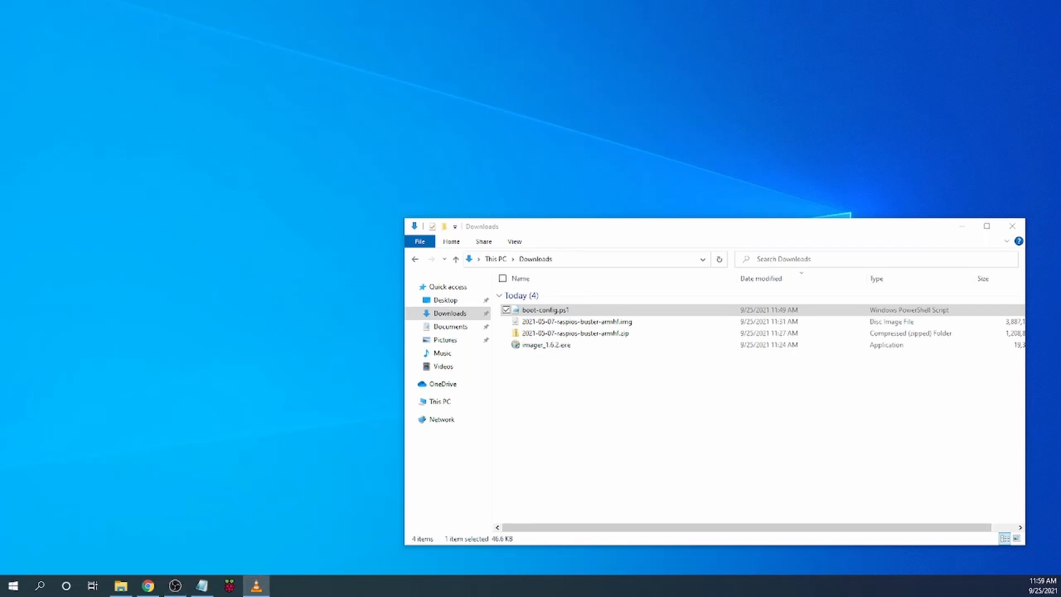
Step: Launch VLC from the taskbar and play the capture device showing the Pi's boot console
left_click(255, 585)
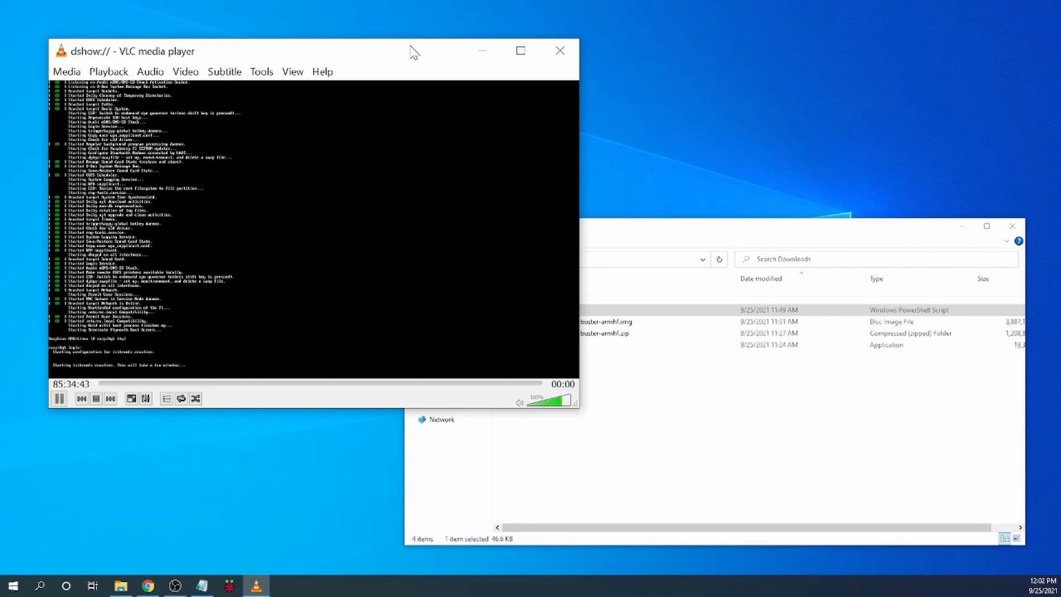
mouse_move(382, 105)
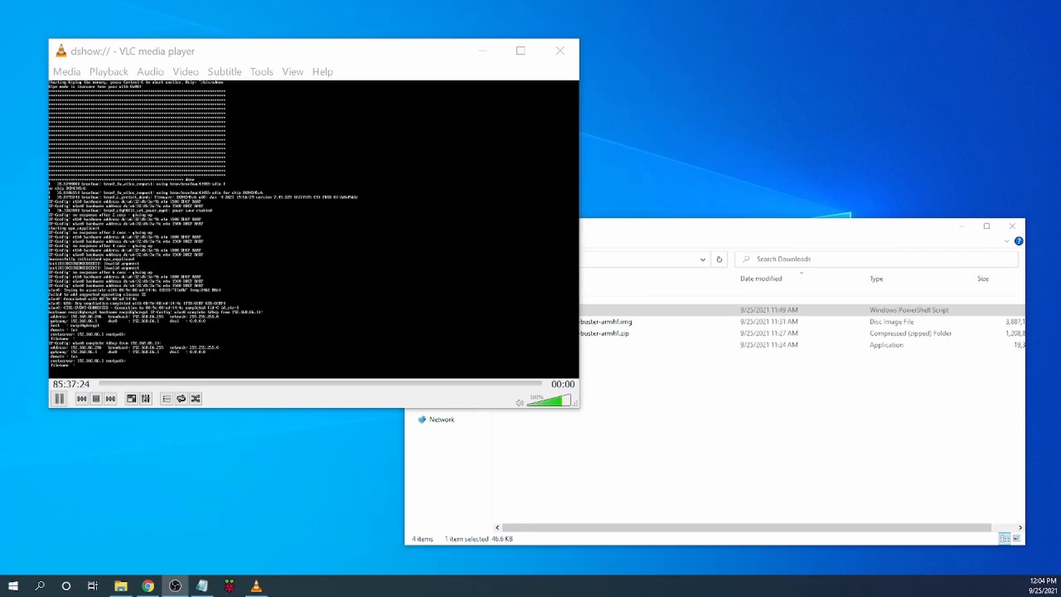
mouse_move(185, 72)
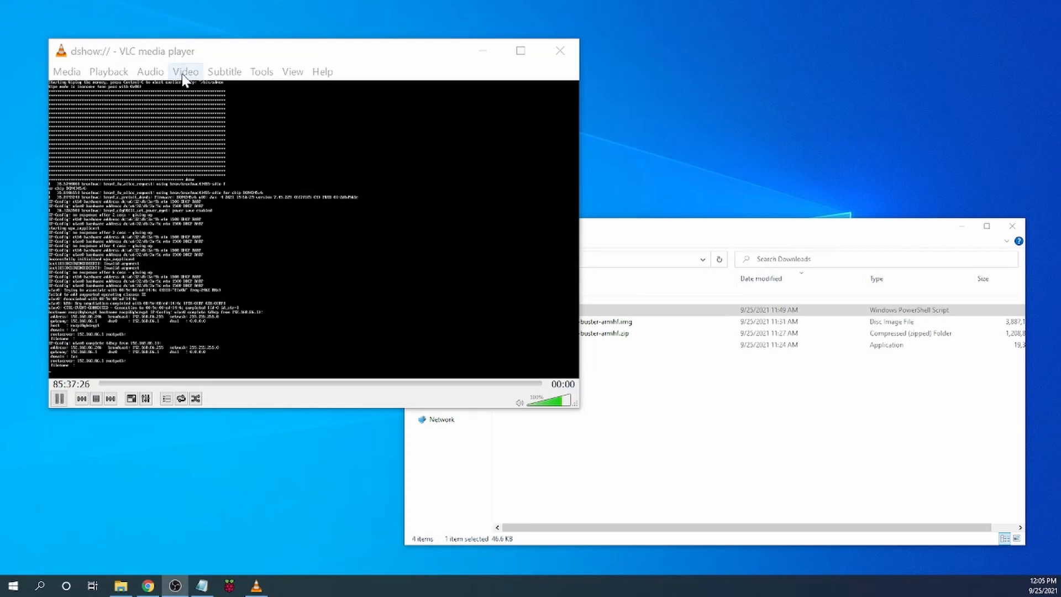
Step: Make the VLC video of the Pi console fill the screen while it boots
left_click(185, 71)
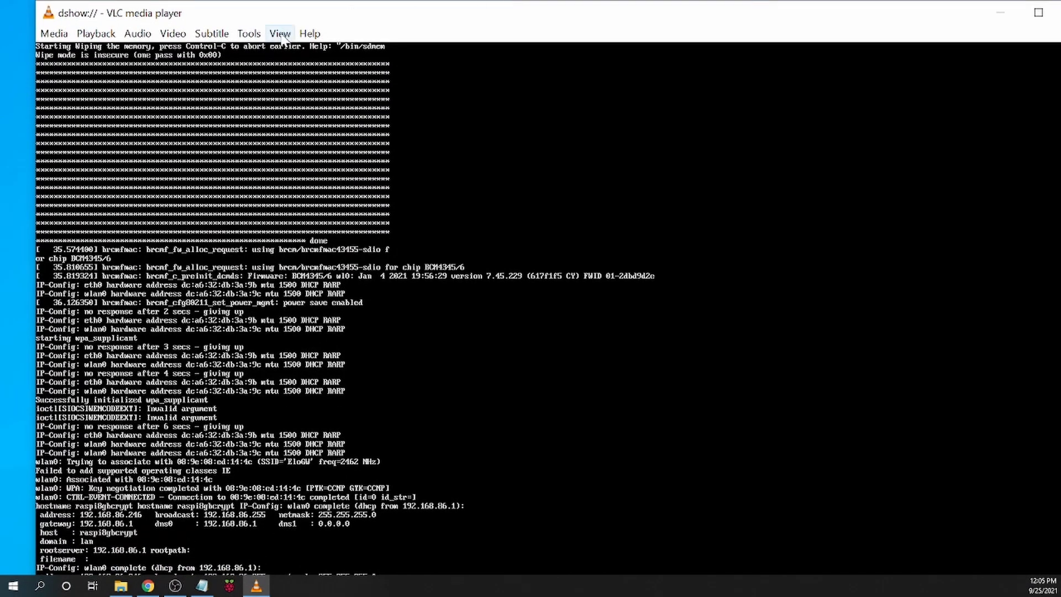
left_click(279, 33)
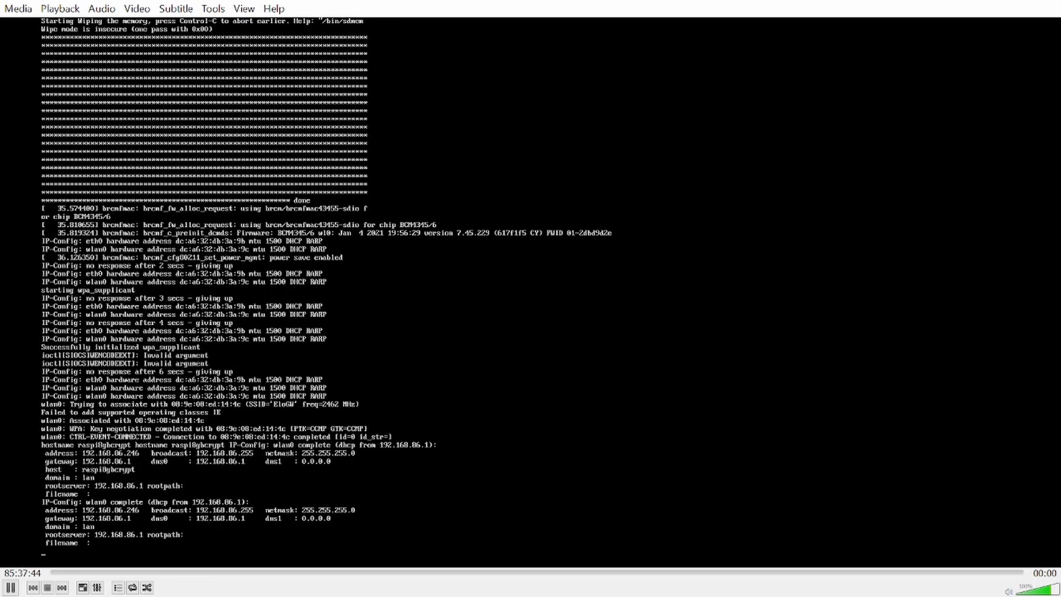
mouse_move(458, 157)
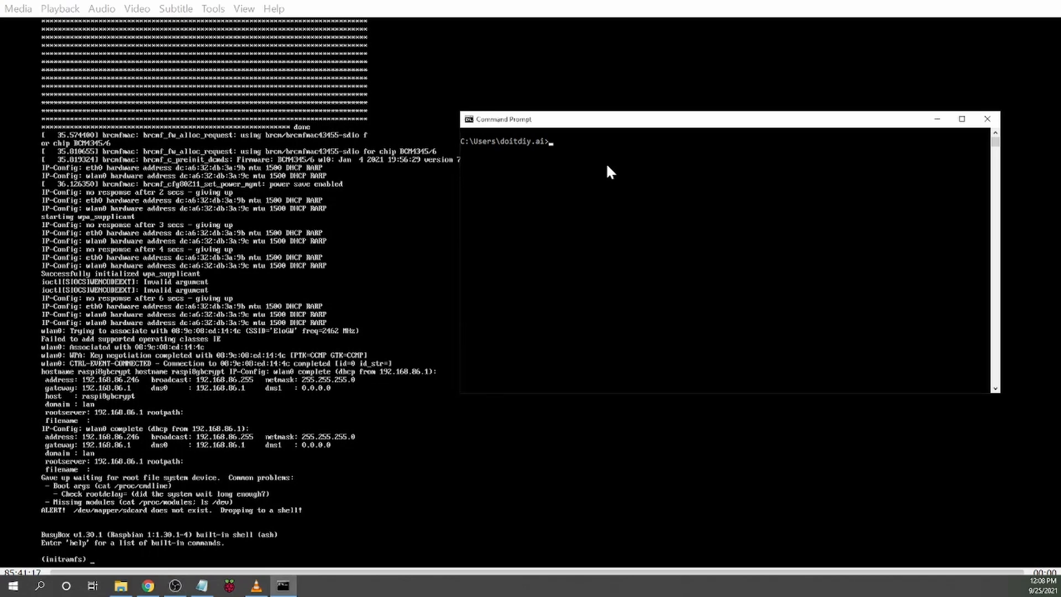
type("ssh root@raspi8gbcrypt.lan -p 23")
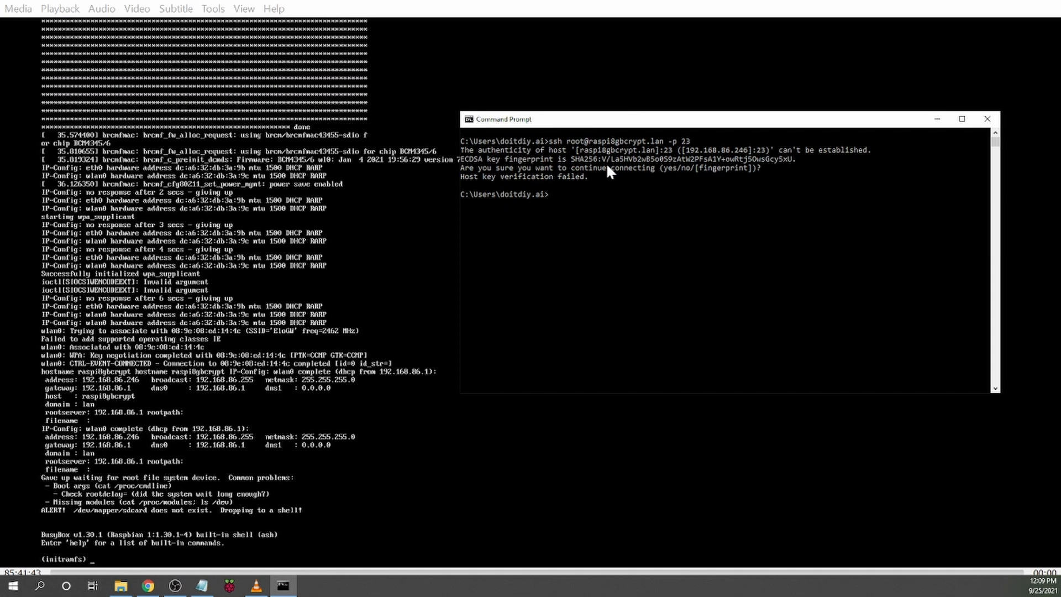
type("ssh root@raspi8gbcrypt.lan -p 23")
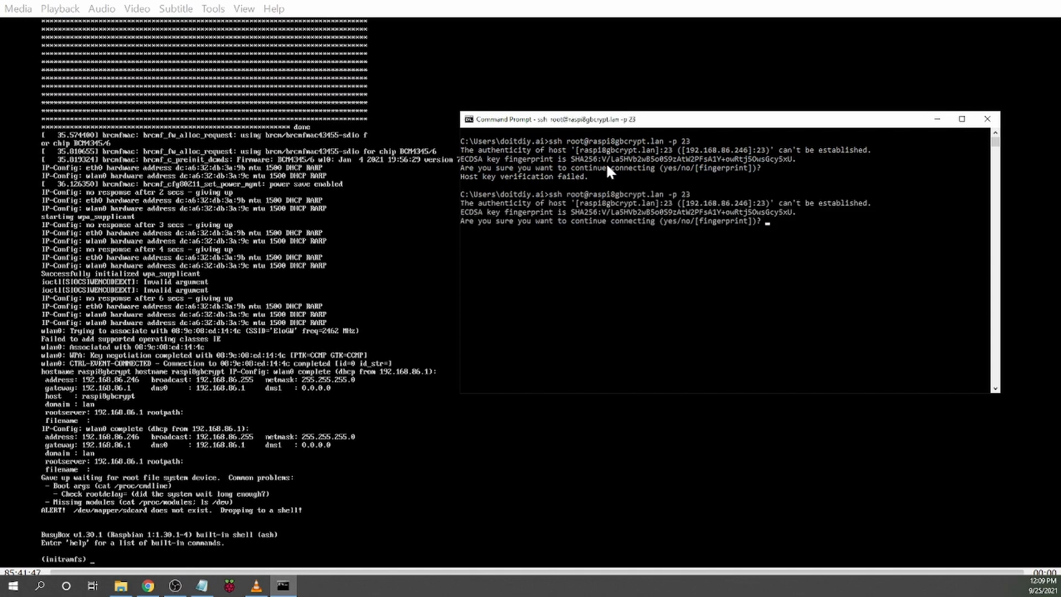
type("yes")
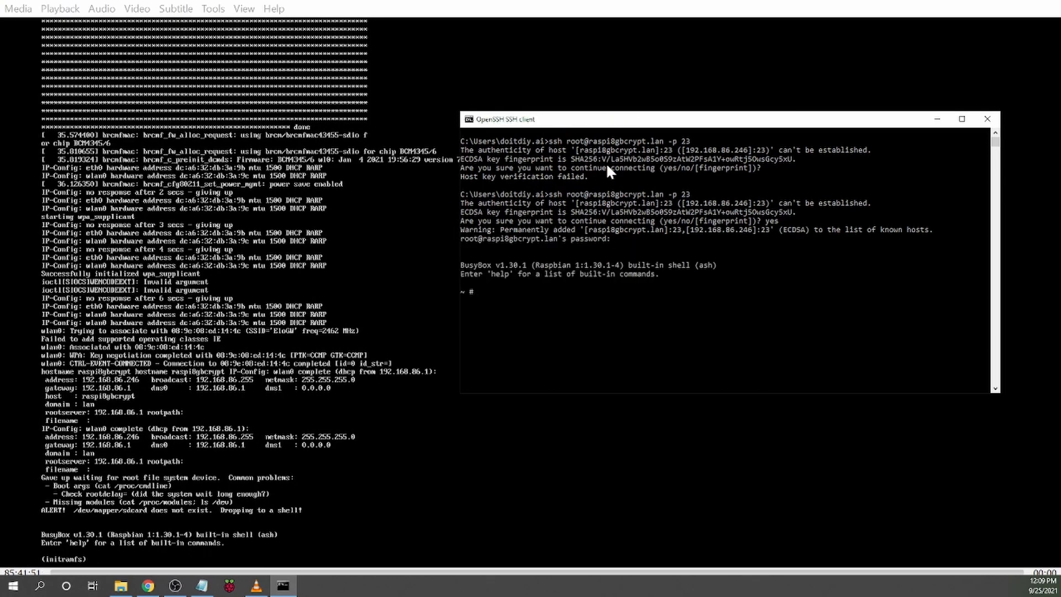
Step: Run the encrypt command in the BusyBox shell
type("encrypt")
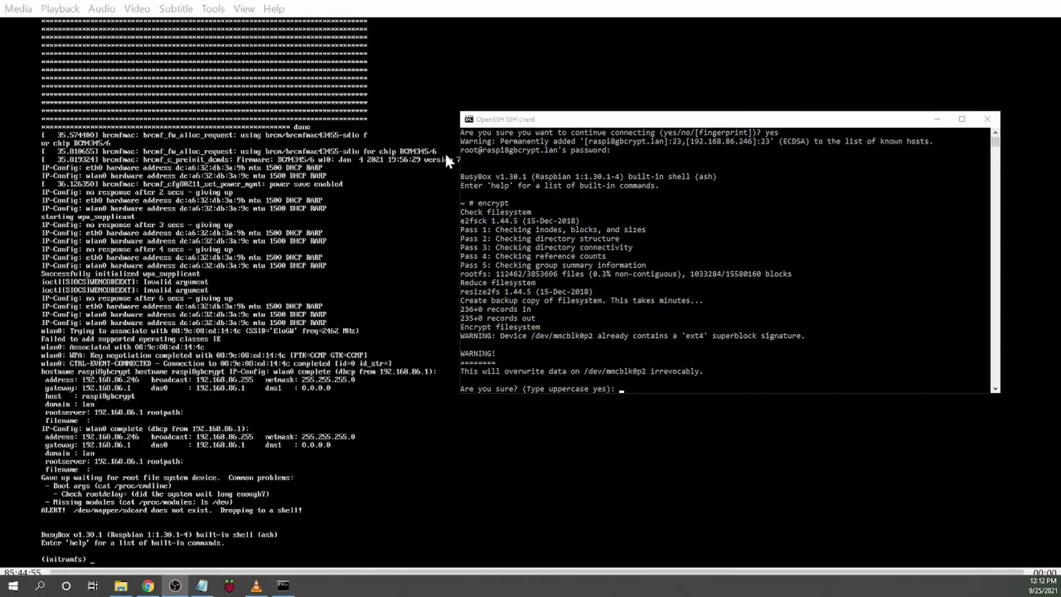
mouse_move(611, 129)
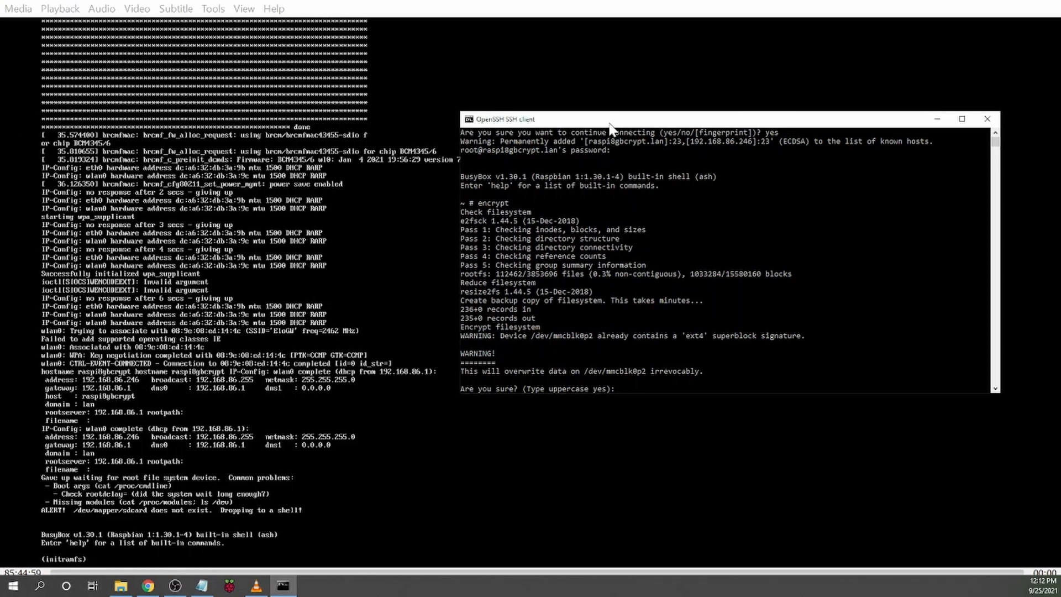
Step: Confirm the overwrite with YES and set the disk passphrase, retrying after a mismatch
type("Y")
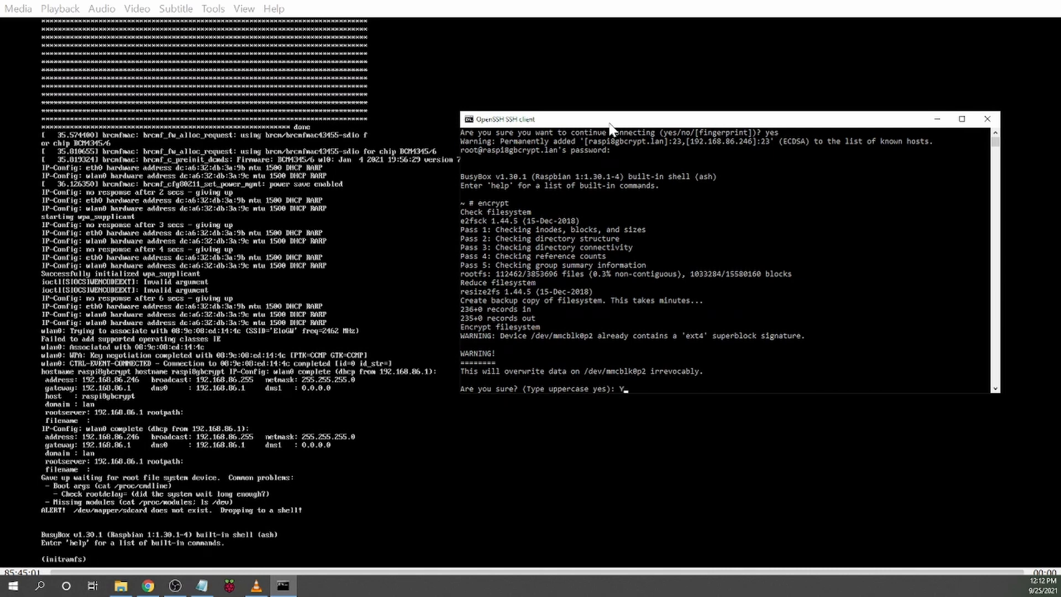
type("YES")
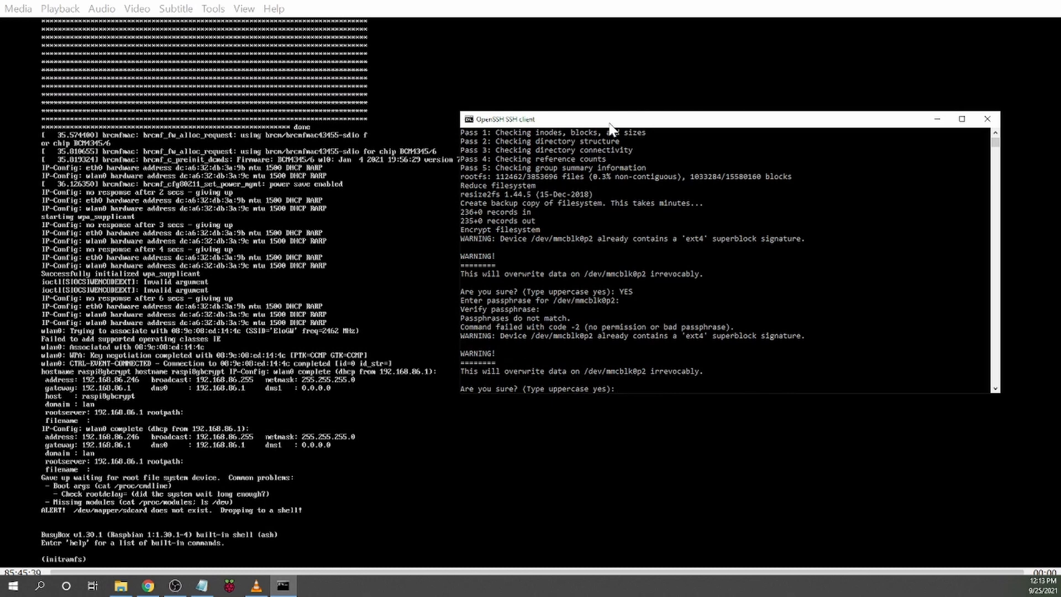
type("YES")
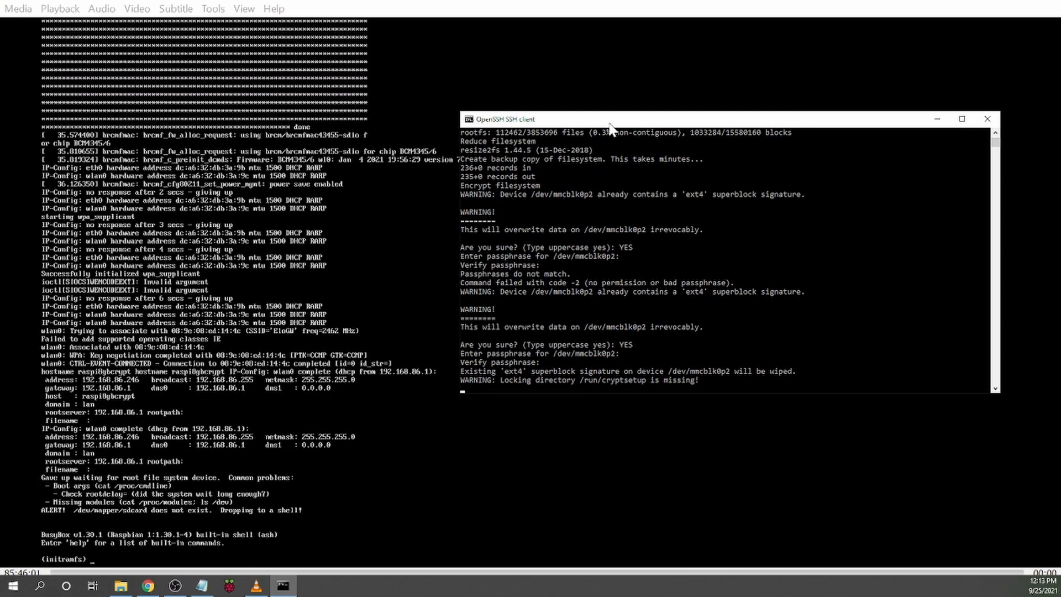
mouse_move(907, 139)
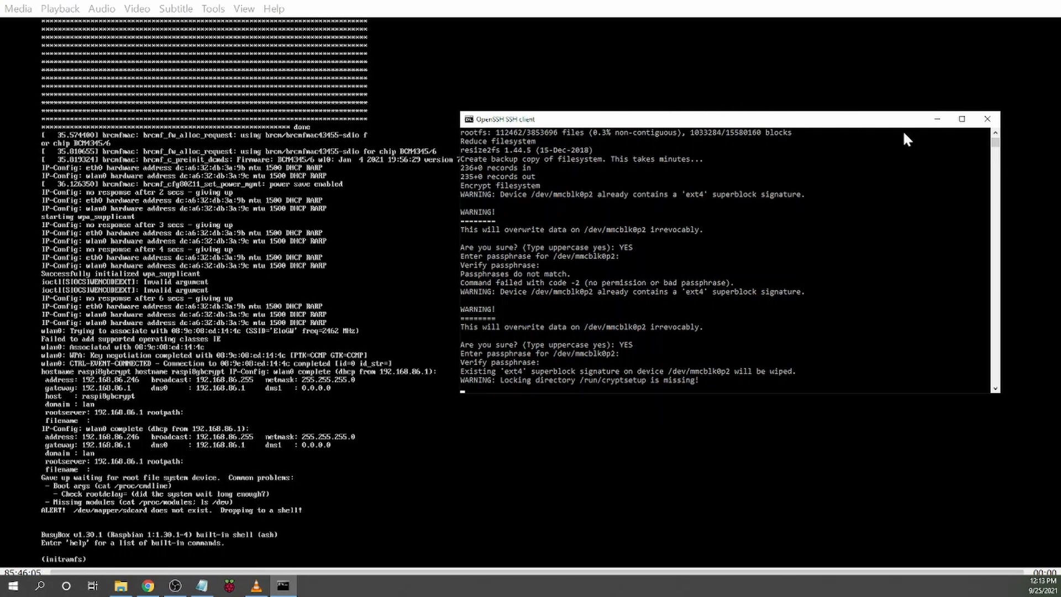
mouse_move(594, 202)
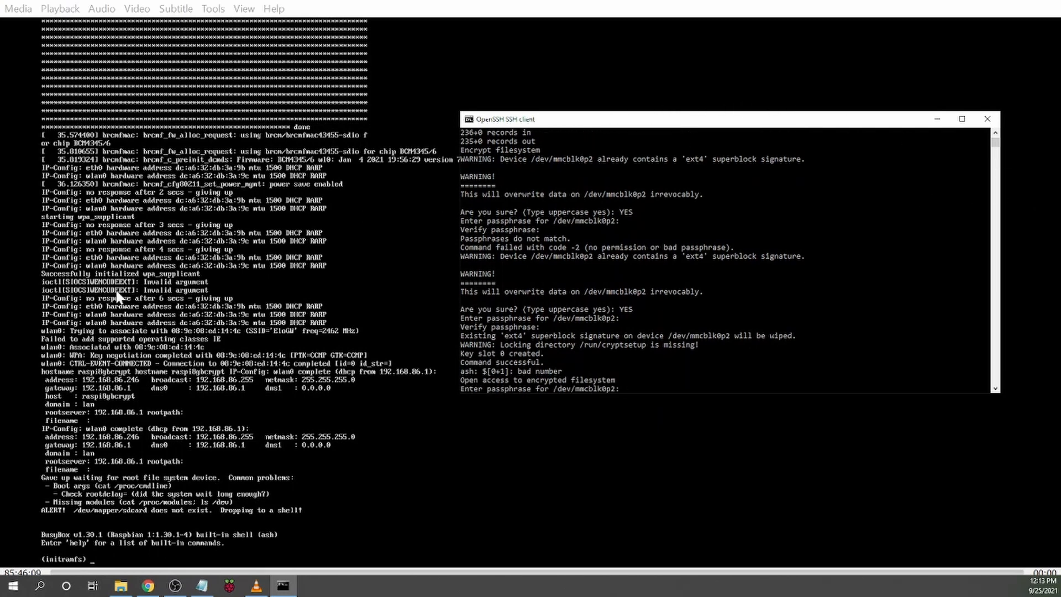
mouse_move(582, 281)
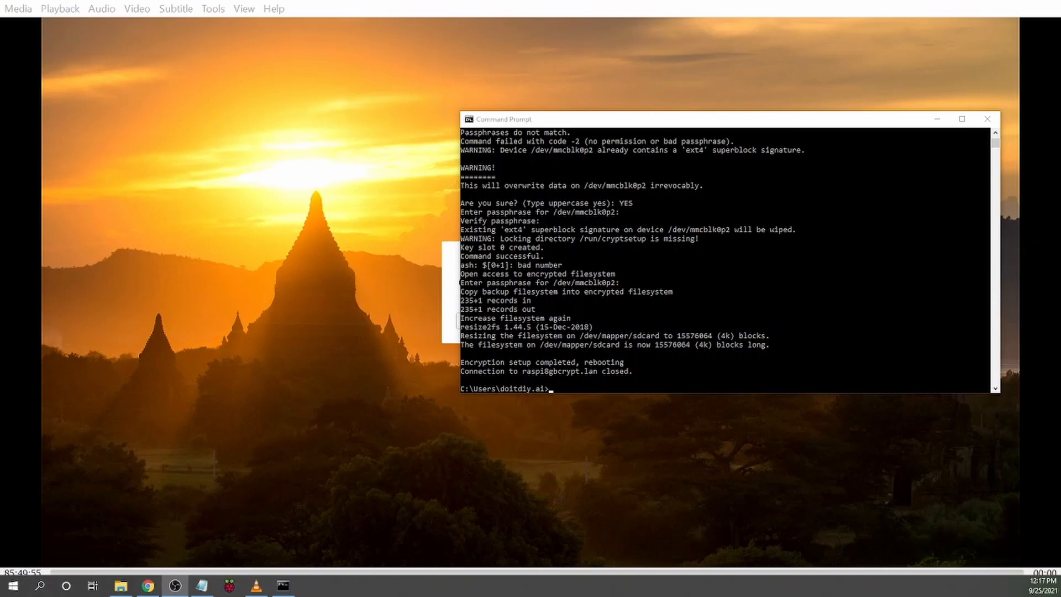
mouse_move(213, 65)
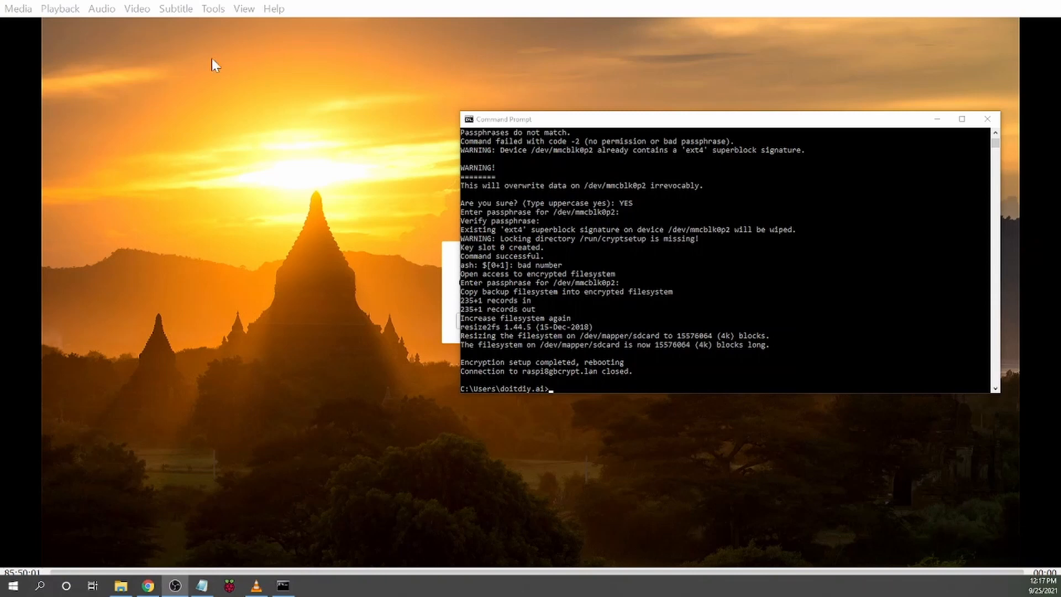
mouse_move(937, 120)
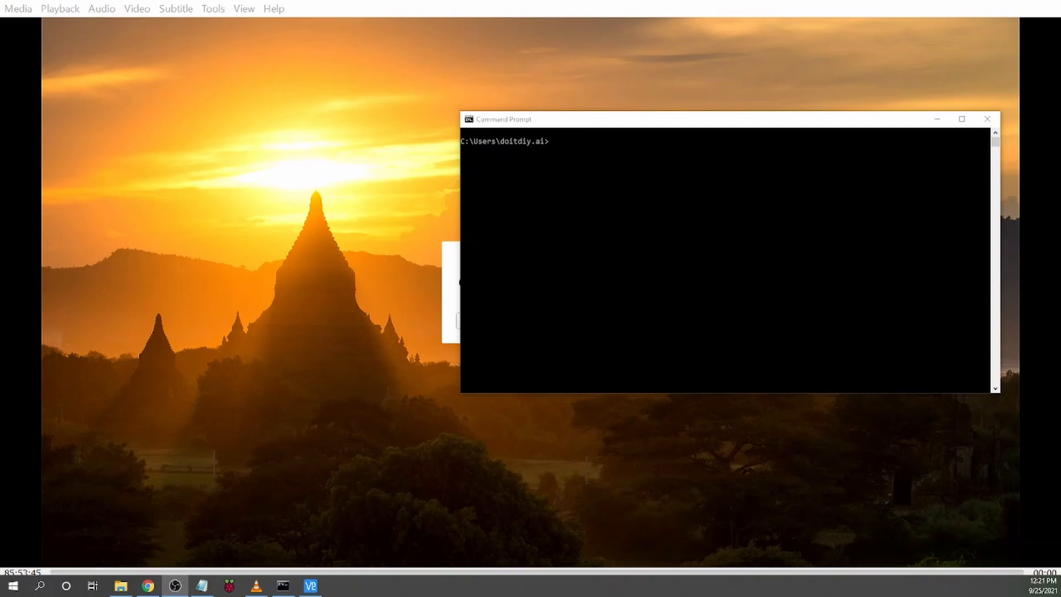
mouse_move(394, 225)
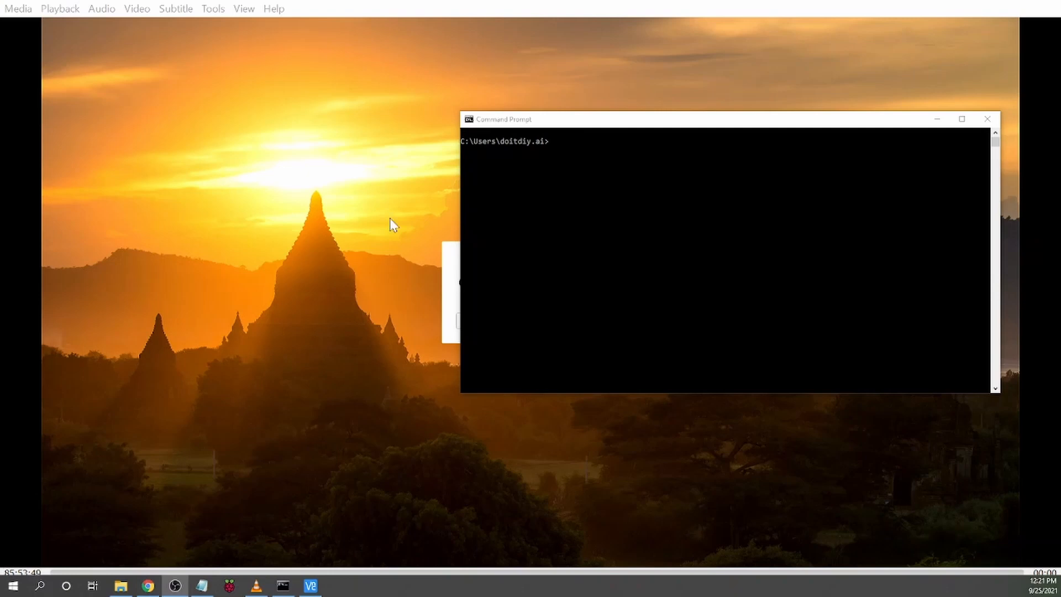
mouse_move(603, 289)
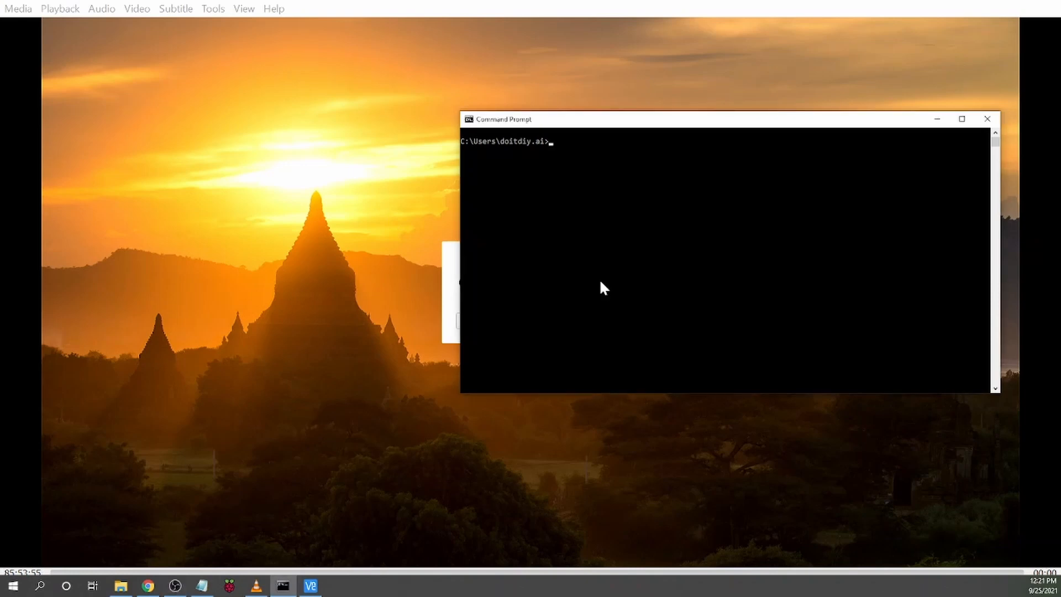
type("ssh")
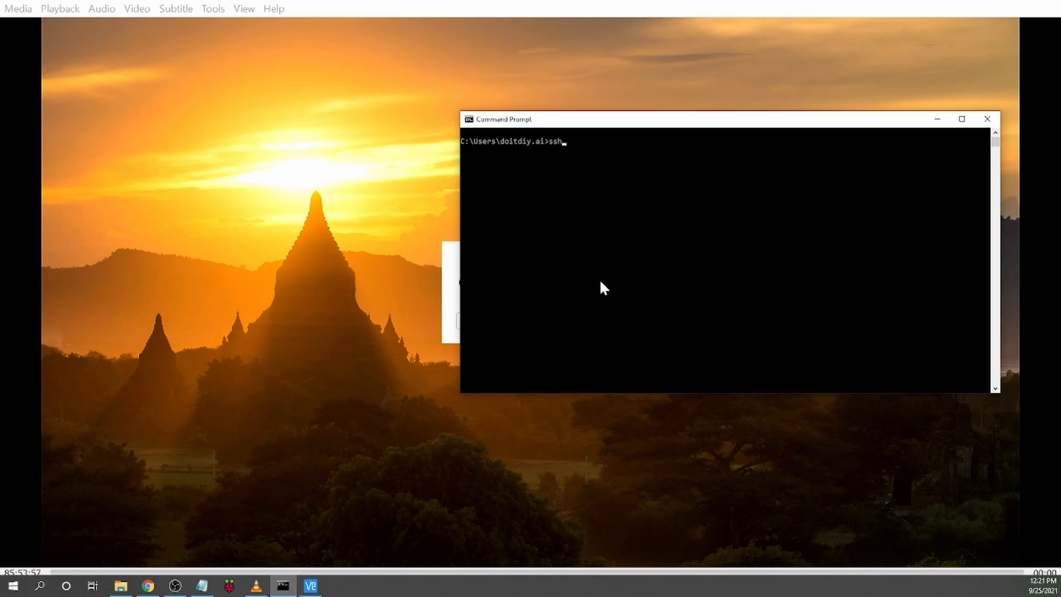
type("pi@rasp")
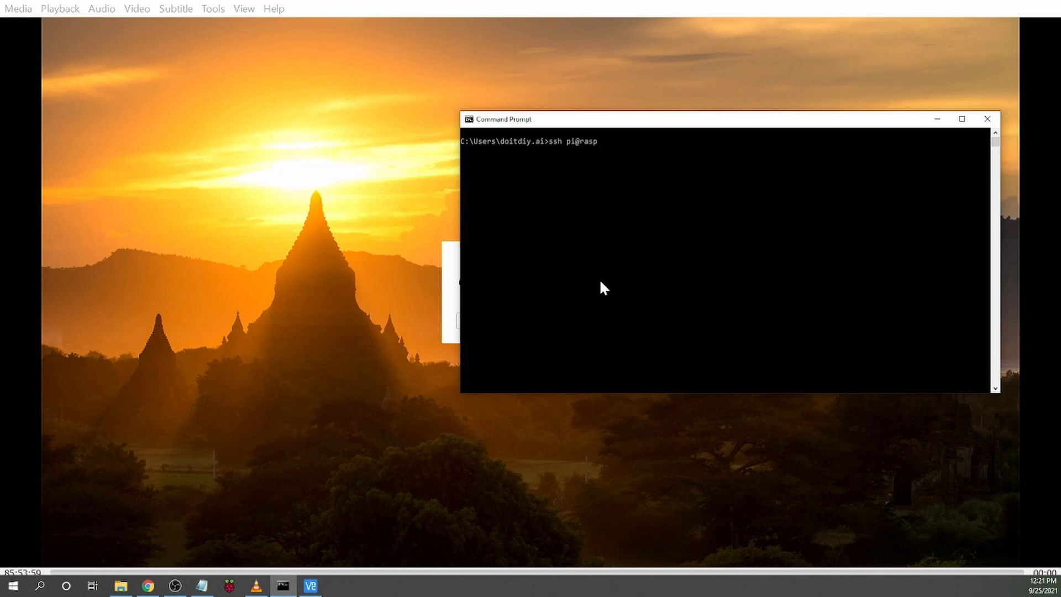
type("i8gb")
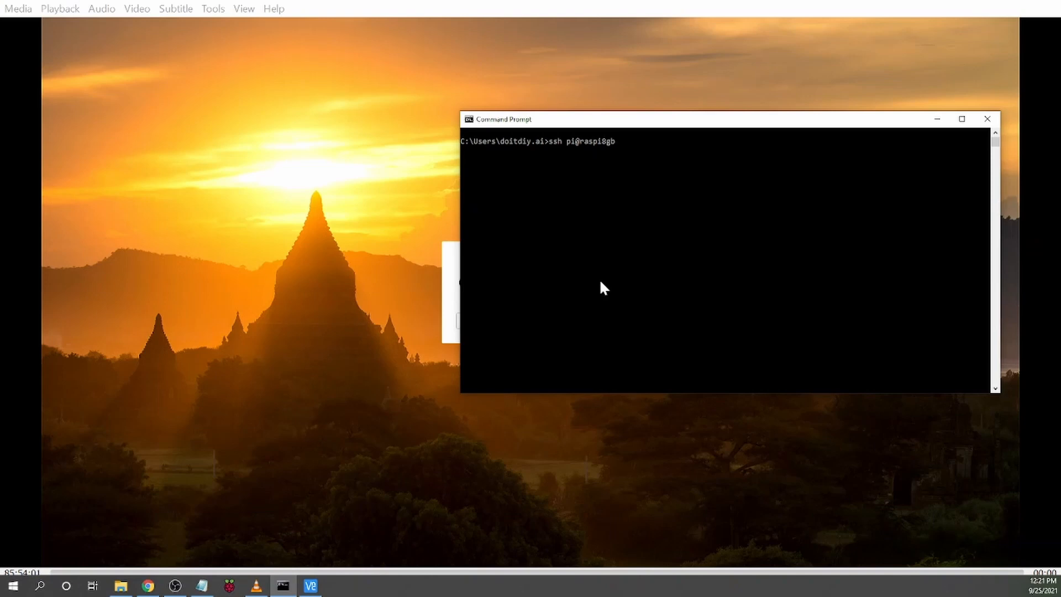
type(".lan")
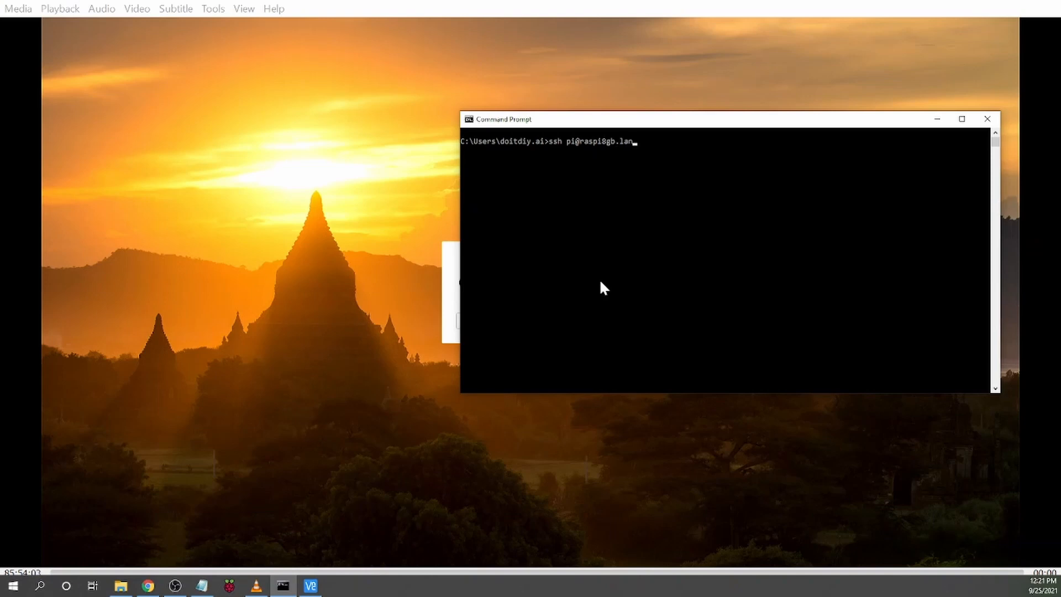
key("enter")
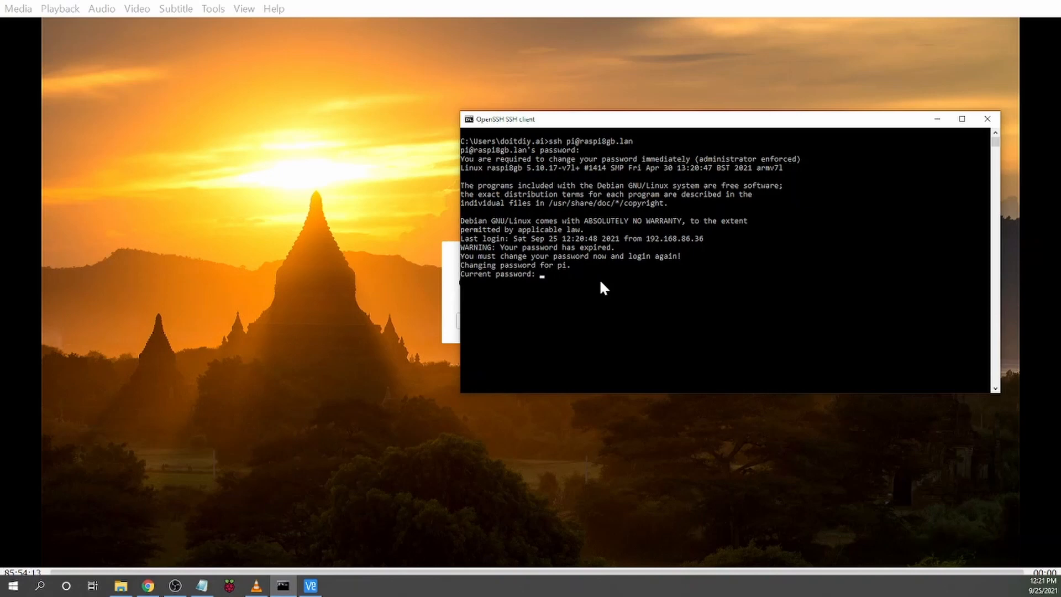
key("Enter")
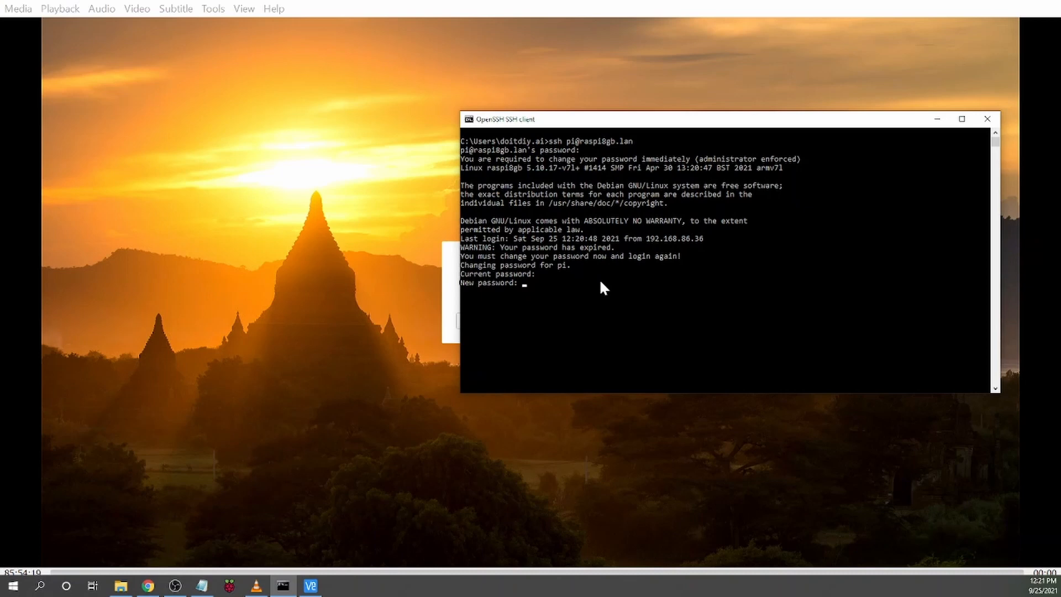
key("Enter")
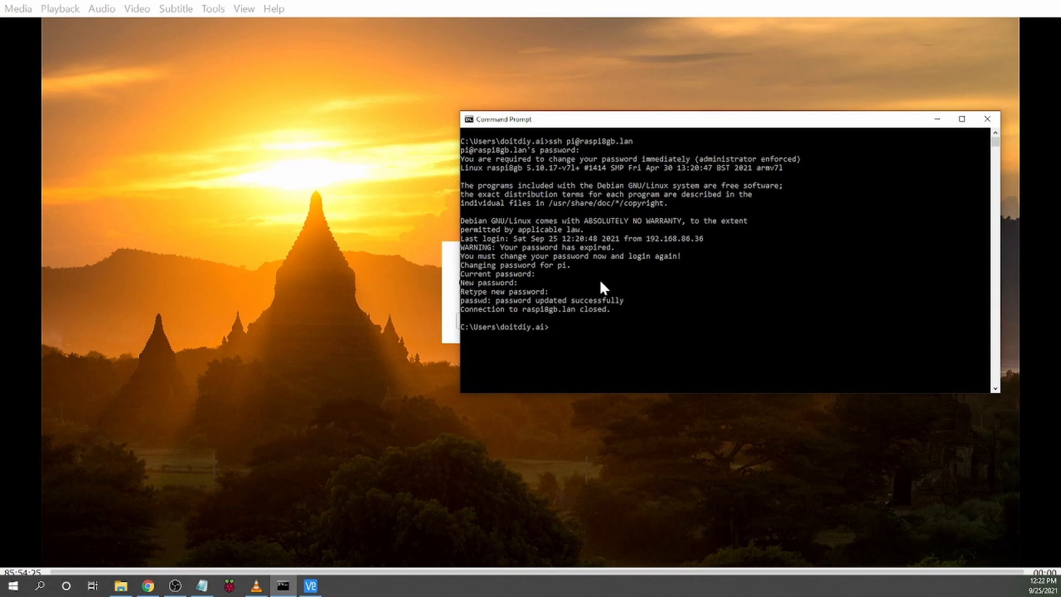
type("ssh pi@raspi8gb.lan")
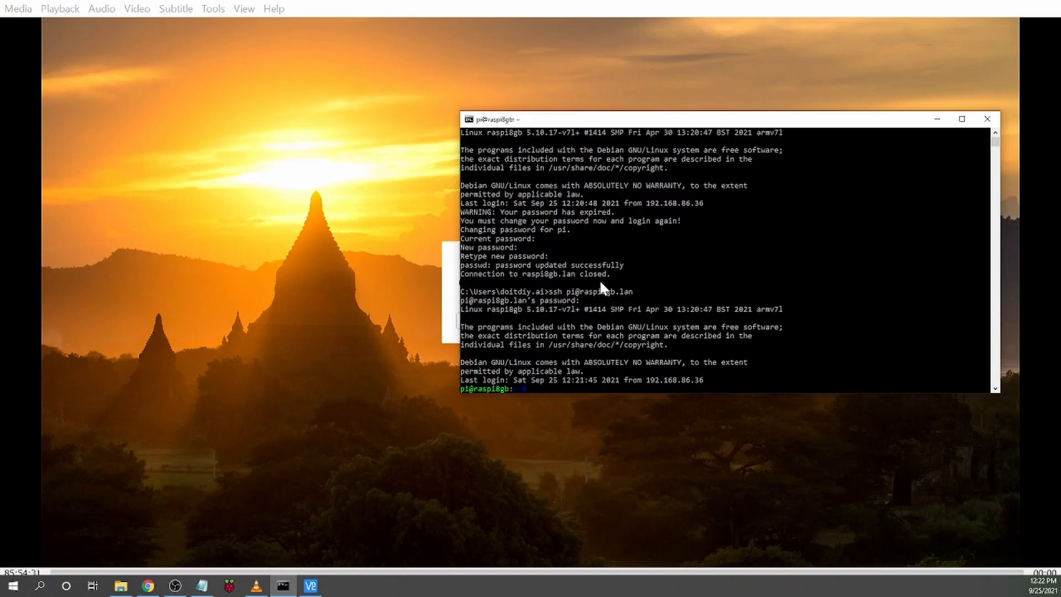
Step: Log out of the pi@raspi8gb session with exit
type("exit")
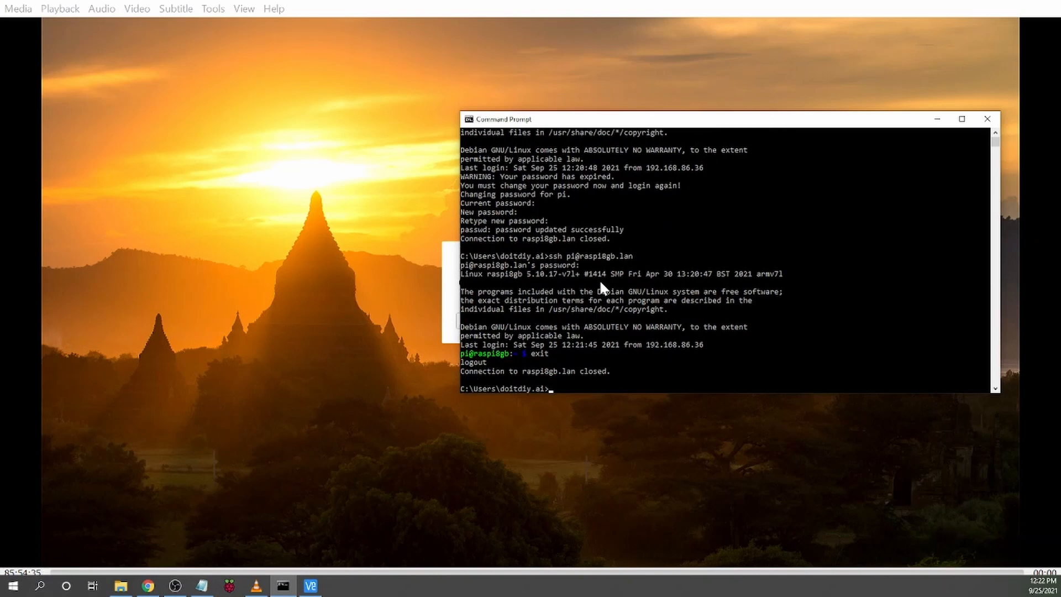
mouse_move(413, 344)
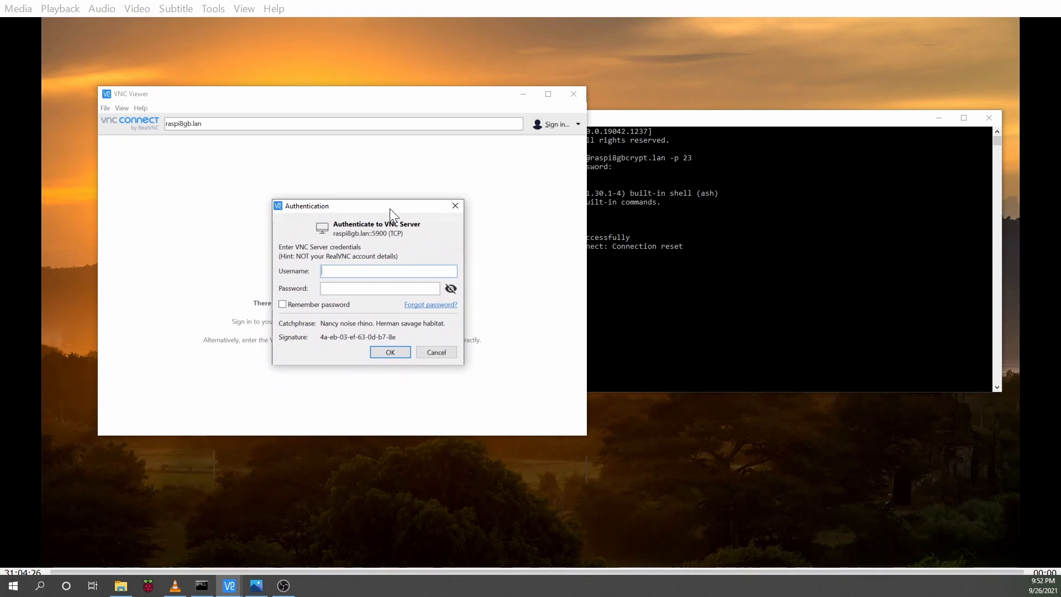
Step: Authenticate as user pi with Remember password ticked, then open raspi8gb.lan from the address book
type("pi")
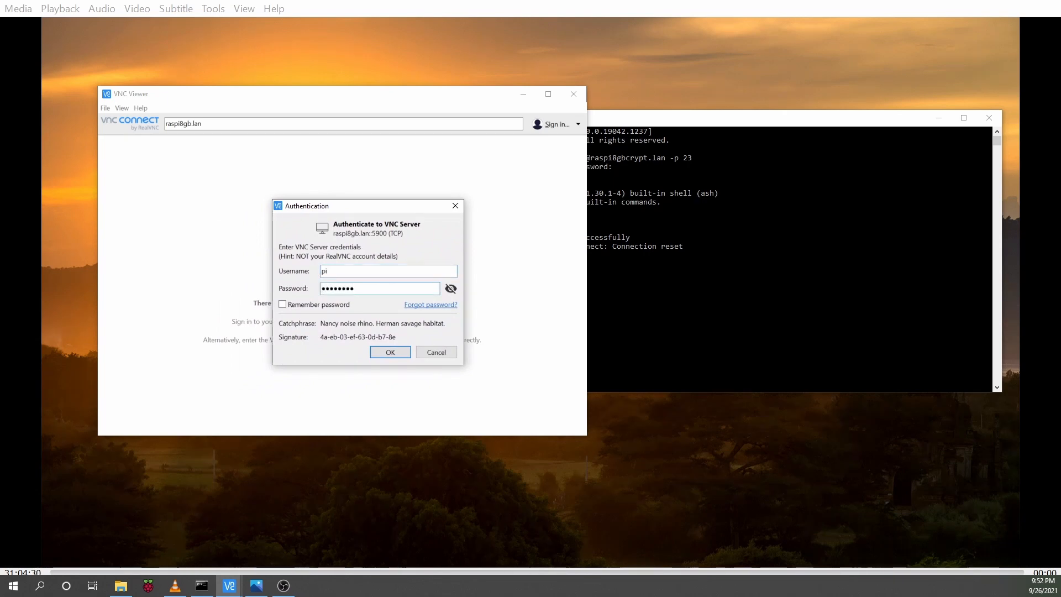
left_click(282, 304)
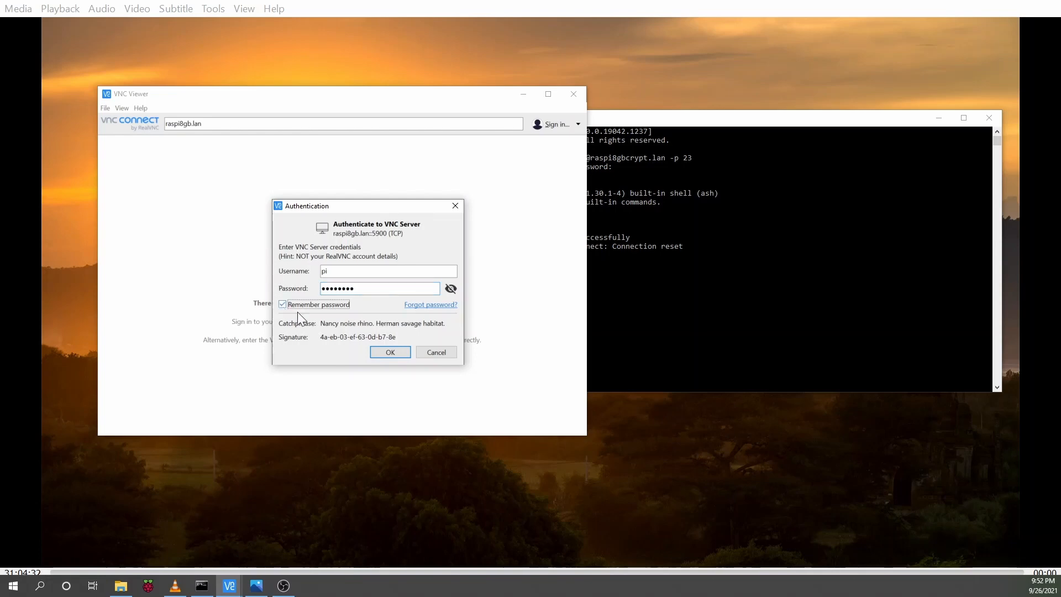
left_click(389, 352)
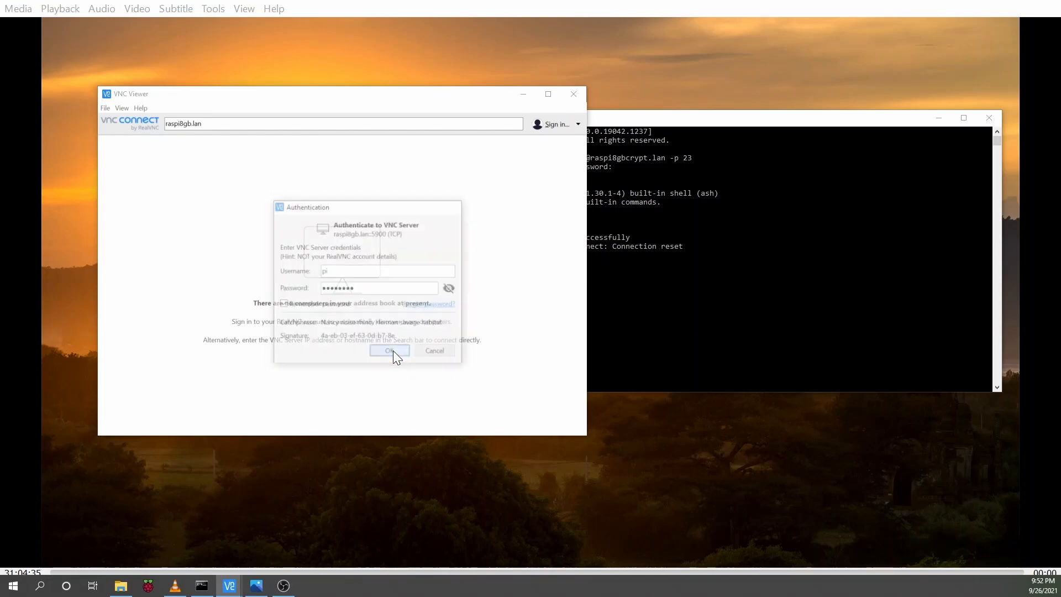
left_click(388, 350)
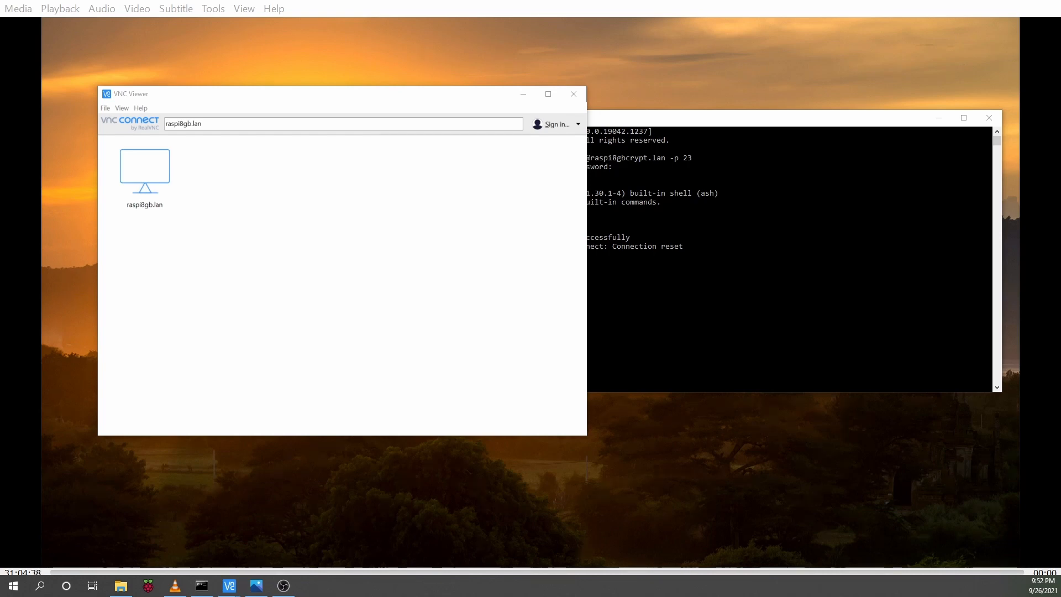
double_click(144, 167)
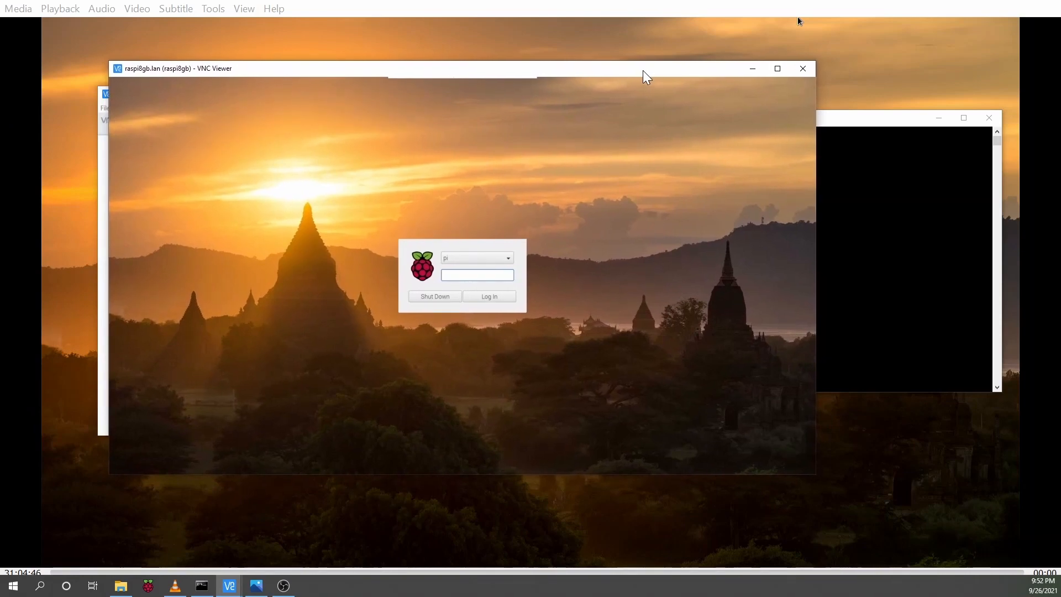
Step: Log in at the Pi's remote greeter to reach the Raspberry Pi OS desktop
left_click(476, 274)
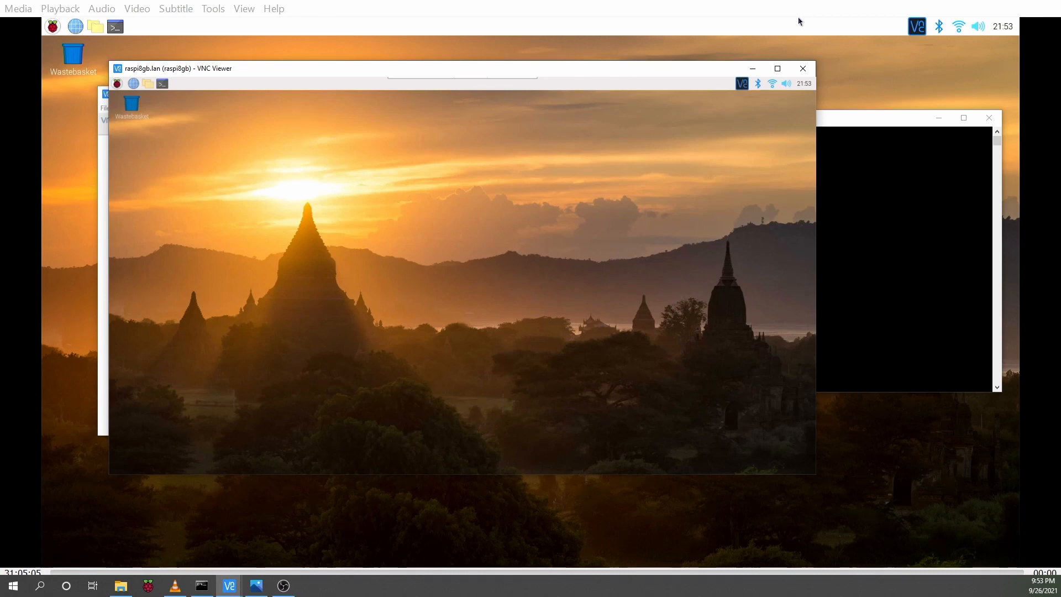
mouse_move(611, 53)
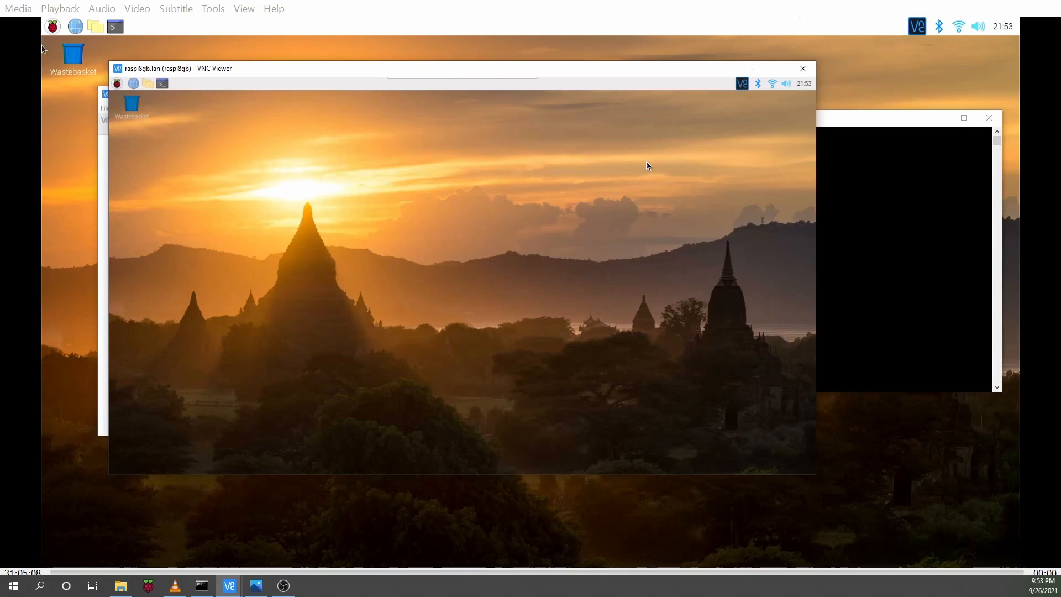
mouse_move(761, 172)
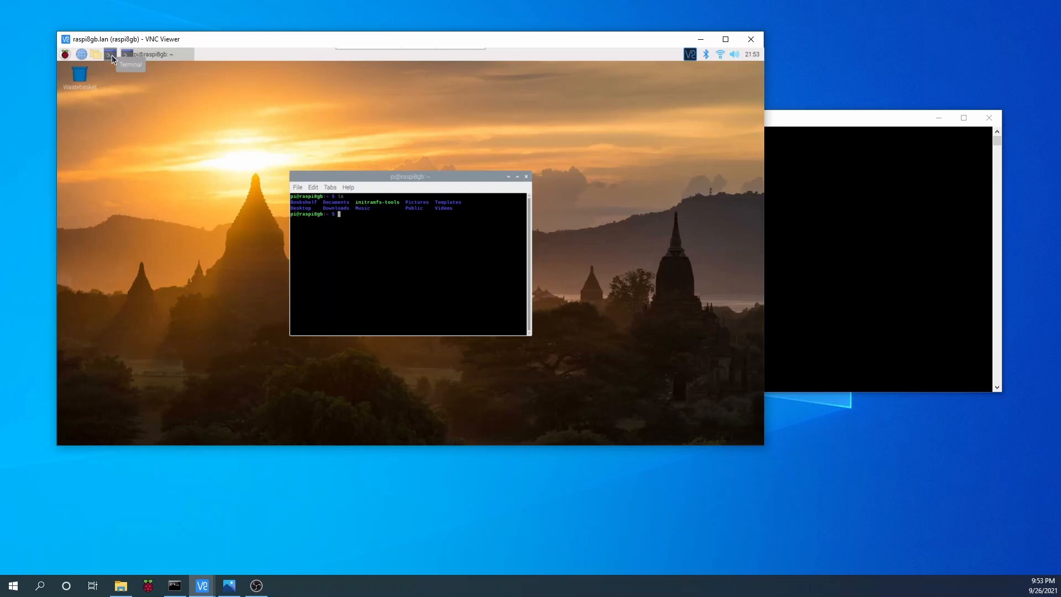
mouse_move(225, 120)
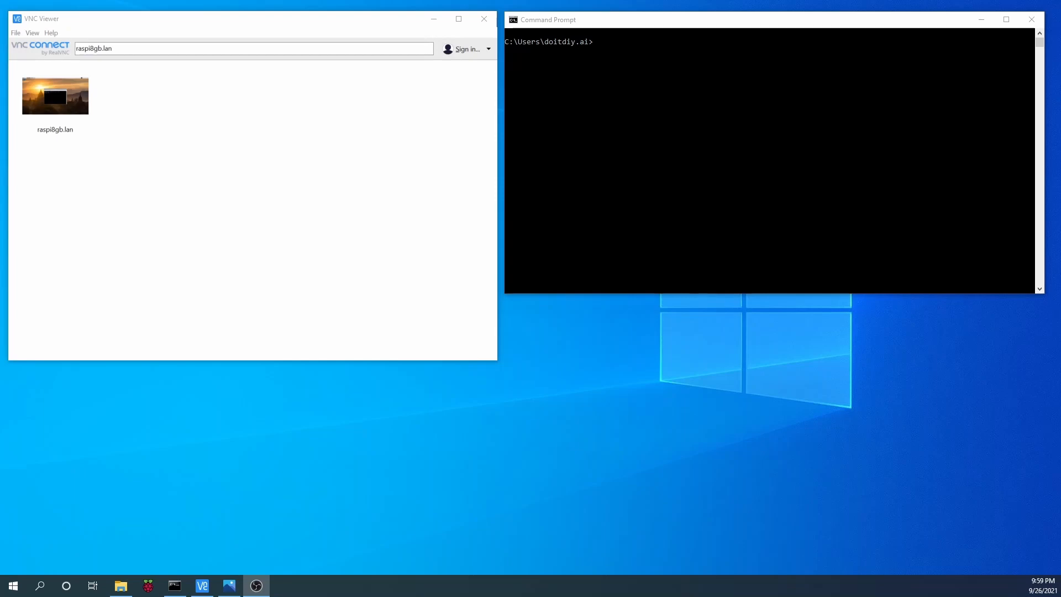
mouse_move(667, 418)
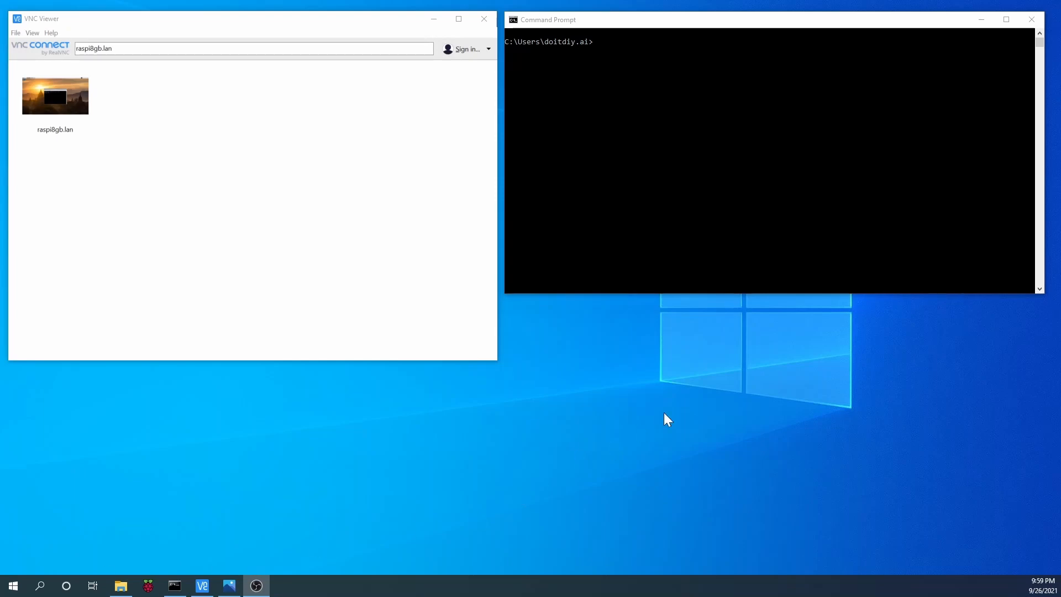
mouse_move(783, 213)
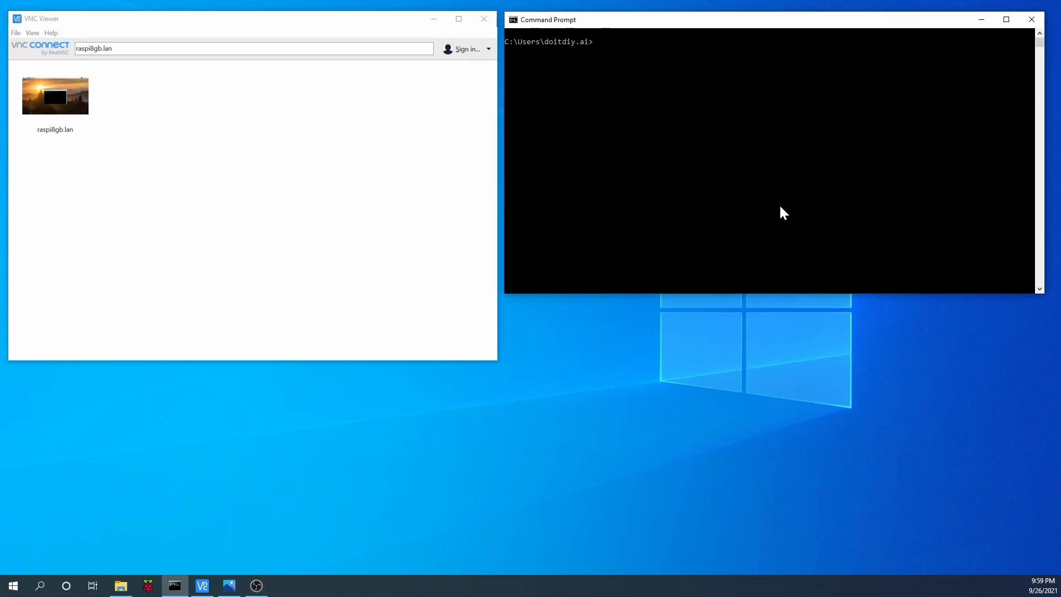
type("ssh root@raspi8gbcrypt.lan -p 23")
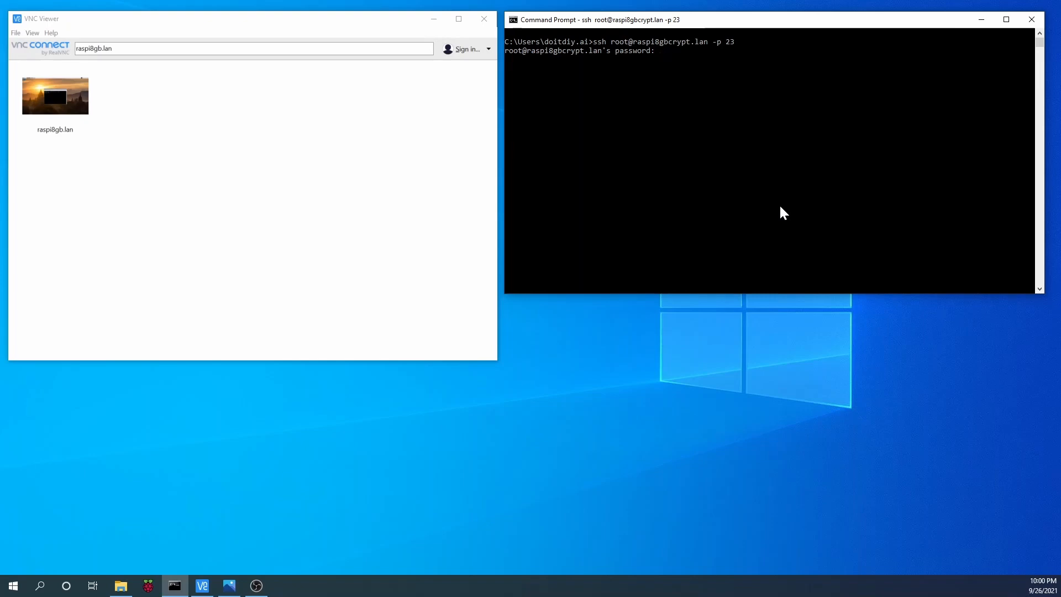
key("Enter")
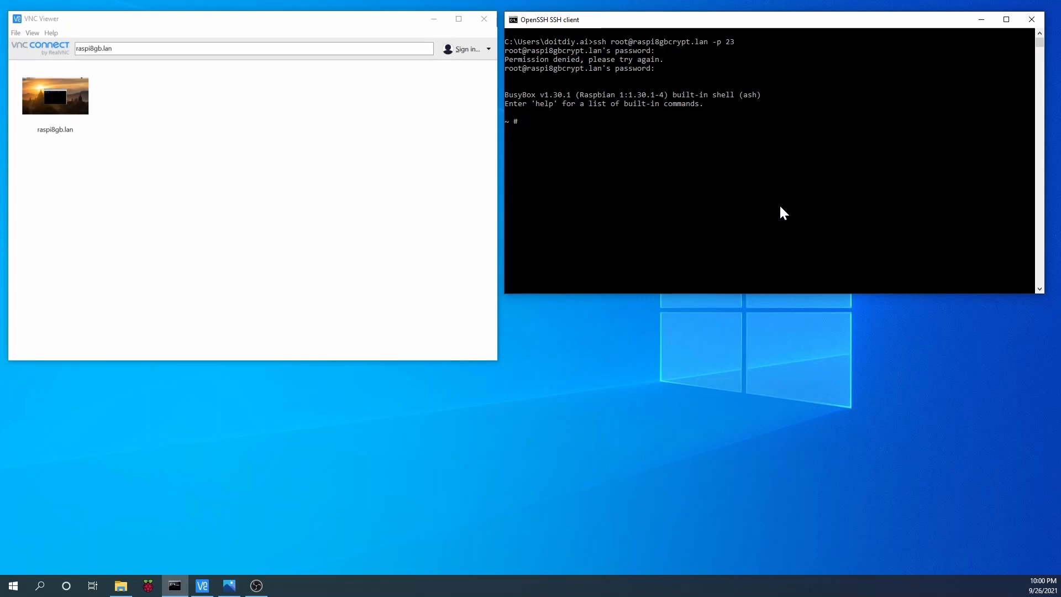
Step: Enter the cryptroot-unlock command in the BusyBox shell to unlock the sdcard disk
type("cryptroot")
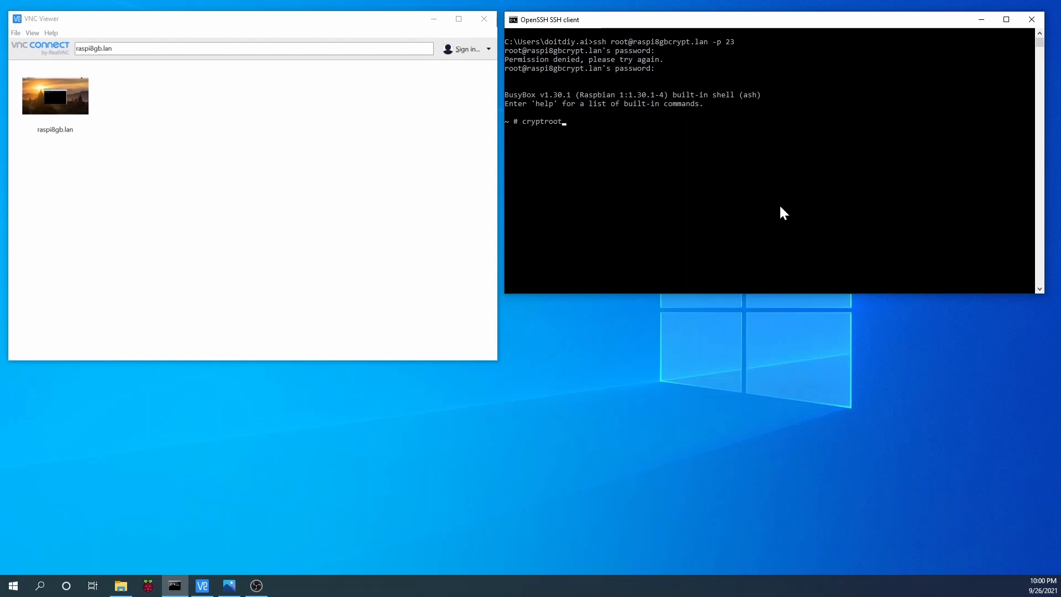
type("-un")
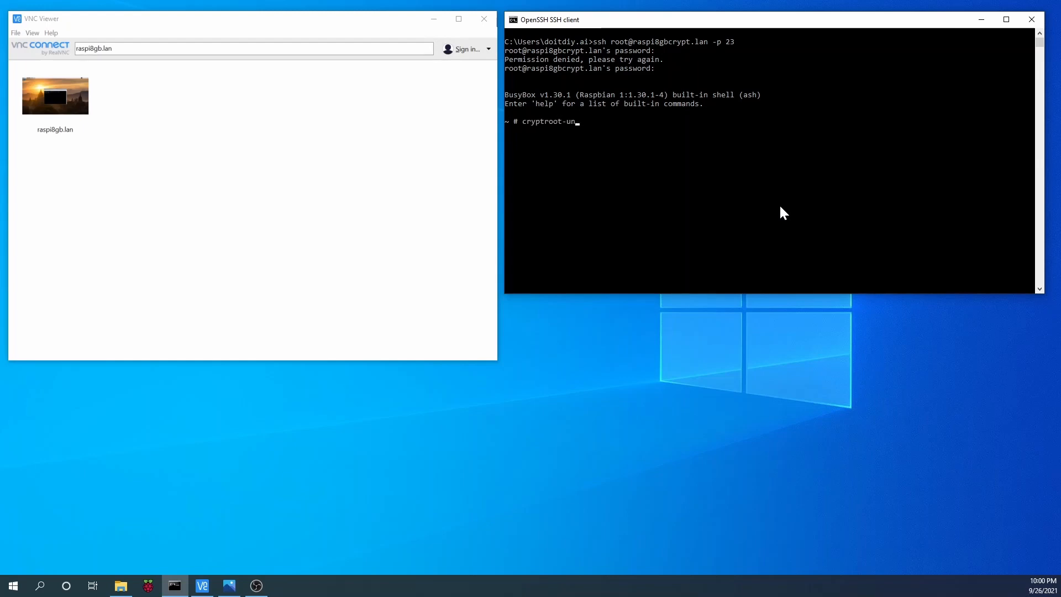
type("lock")
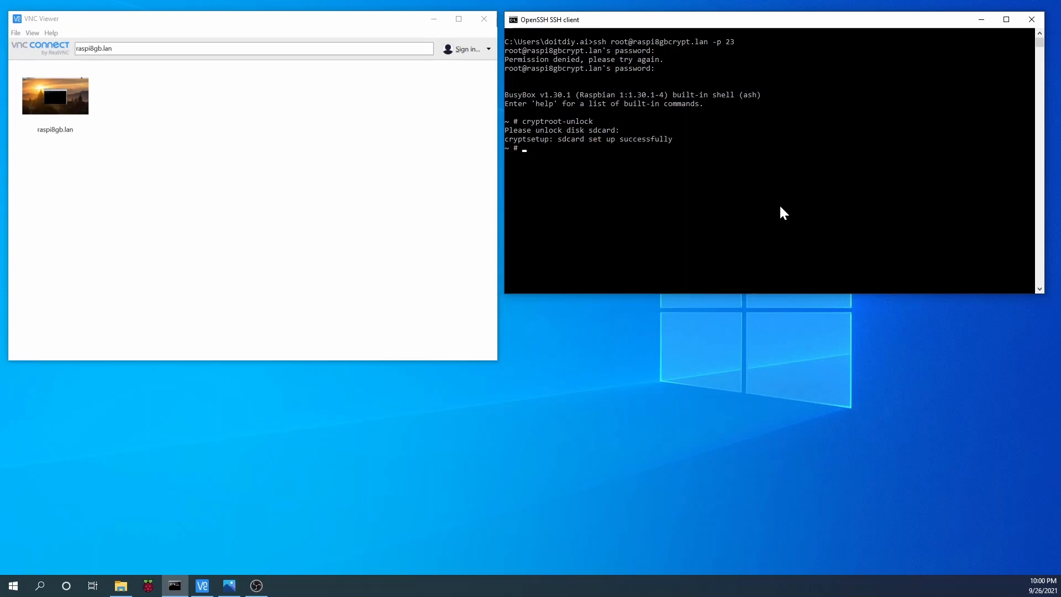
mouse_move(190, 223)
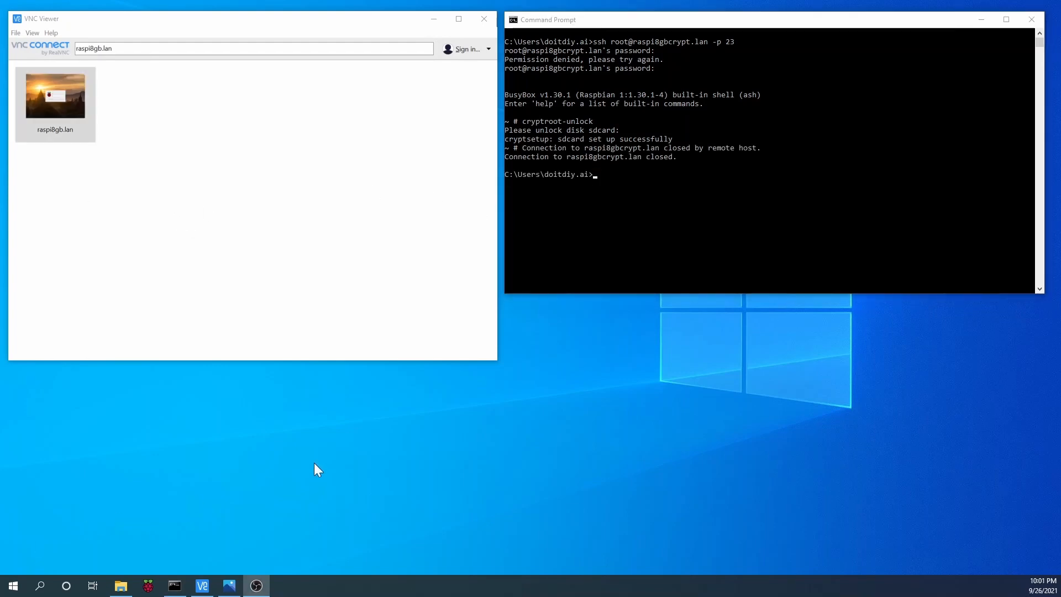
mouse_move(281, 159)
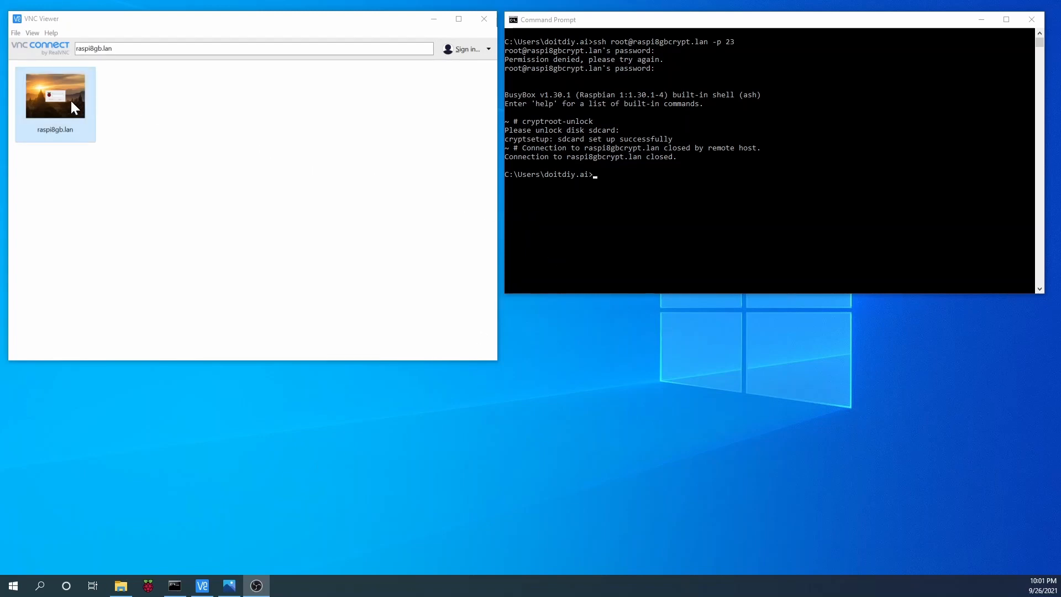
mouse_move(74, 108)
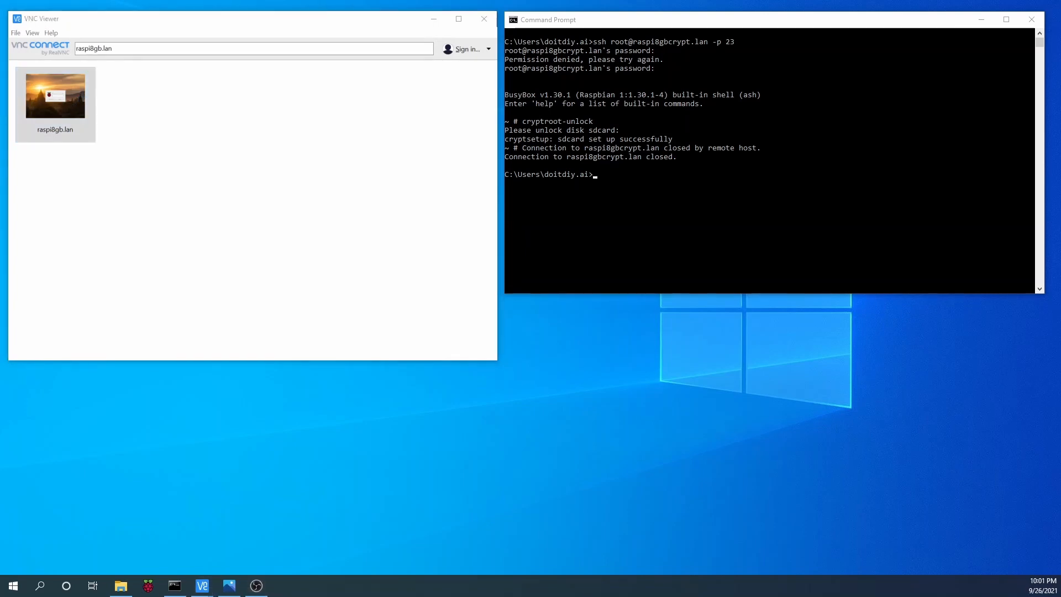
Step: Reopen the raspi8gb.lan entry in the VNC Viewer address book
double_click(55, 95)
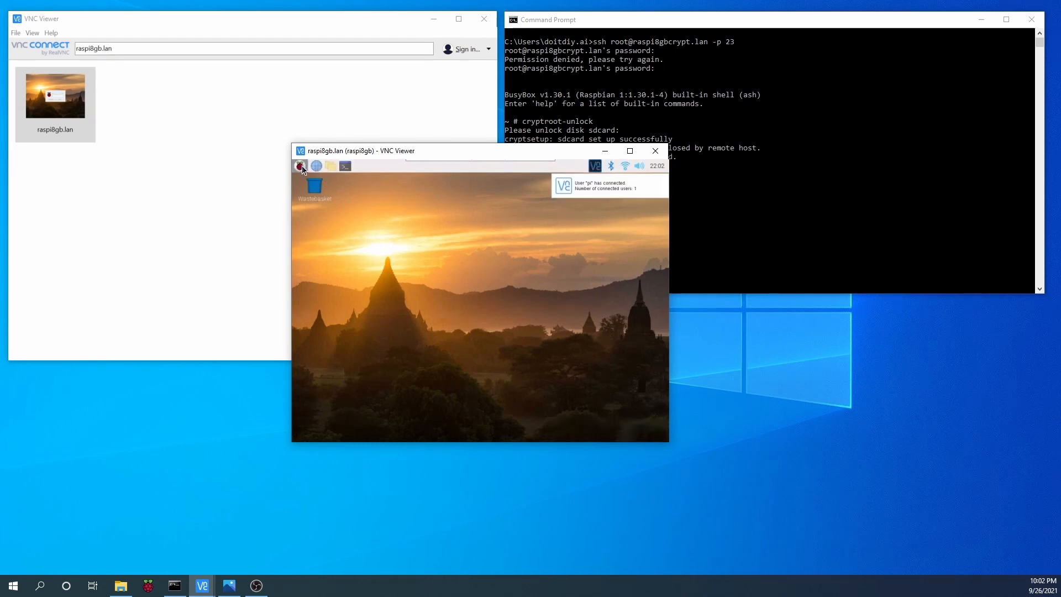
Step: Pick a larger HDMI-1 resolution in Screen Configuration, keep it, and close the layout editor
left_click(301, 166)
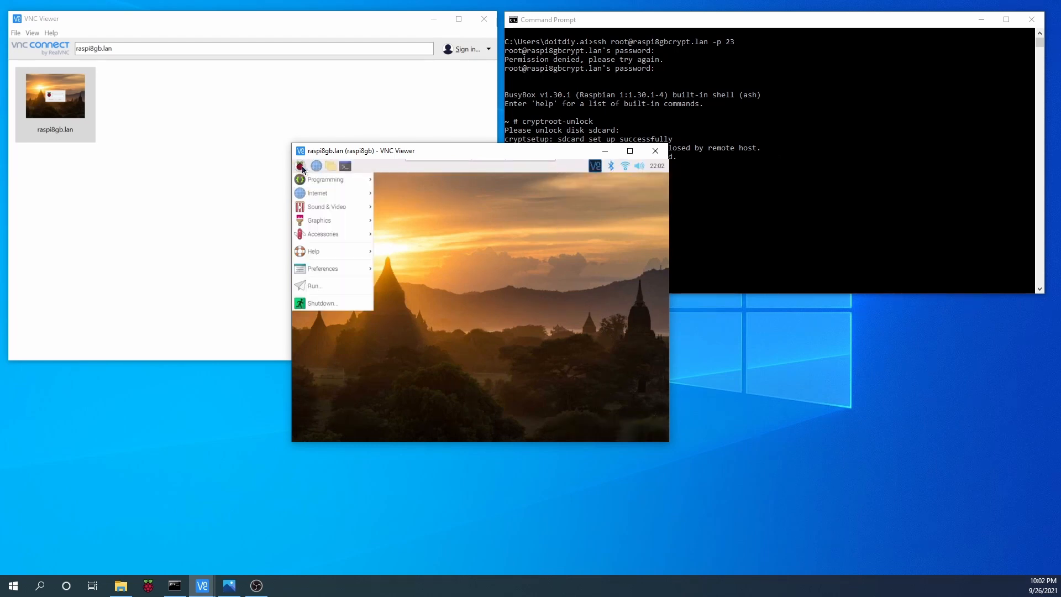
mouse_move(322, 268)
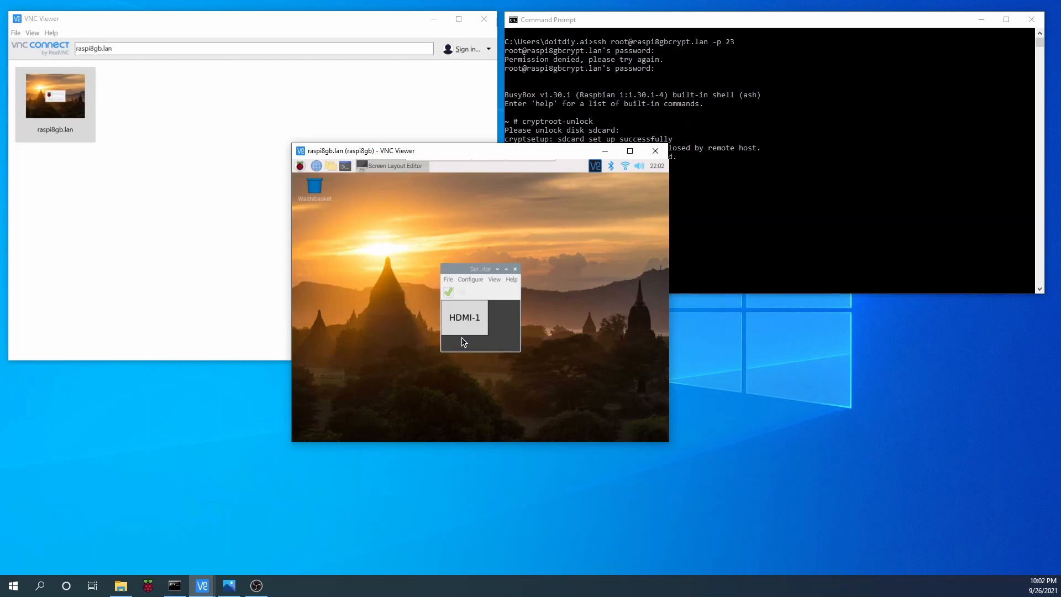
left_click(470, 279)
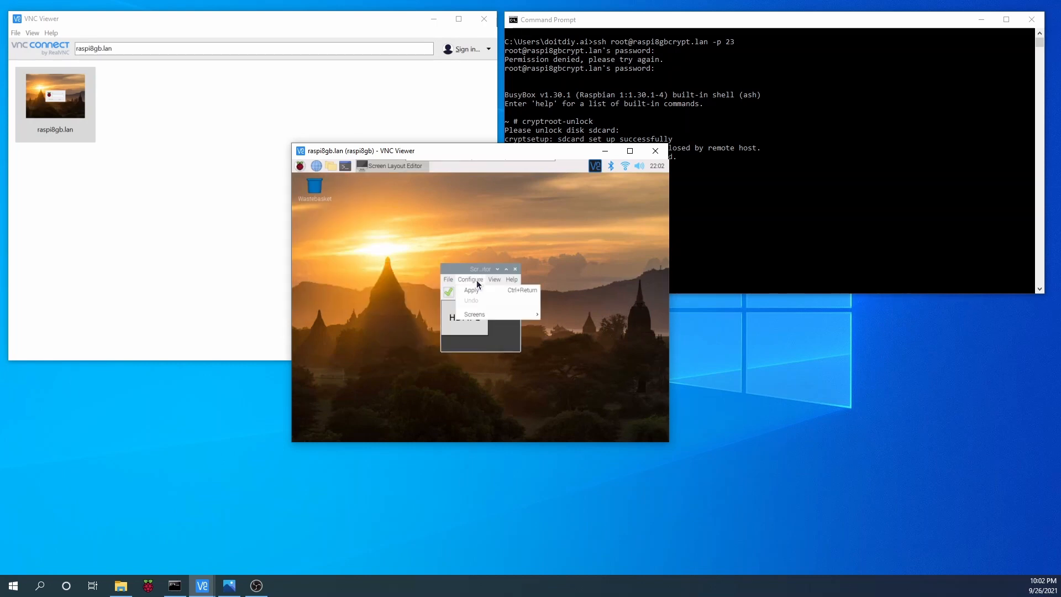
mouse_move(474, 314)
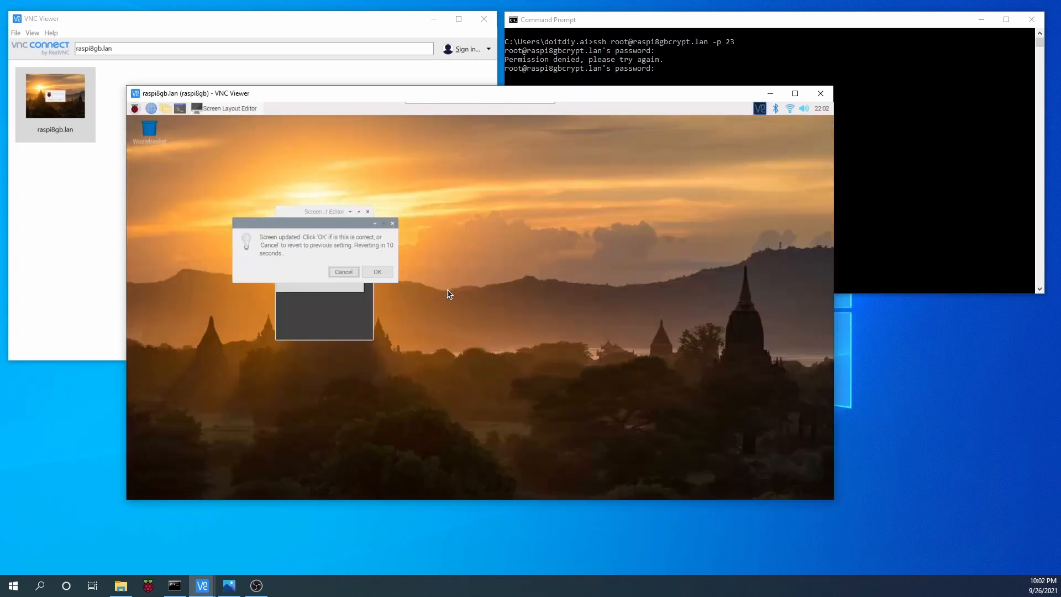
left_click(377, 271)
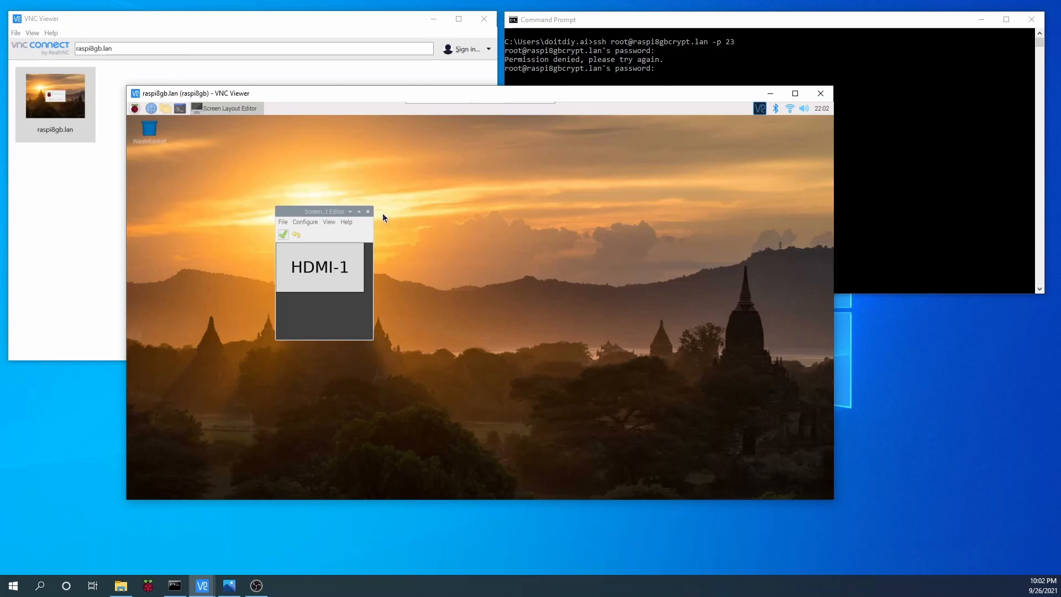
left_click(367, 211)
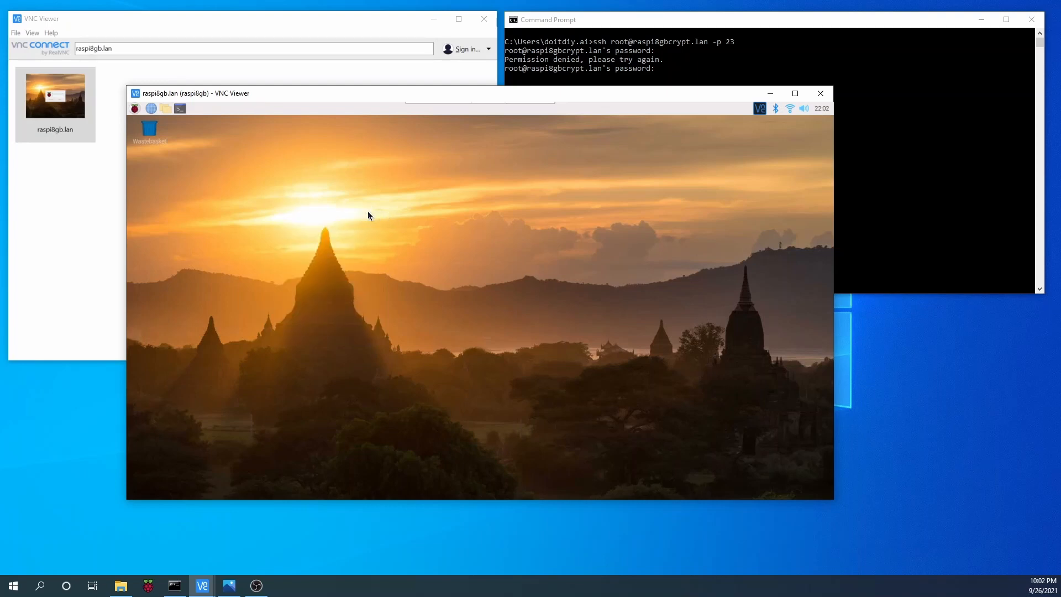